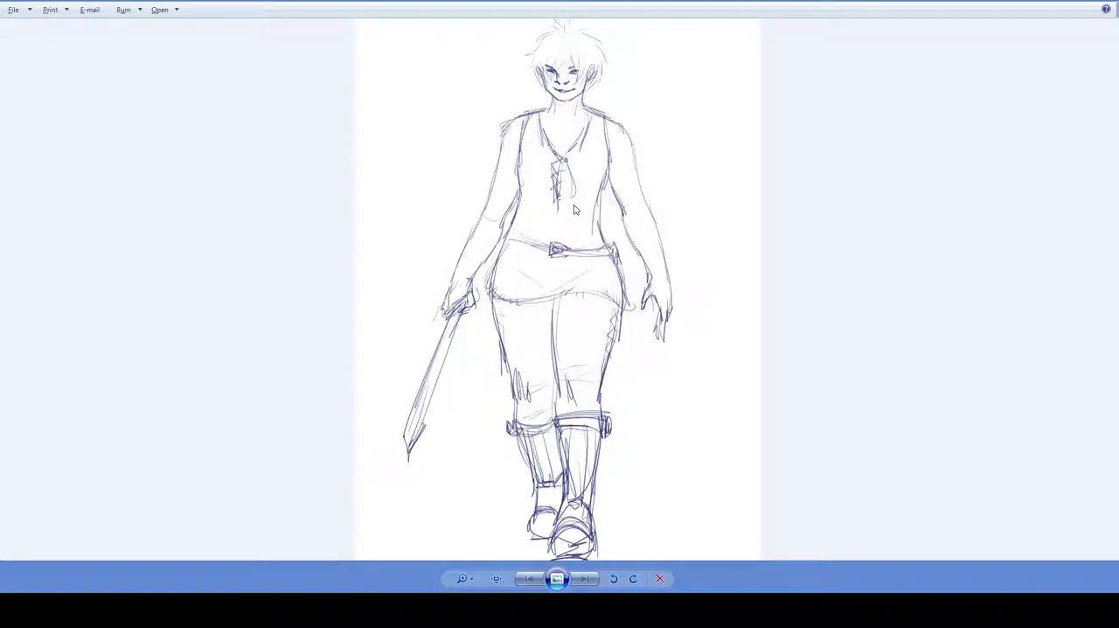
mouse_move(556, 576)
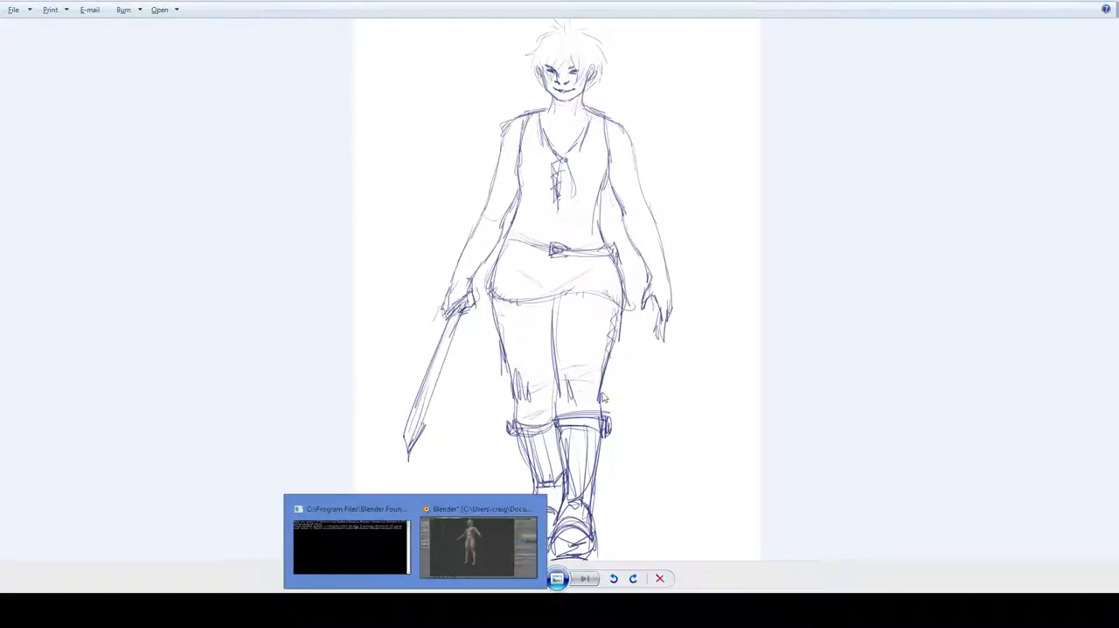
Return from the character sketch to the Blender scene with the bare legs.
click(479, 545)
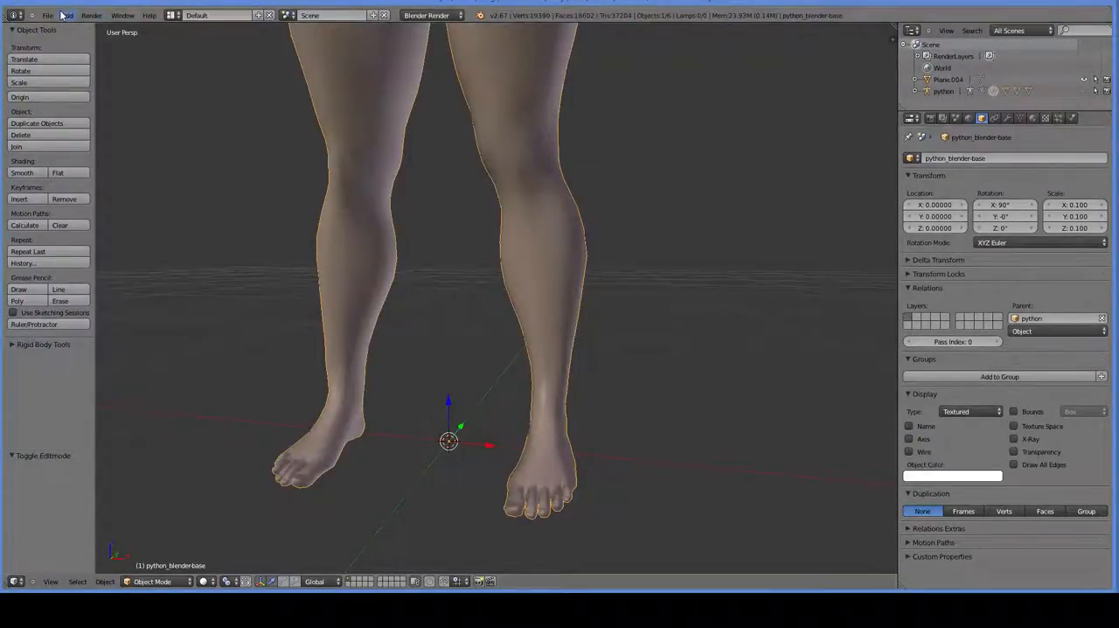
Add a circle mesh at the model's calf.
click(67, 14)
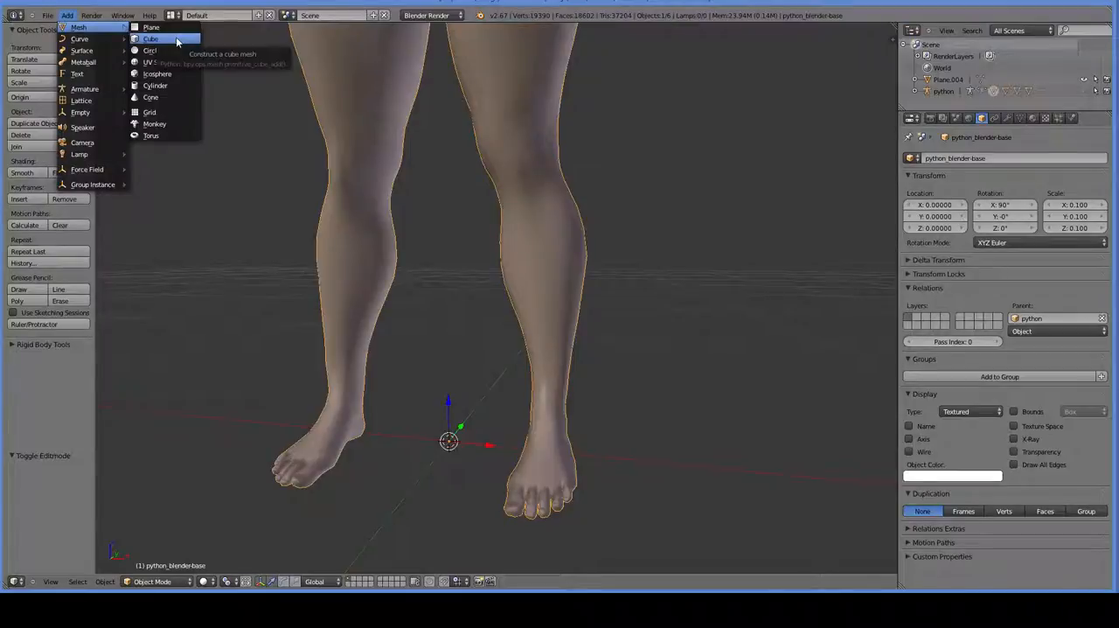
click(150, 49)
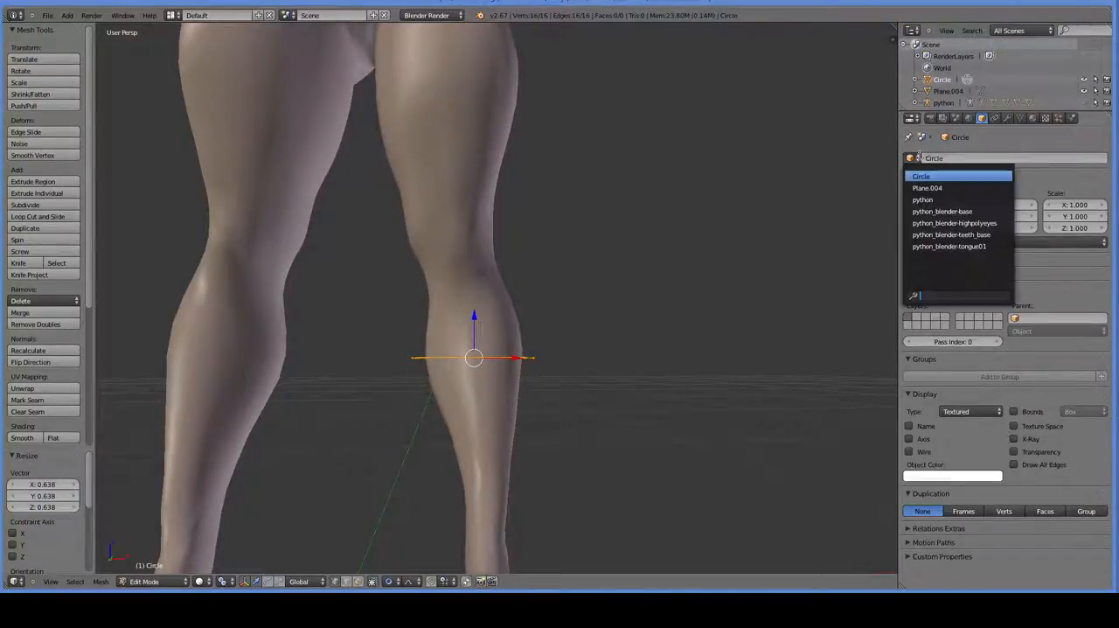
Give the circle a Mirror modifier.
click(1007, 119)
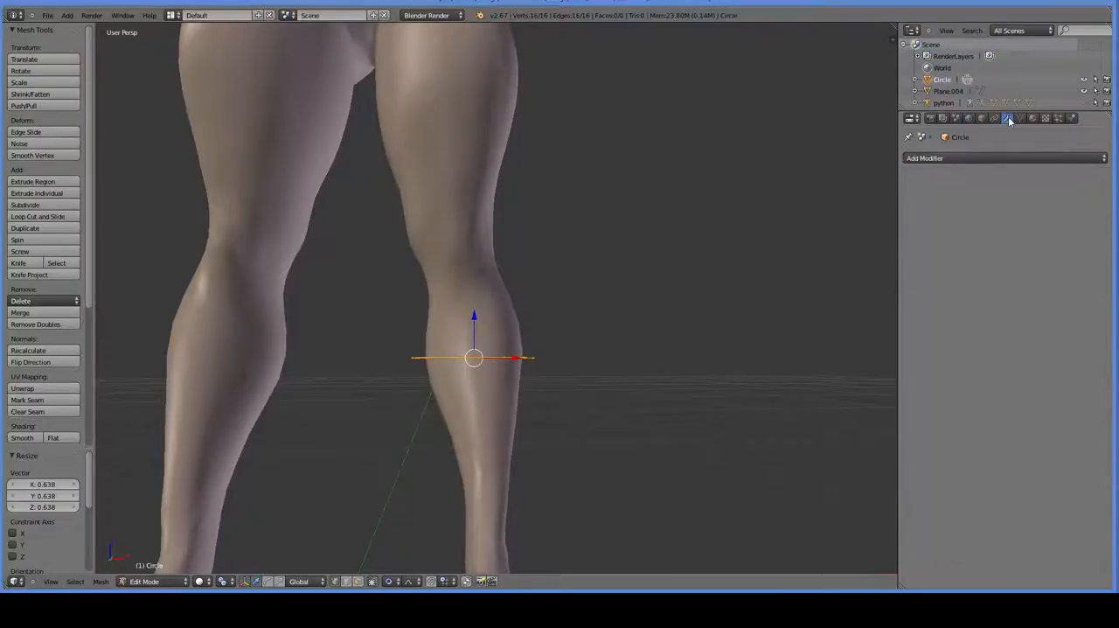
click(924, 159)
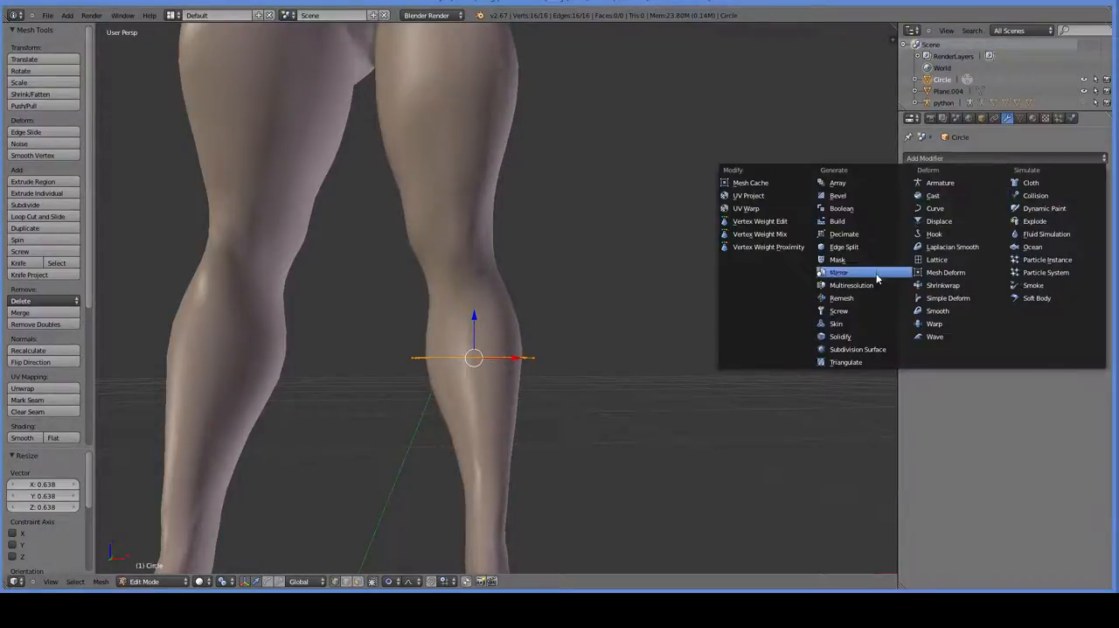
click(837, 273)
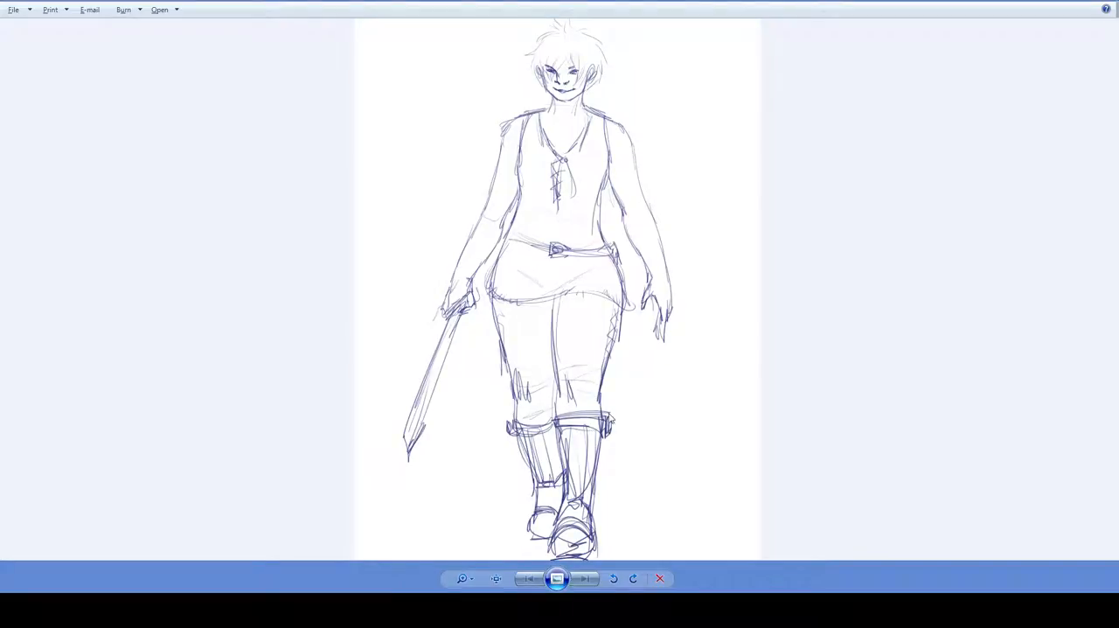
mouse_move(556, 577)
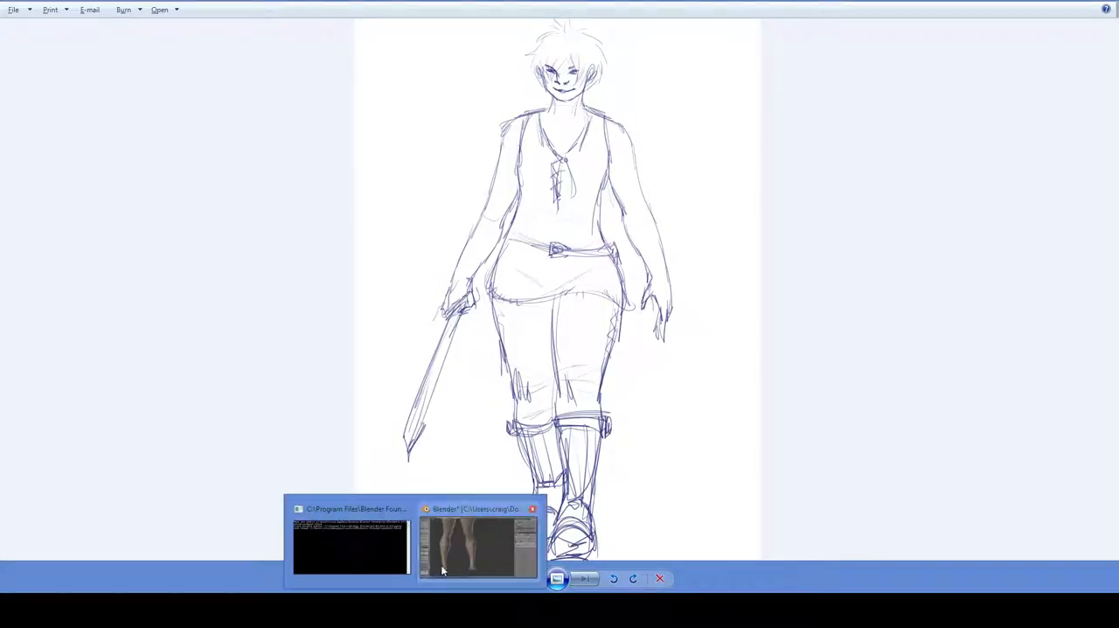
Switch from the sketch back to the leg model in Blender.
click(477, 546)
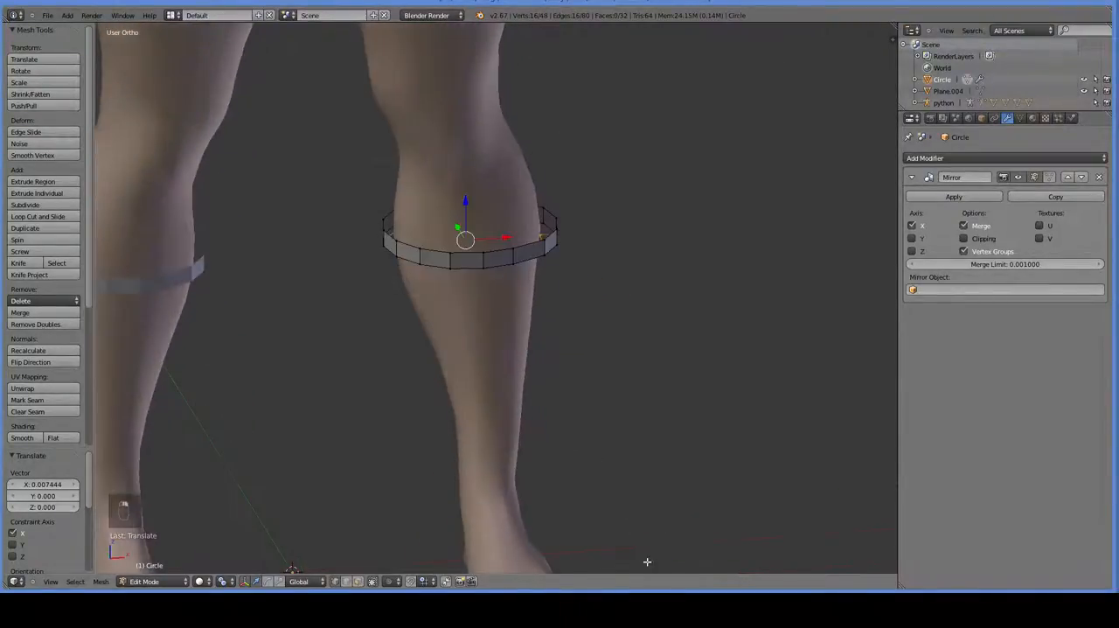
Extrude the mirrored ring down the shin and taper its lower edge toward the ankle.
key(KP_1)
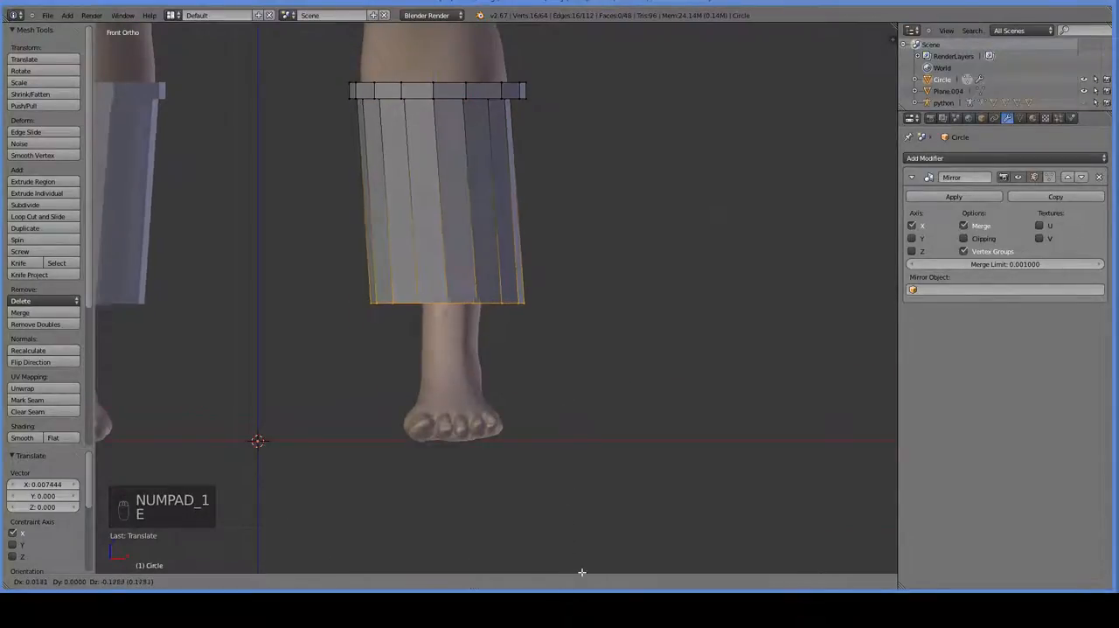
key(s)
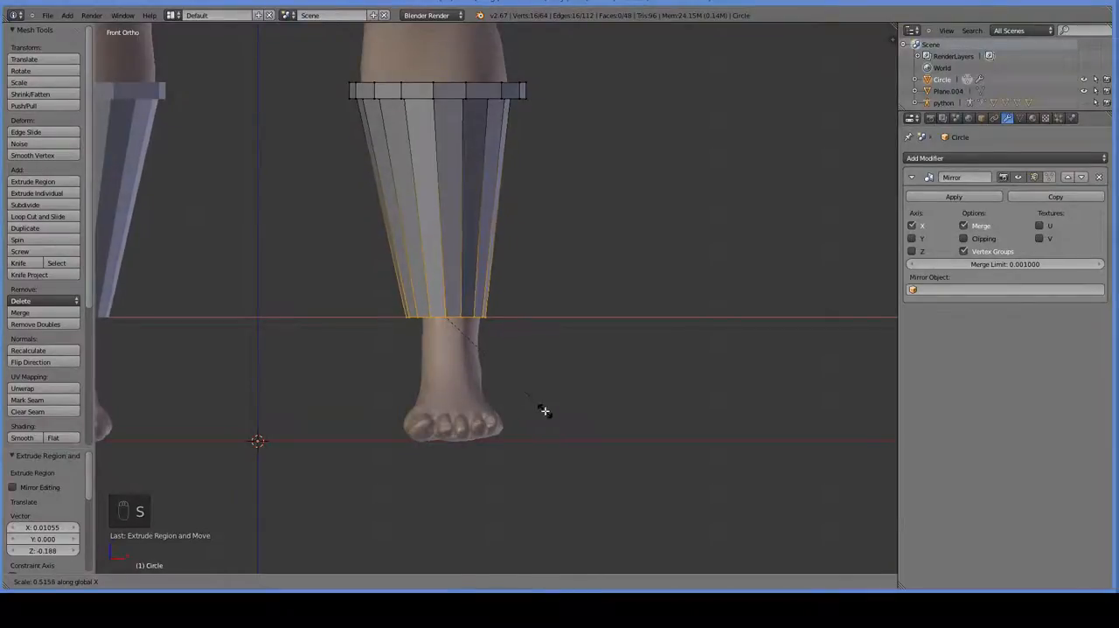
Narrow the shin guard's lower edge ring around the ankle, checking side and front views.
key(KP_3)
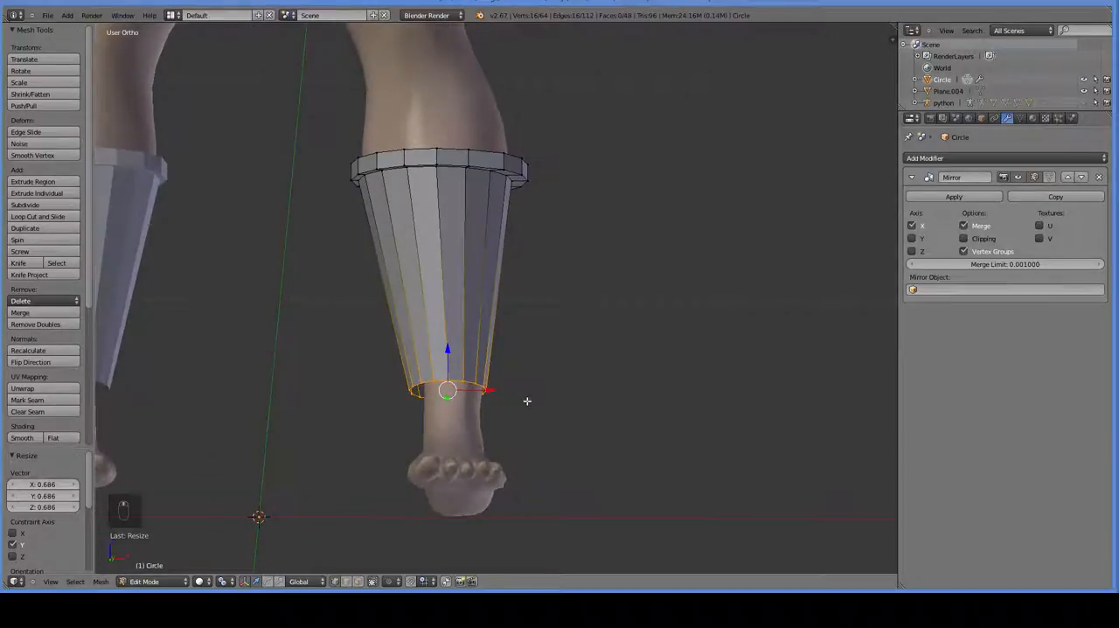
key(KP_1)
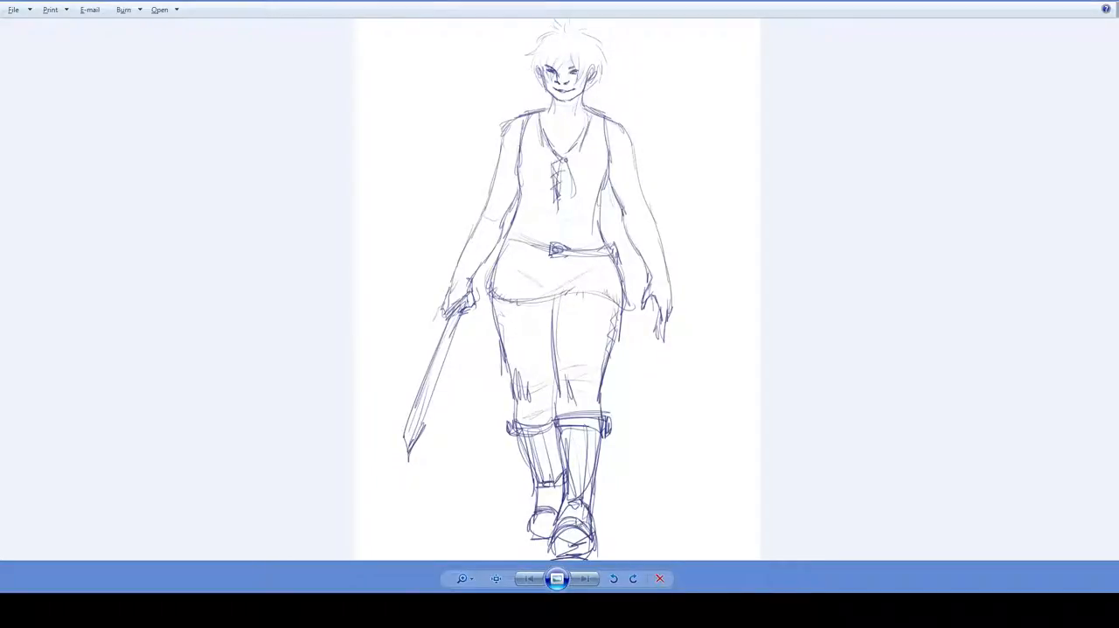
mouse_move(357, 570)
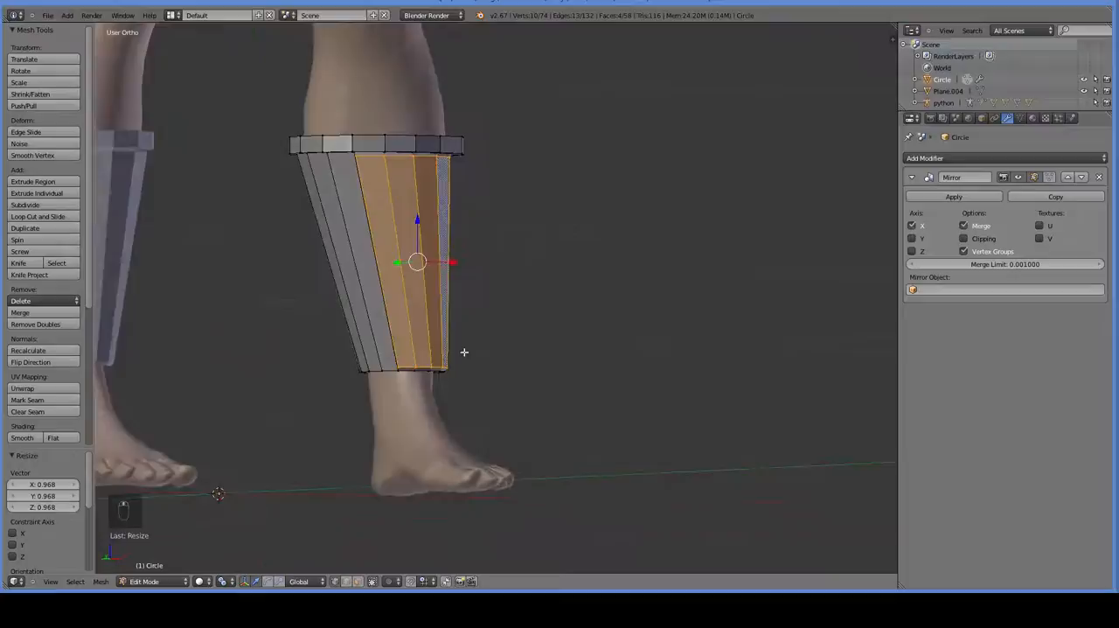
Mark UV seams along the shin guard's rims and a vertical edge, undoing mistaken marks.
click(28, 401)
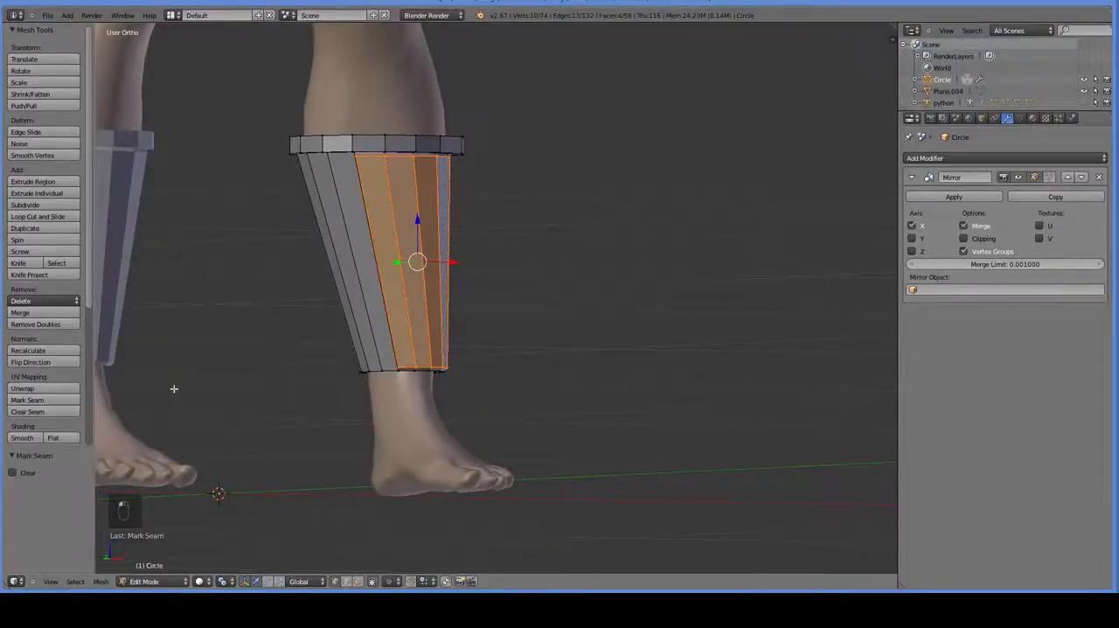
key(ctrl+z)
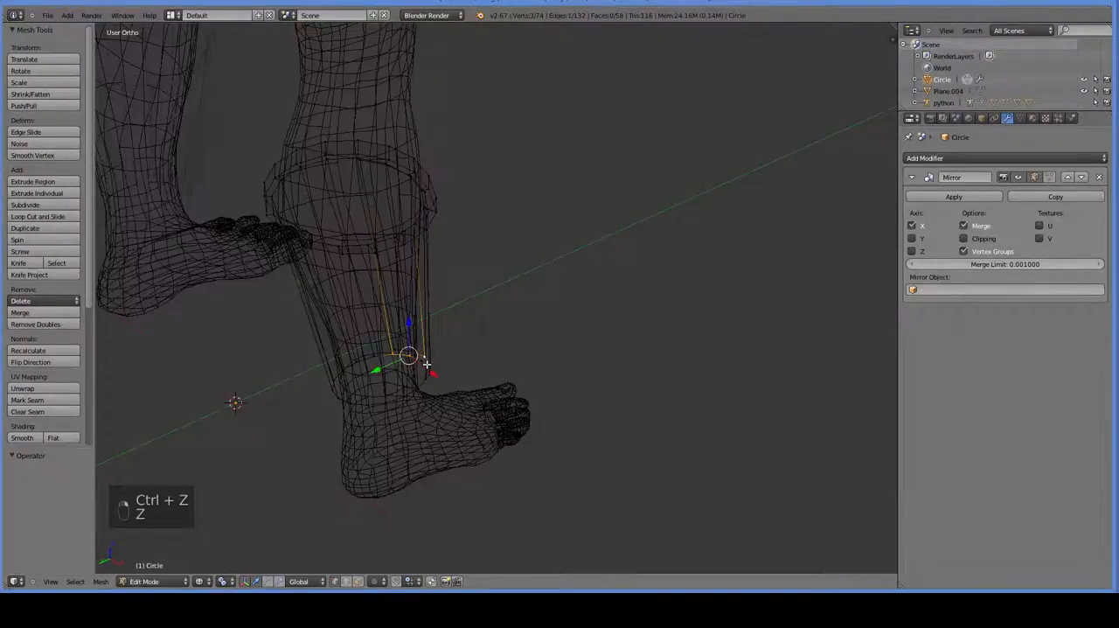
key(z)
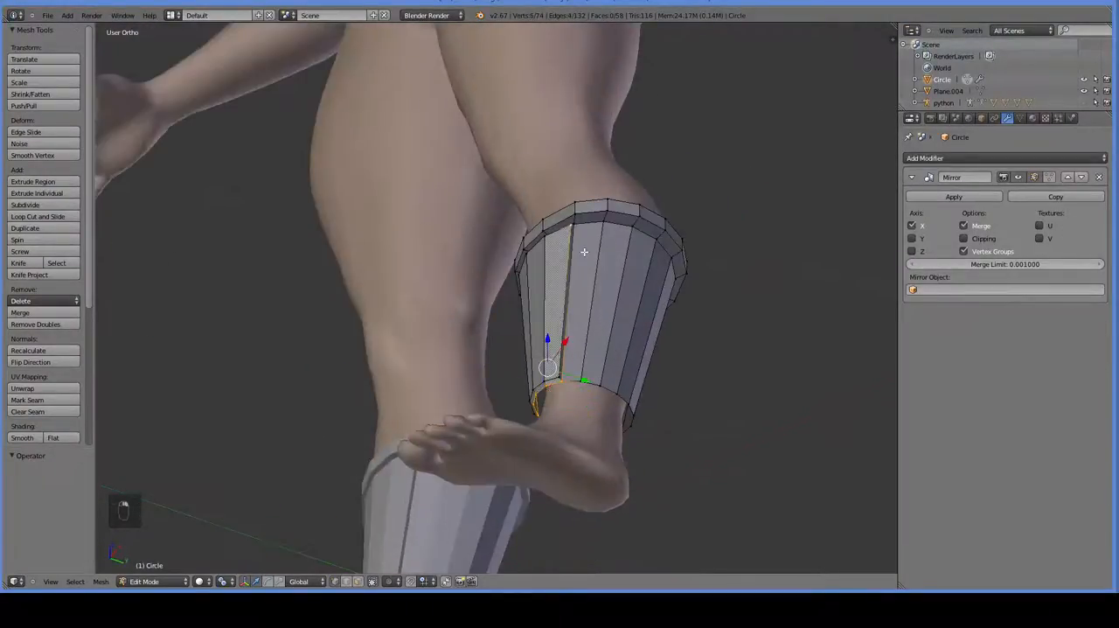
key(ctrl+z)
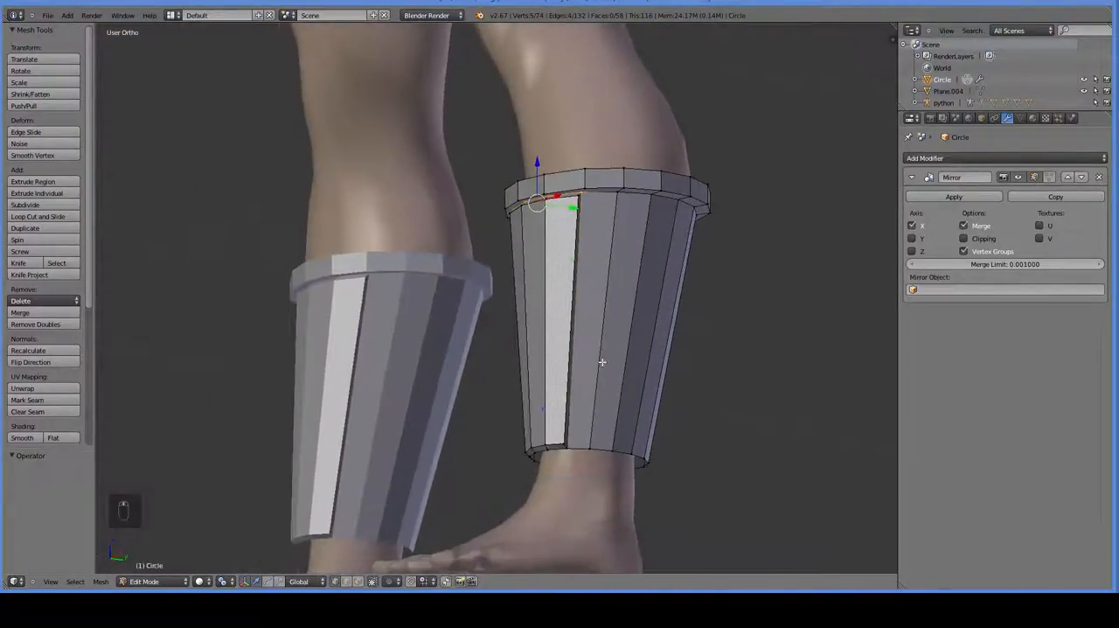
key(ctrl+z)
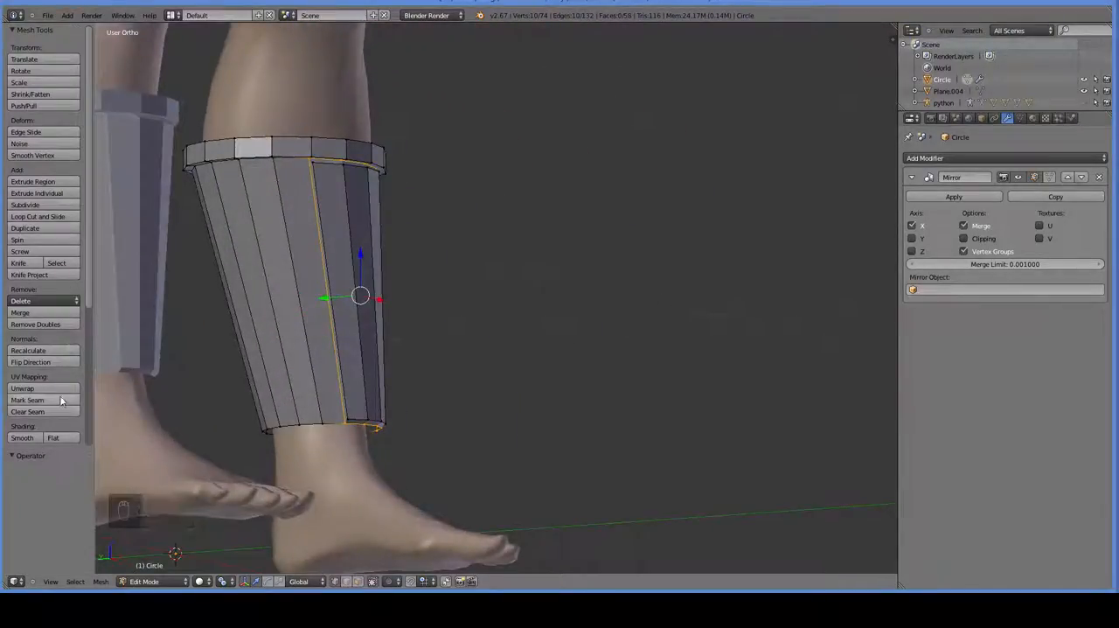
click(28, 400)
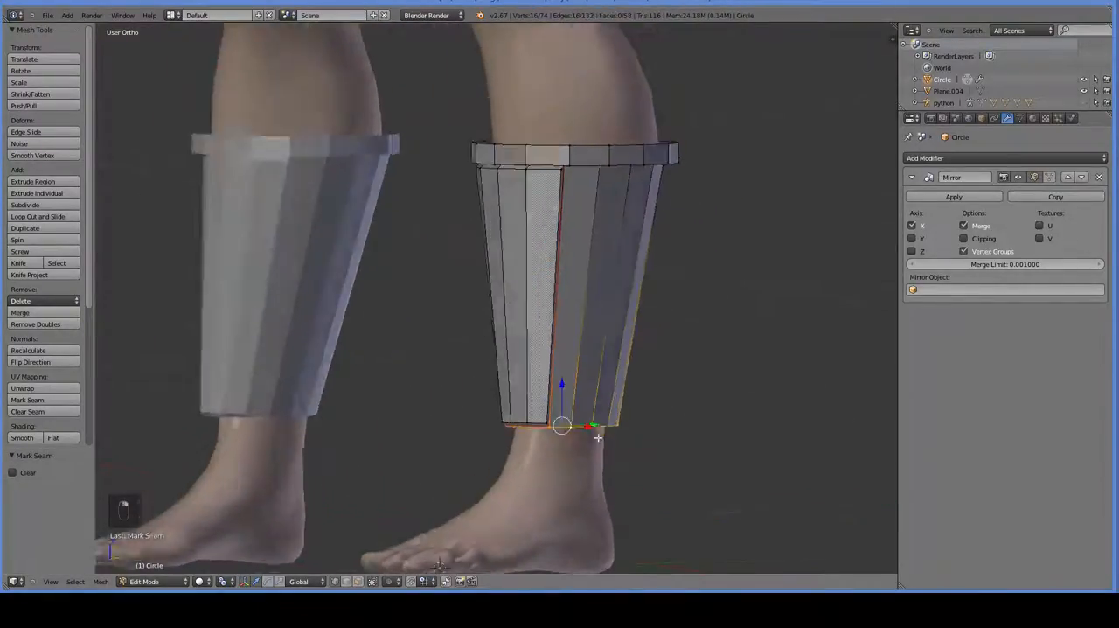
Extrude the guard's bottom edge into a short ankle band.
key(NUMPAD_3)
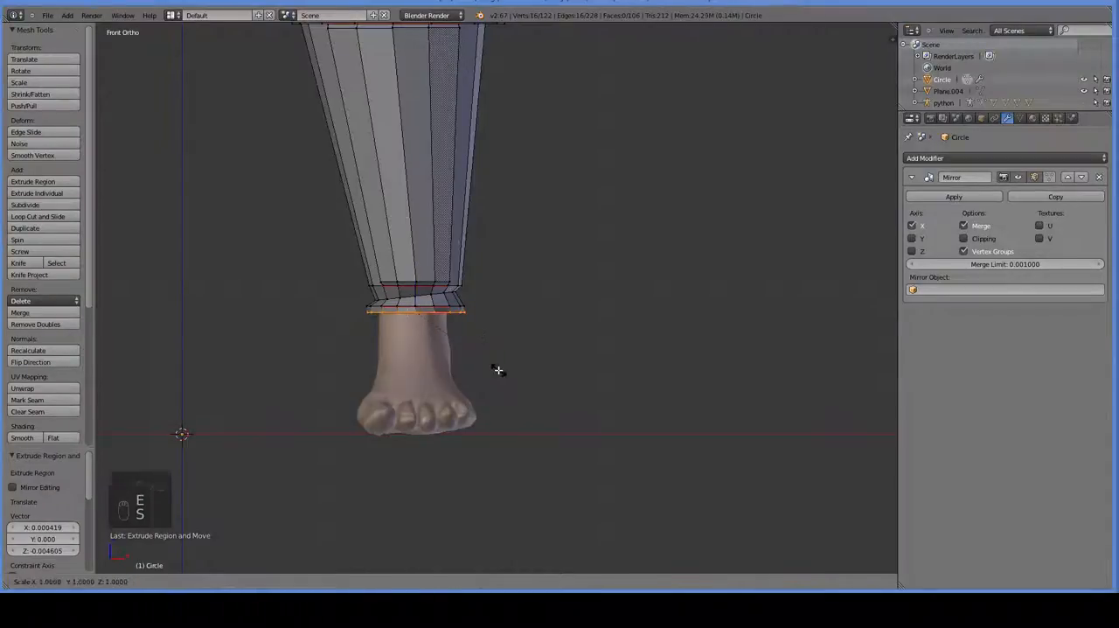
Extend the boot leg to the ankle with a flared, ridged ring of faces and mark a seam.
key(r)
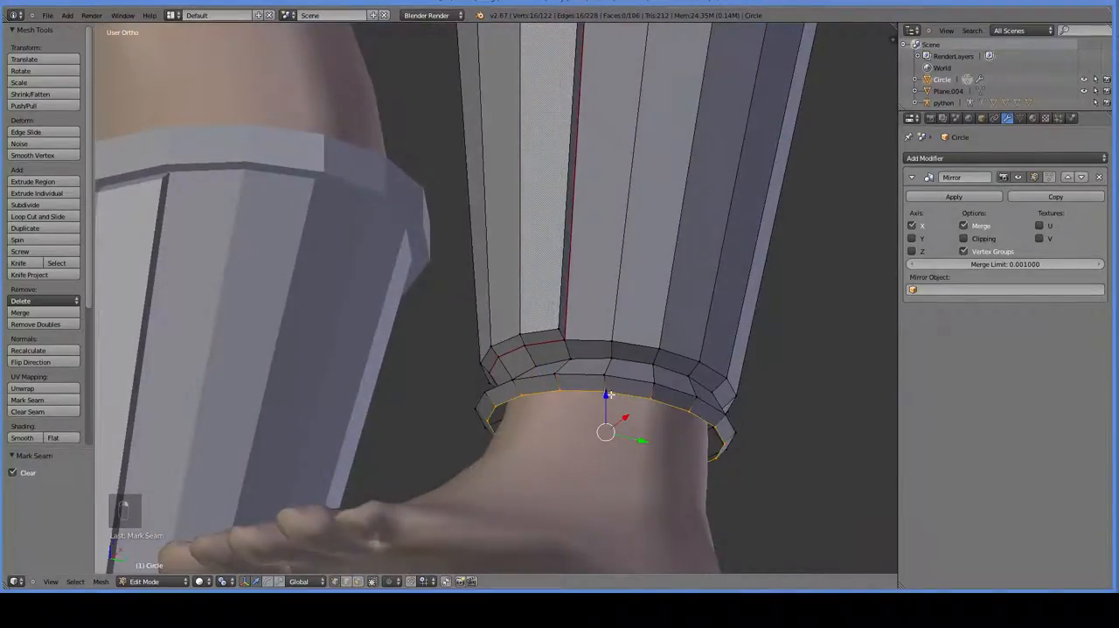
key(NUMPAD_3)
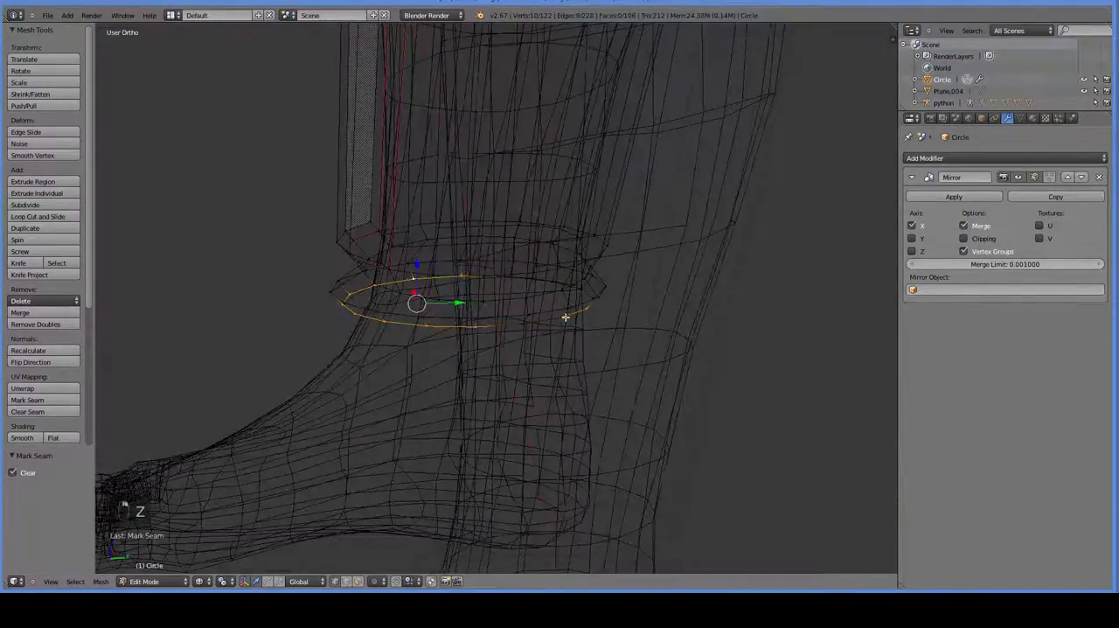
key(KP_1)
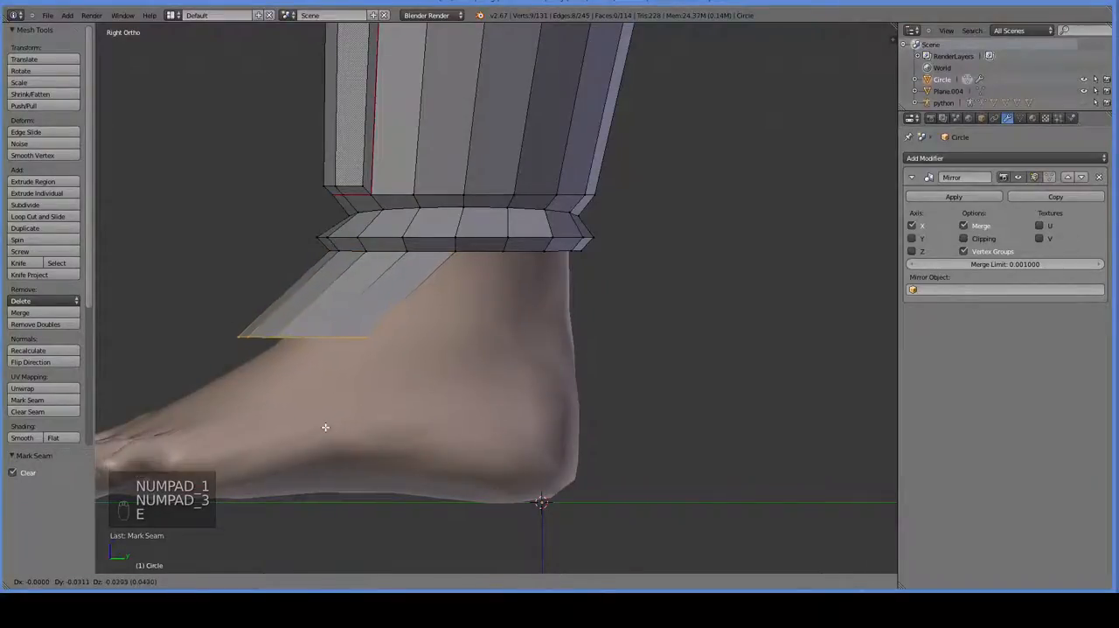
Extrude the lower ring down and forward over the top of the foot.
key(e)
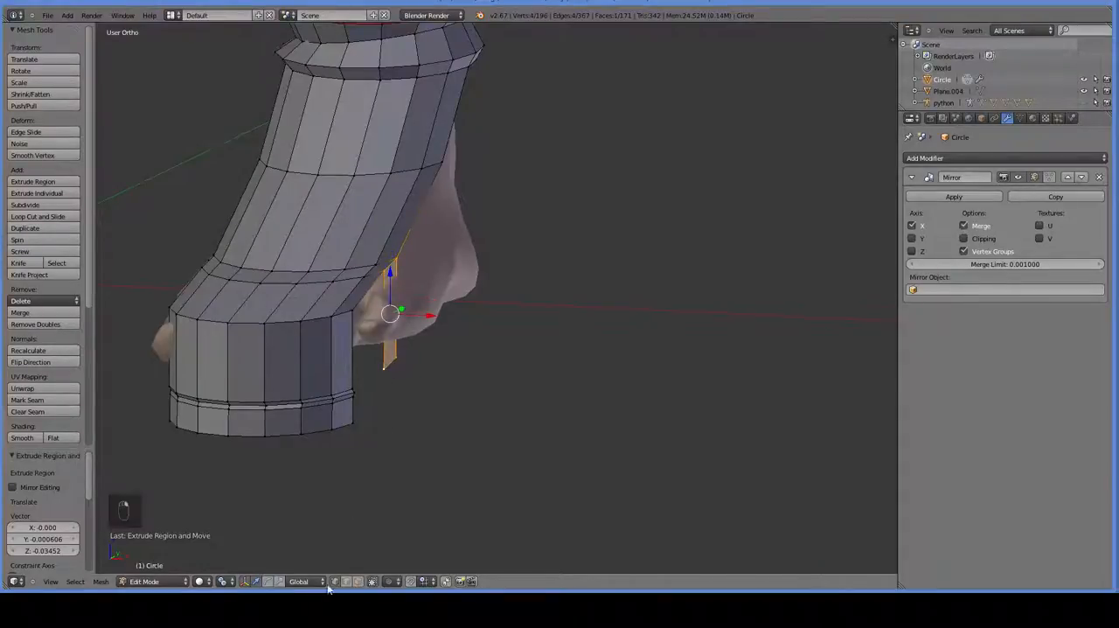
With proportional editing on, pull the front vertices into a rounded toe over the foot.
click(334, 581)
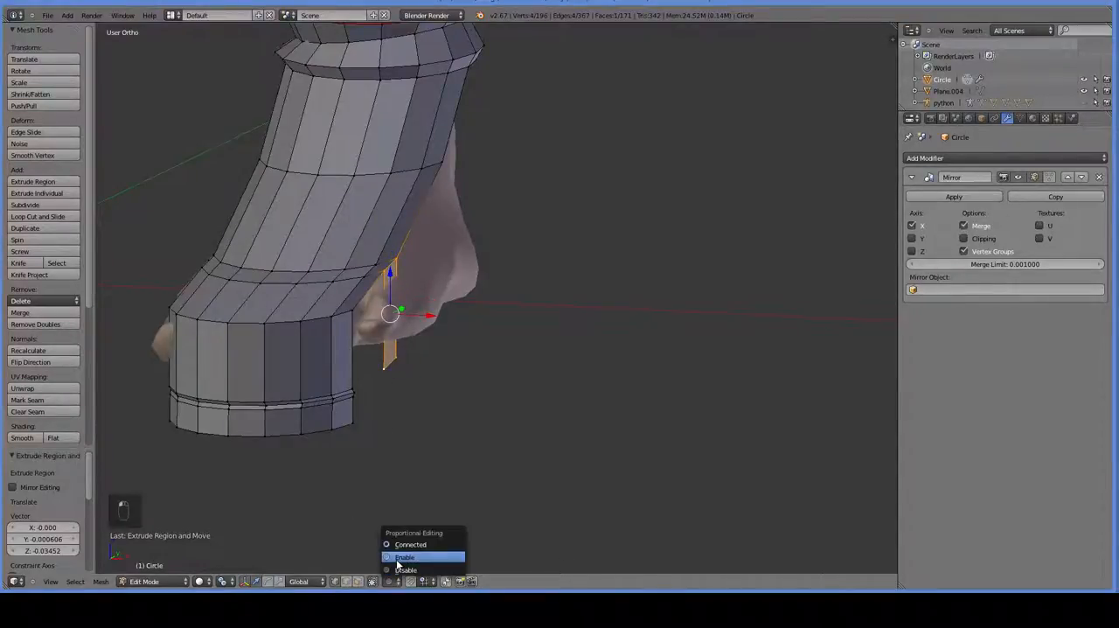
click(405, 556)
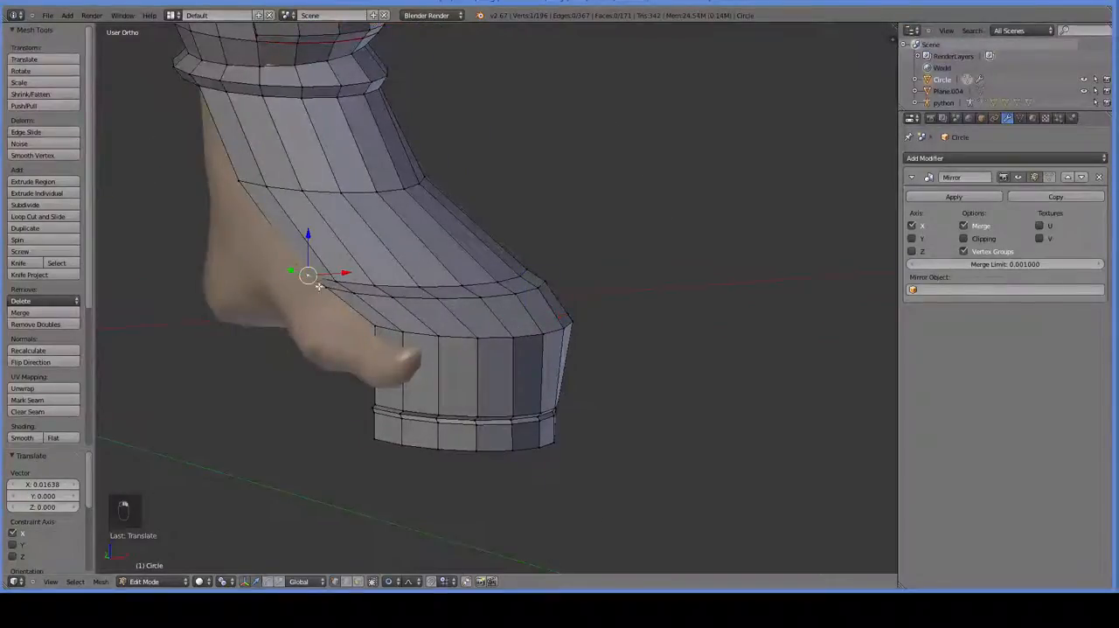
drag(308, 273, 336, 294)
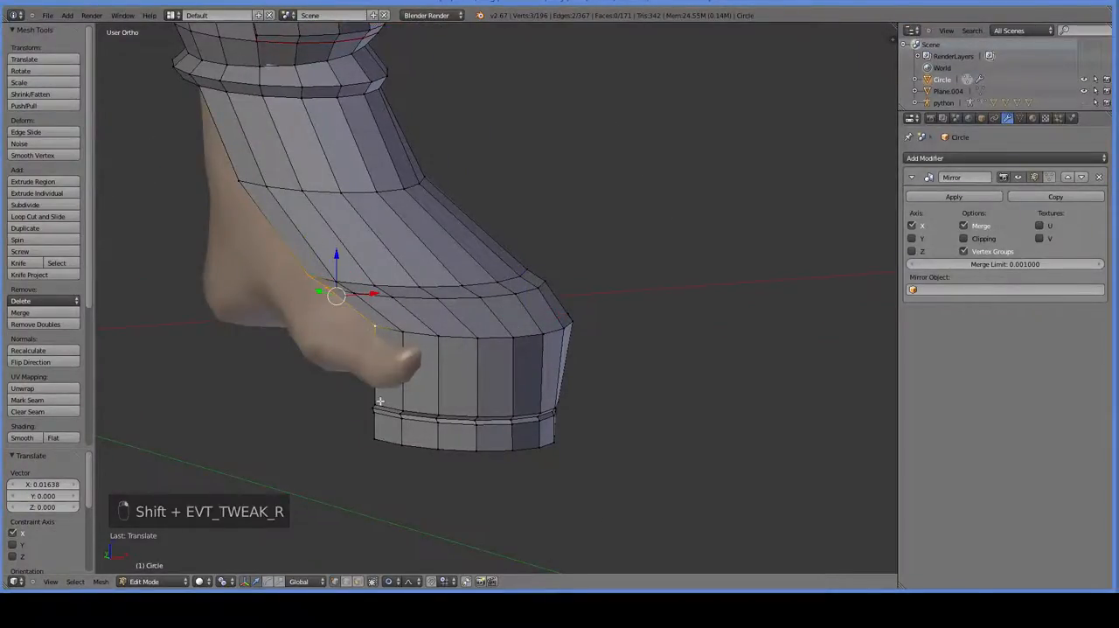
drag(336, 293, 374, 407)
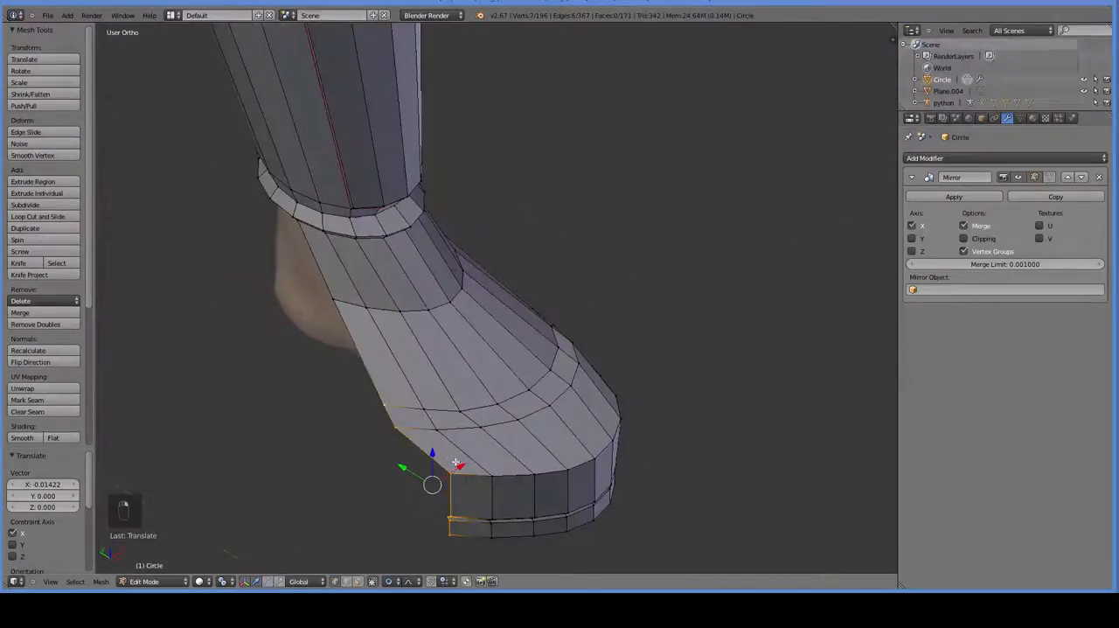
drag(434, 463, 472, 454)
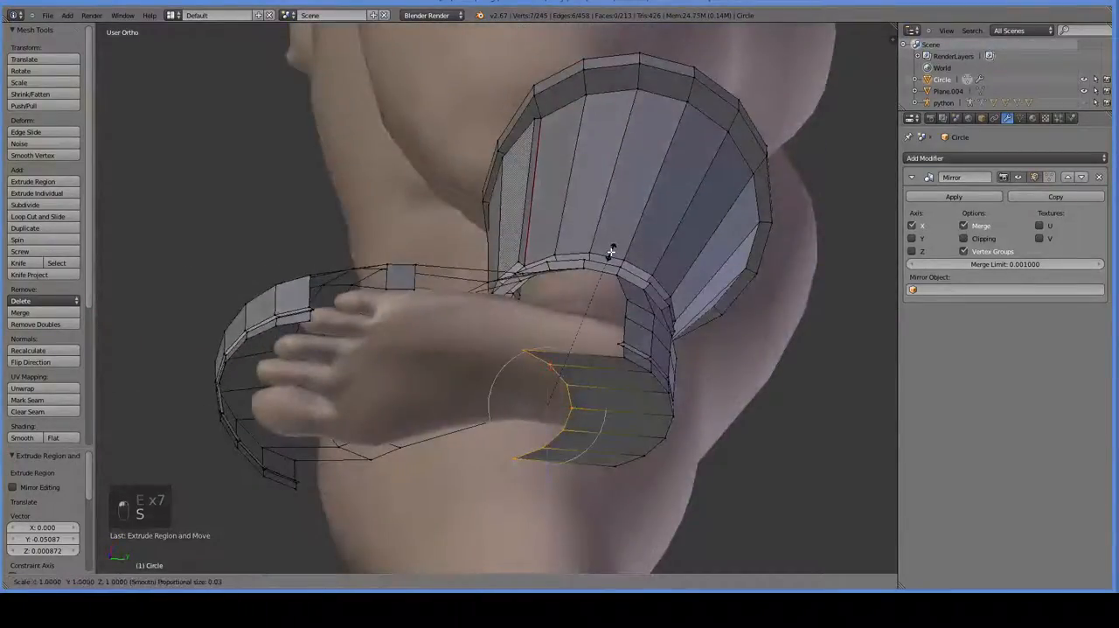
Scale a ring out around the foot and extrude it down into a sole.
key(s)
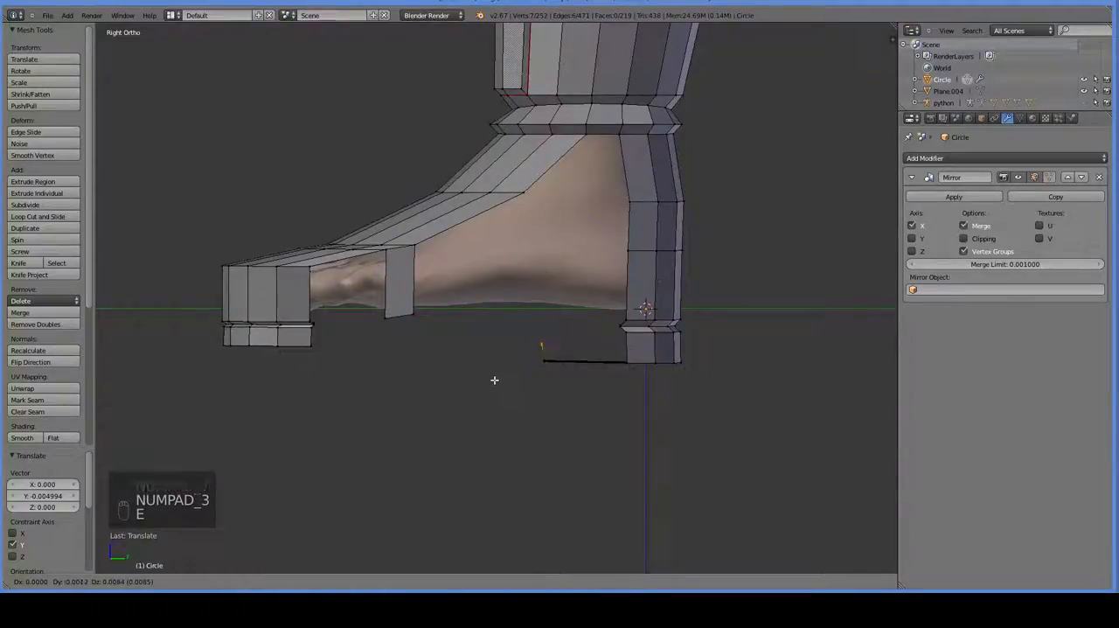
key(e)
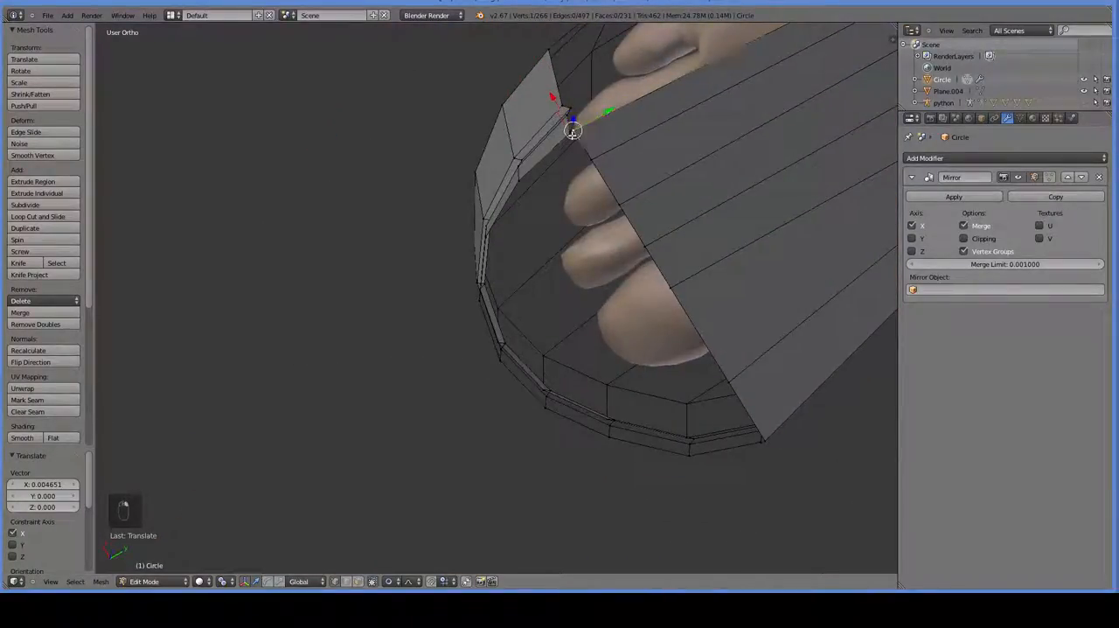
Merge two toe-cap corner vertex pairs At Last onto the sole rim and position the toe vertex.
key(alt+m)
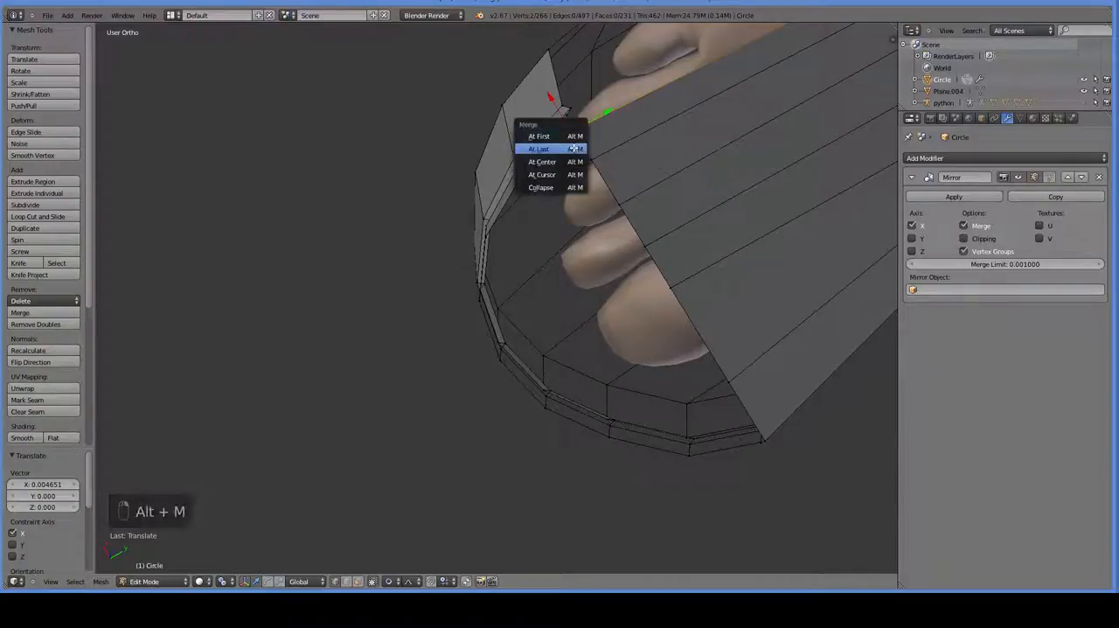
click(539, 148)
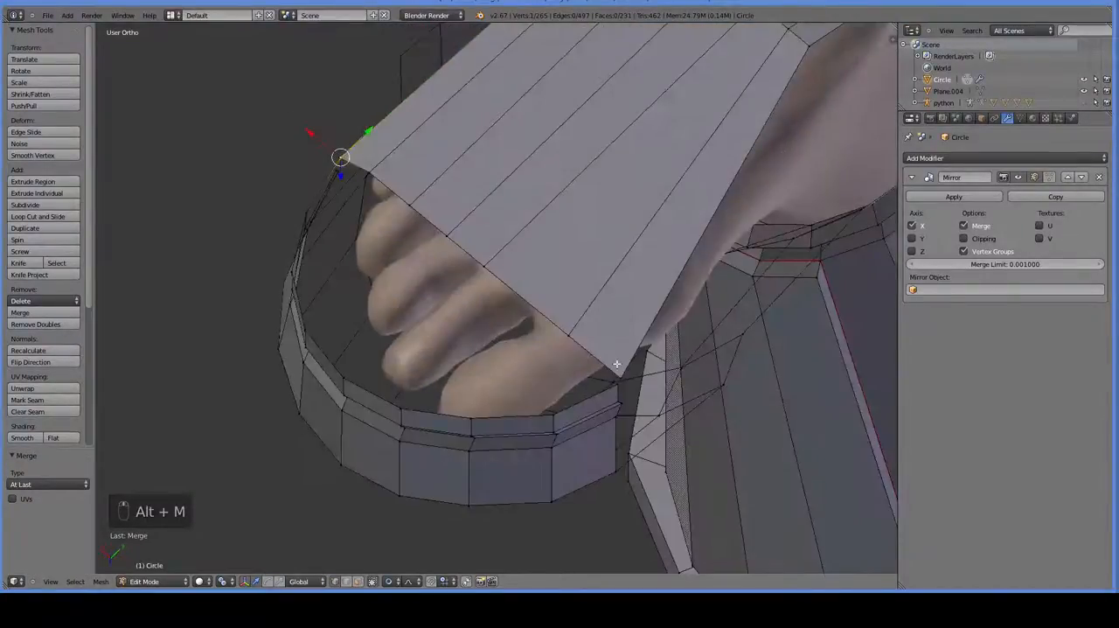
key(alt+m)
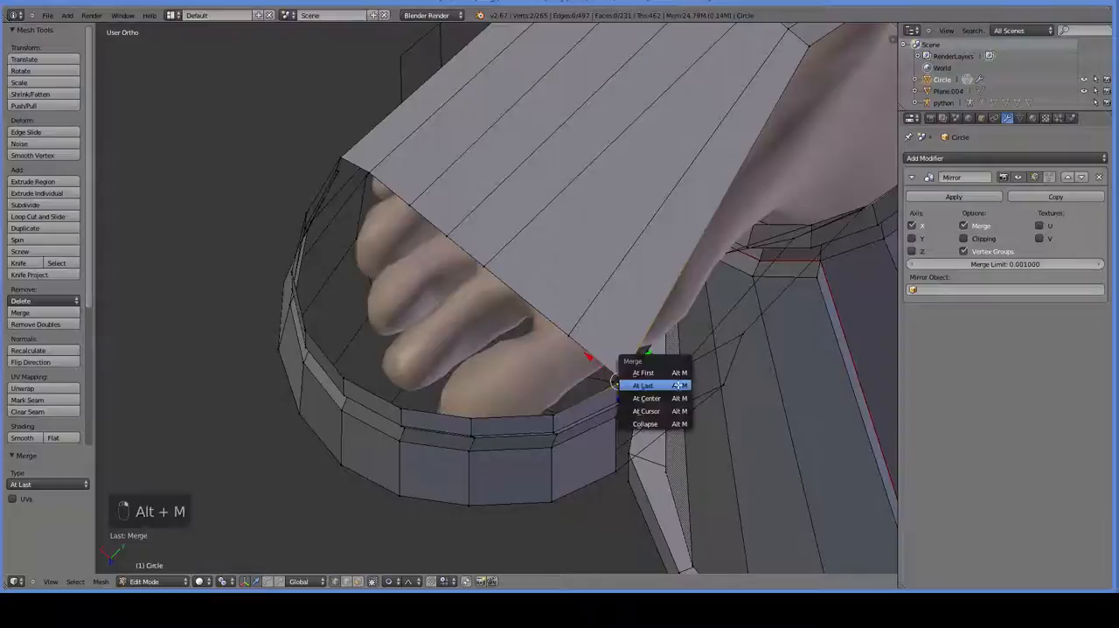
click(641, 387)
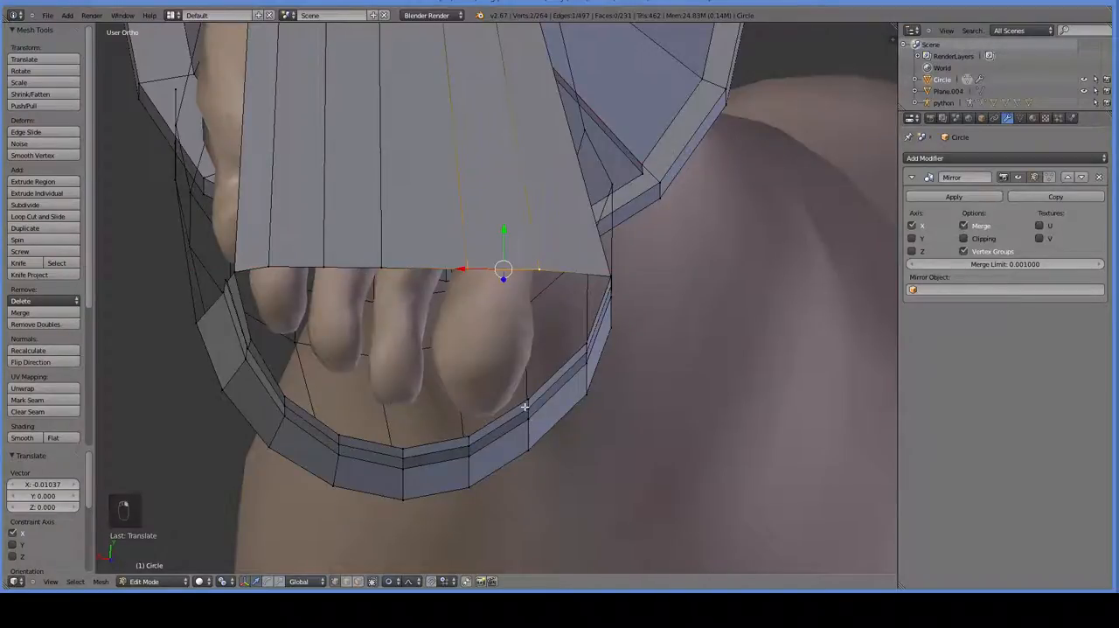
key(f)
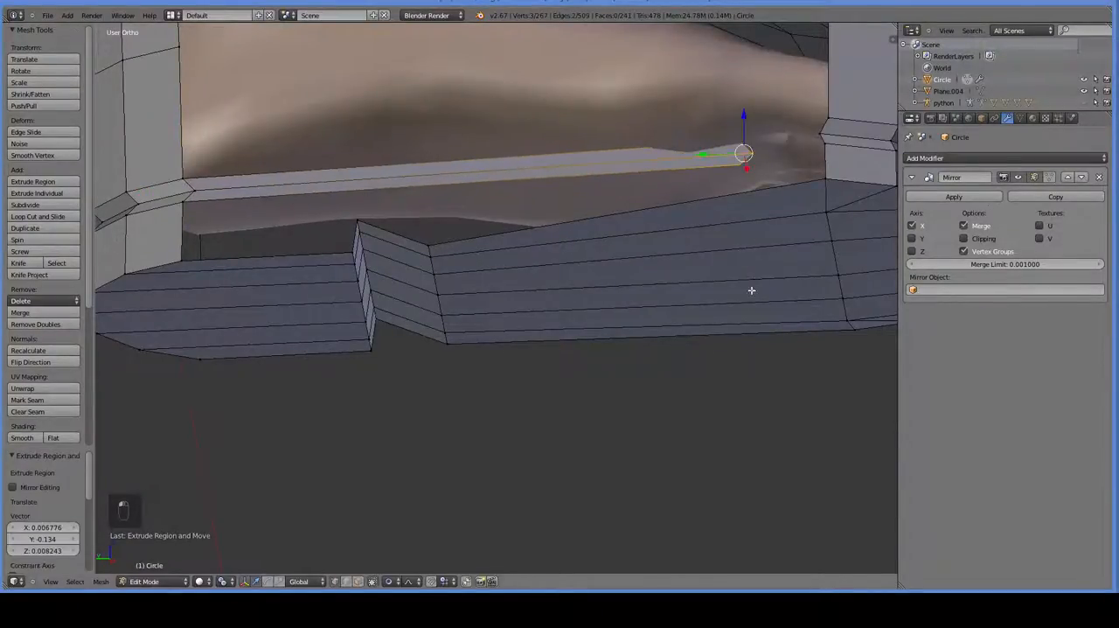
Extrude side-wall strips along the sole and fit their edge to the upper with soft falloff.
key(ctrl+z)
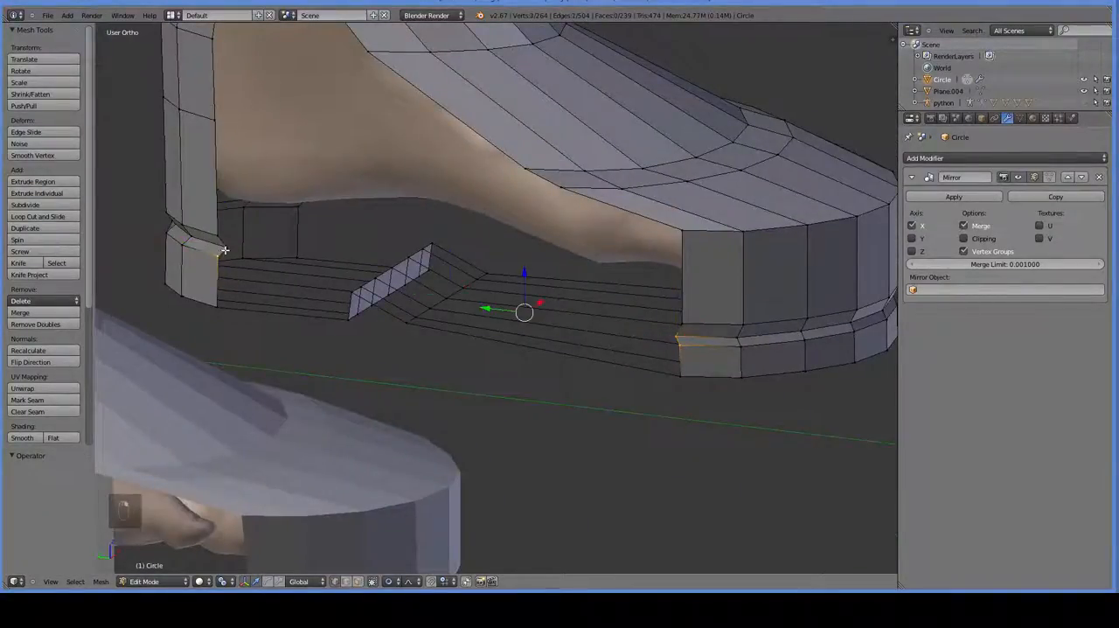
key(f)
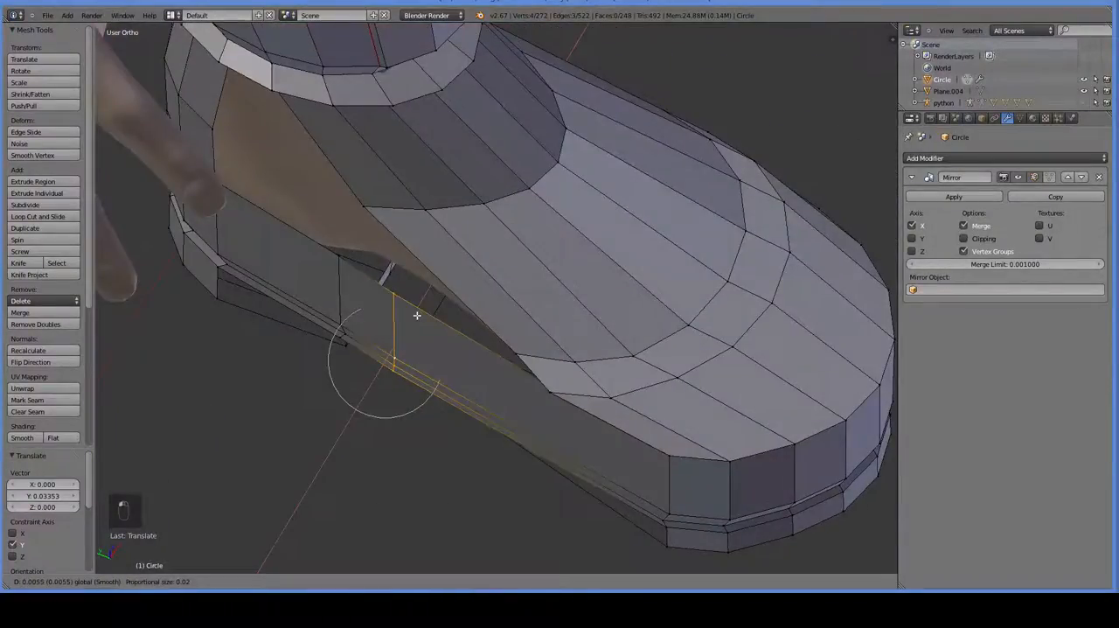
key(ctrl+r)
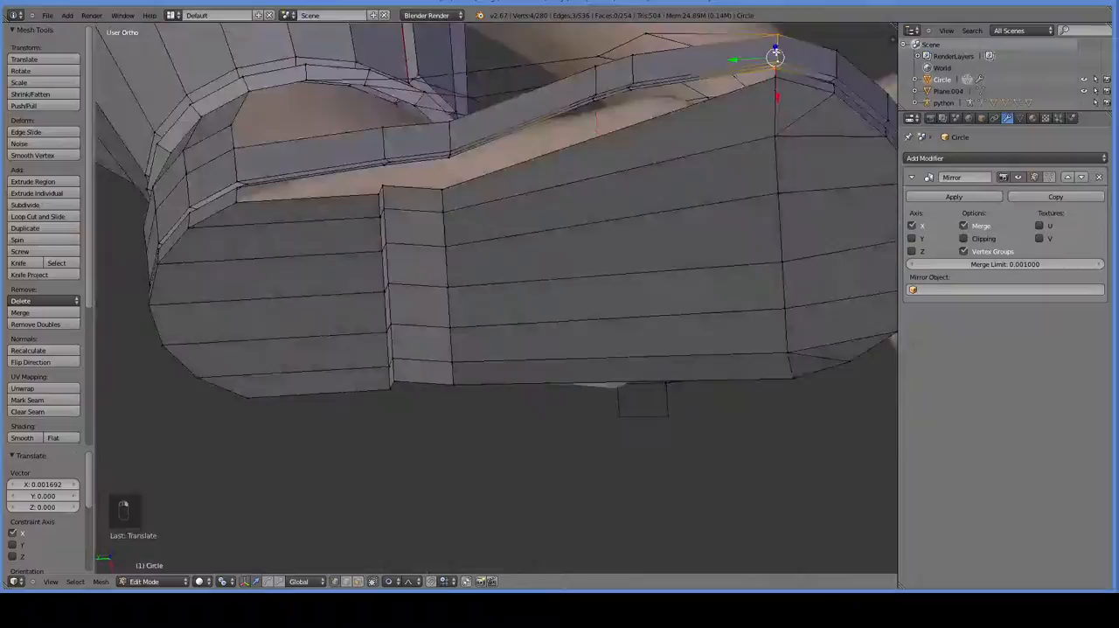
drag(775, 57, 780, 107)
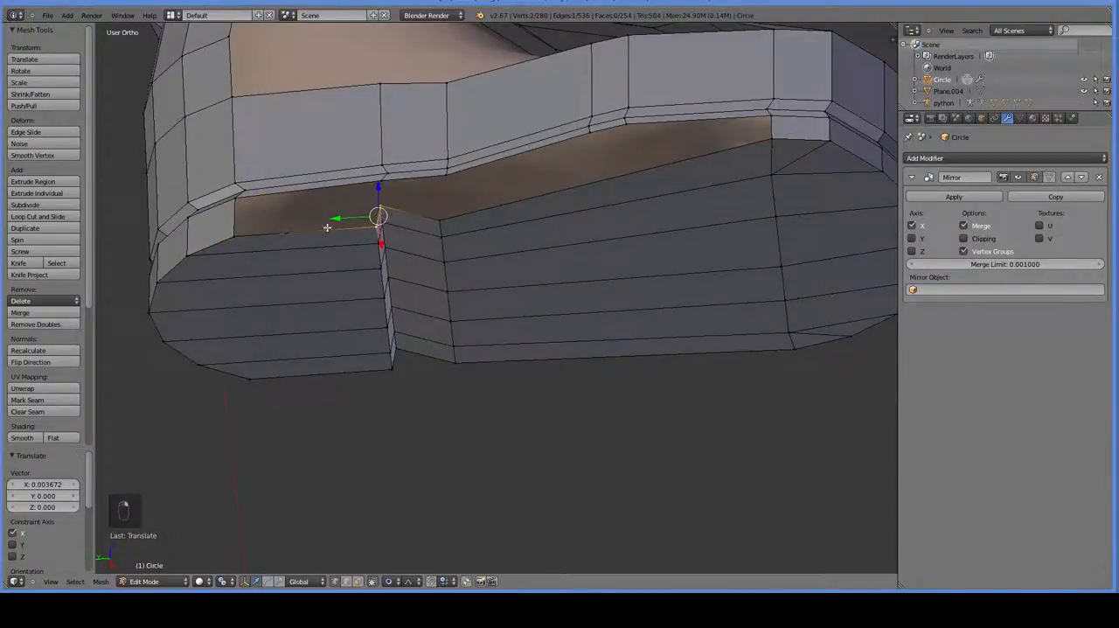
Fill two new faces across the side gap between upper and sole rim.
key(f)
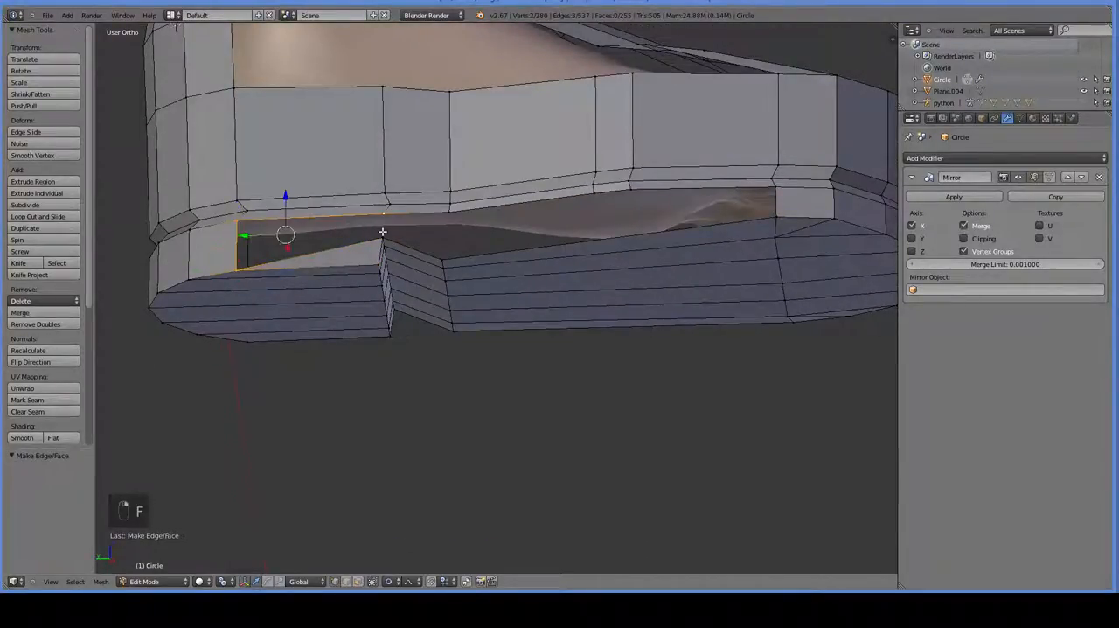
key(f)
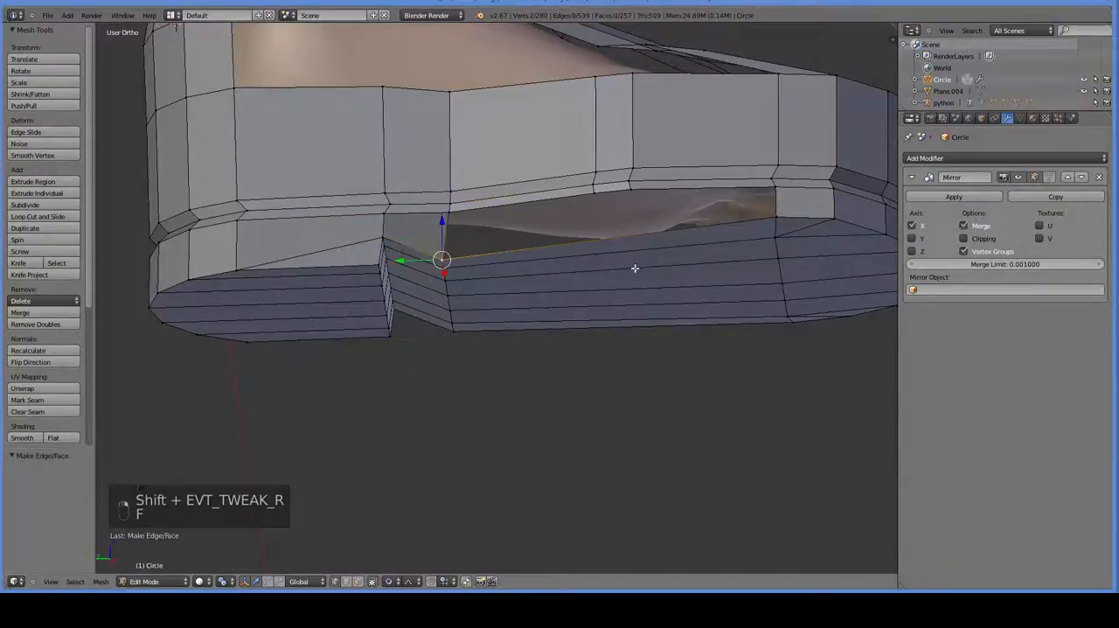
key(ctrl+r)
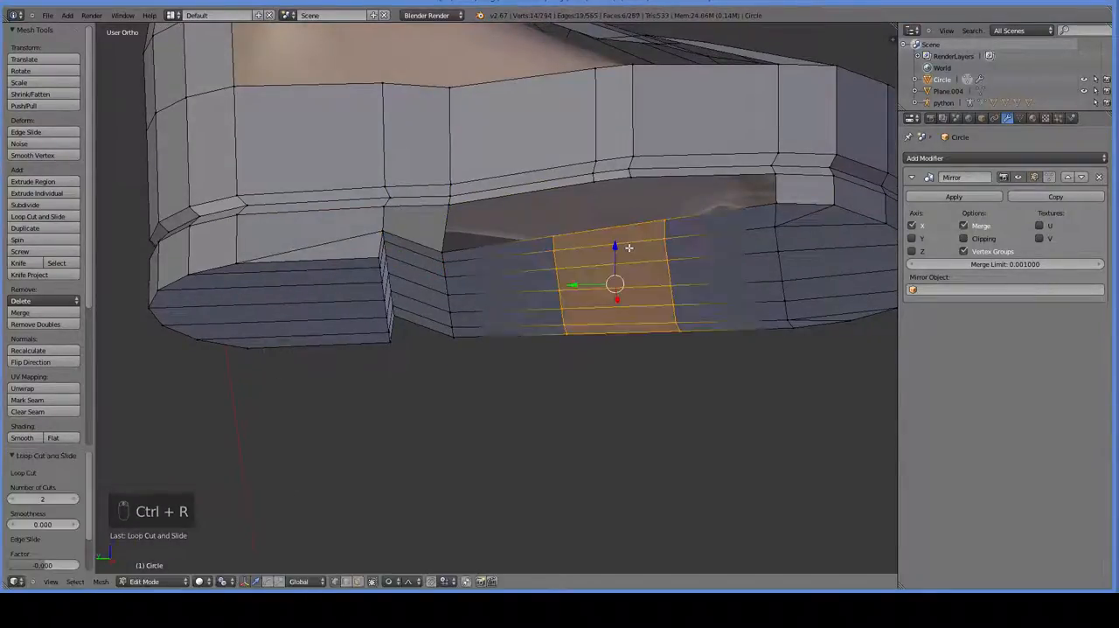
Cut loops through the sole wall, undo them and redo as a single edge loop.
key(s)
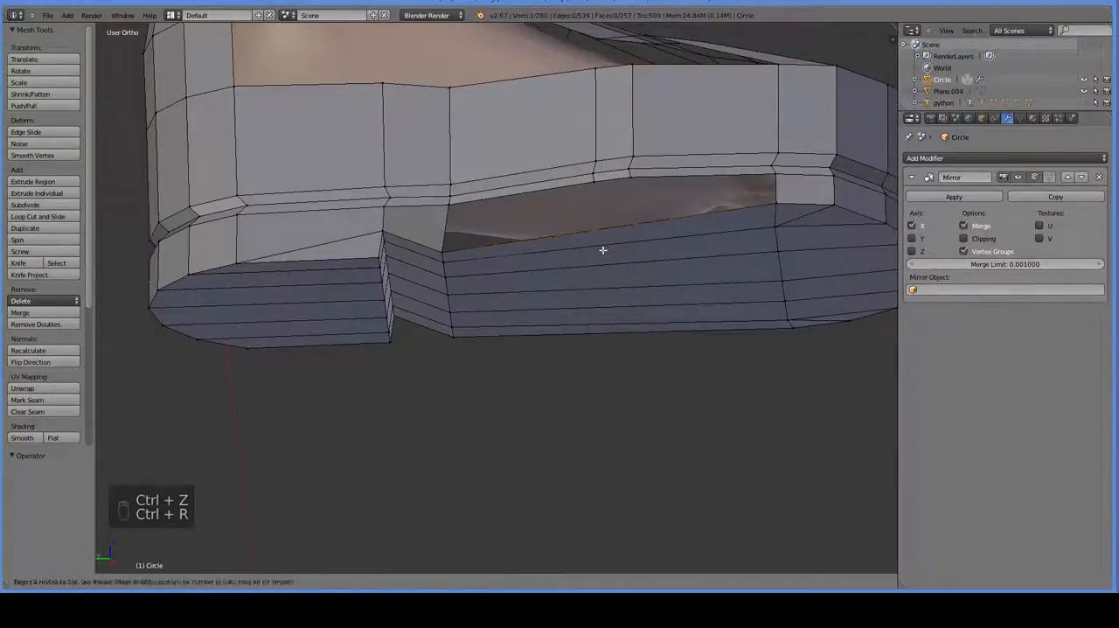
key(ctrl+r)
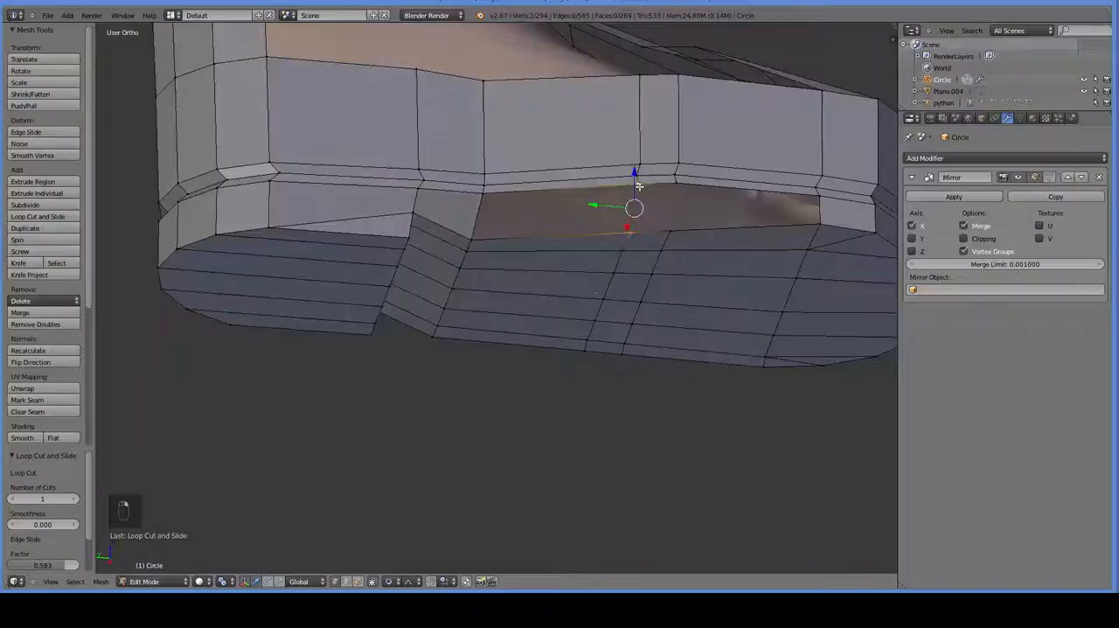
key(f)
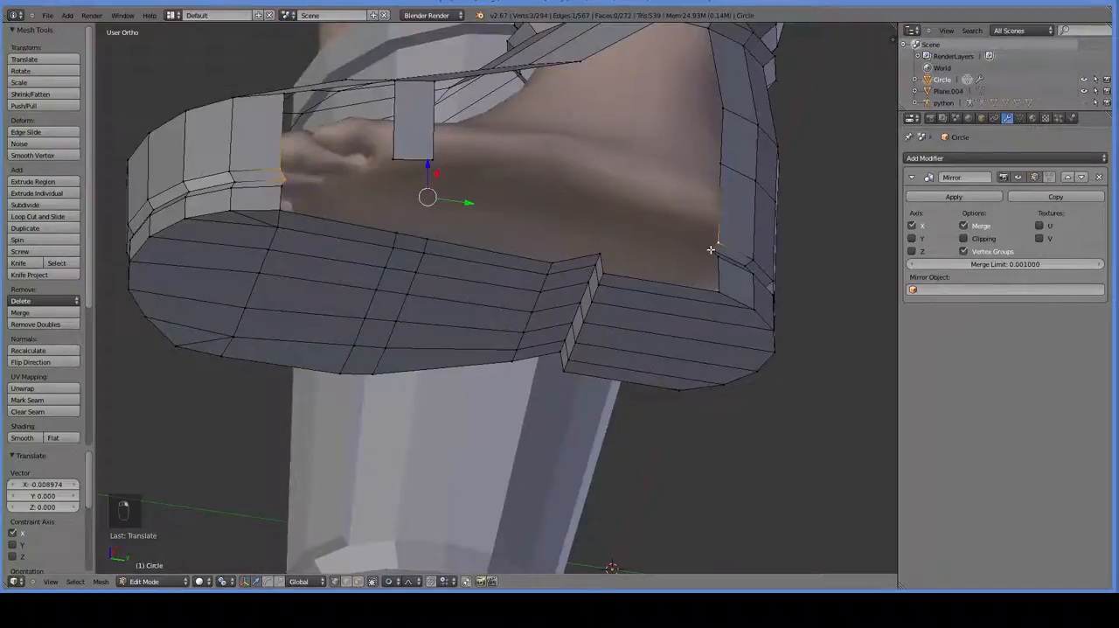
On the foot's other side, fill a face, cut a loop around the lower band and pull a vertex down to the sole.
key(f)
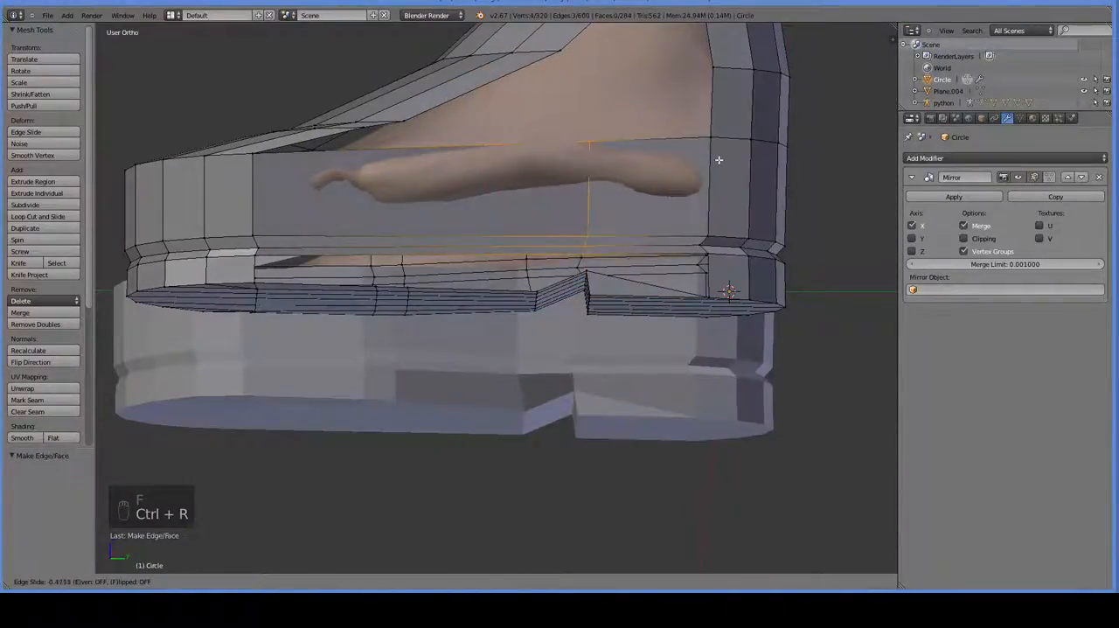
key(ctrl+r)
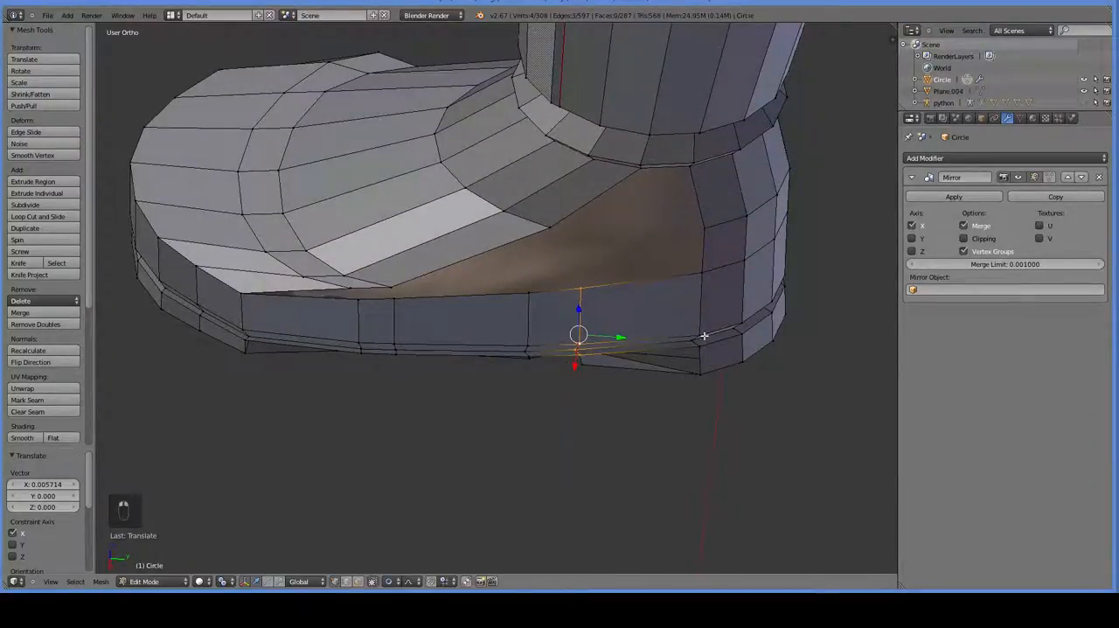
drag(579, 335, 699, 335)
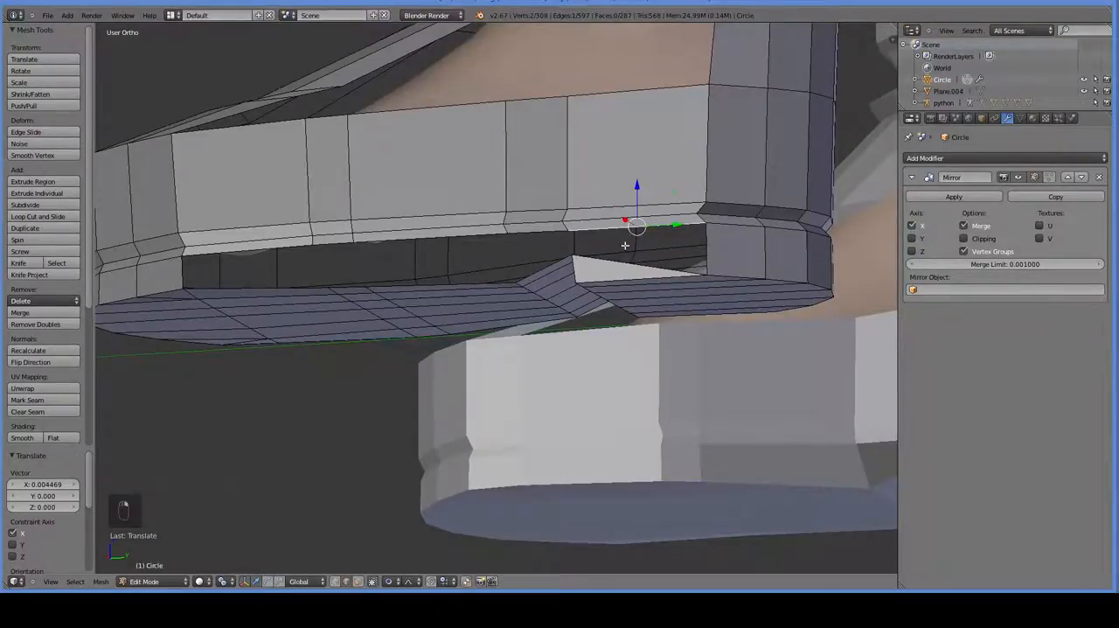
Fill two faces across the heel gap and undo one unwanted fill.
key(f)
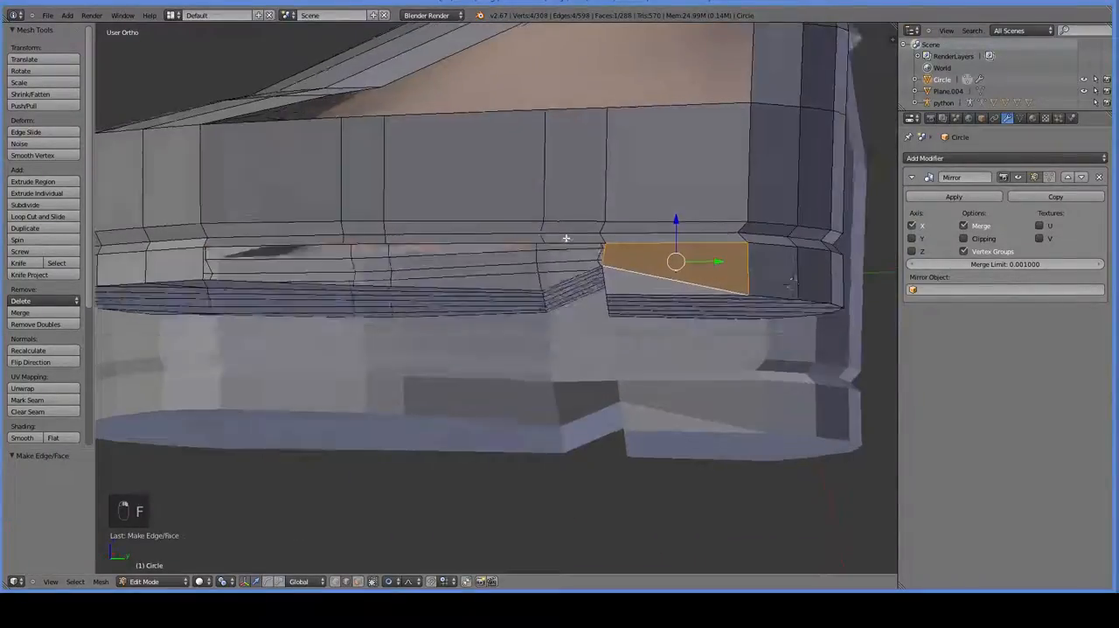
key(f)
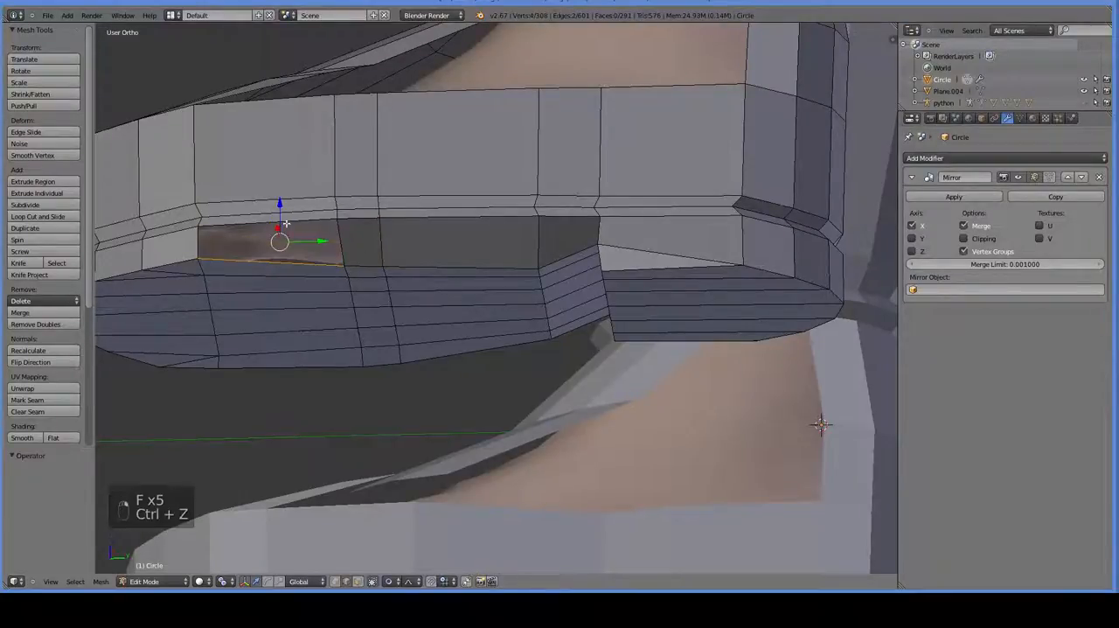
key(f)
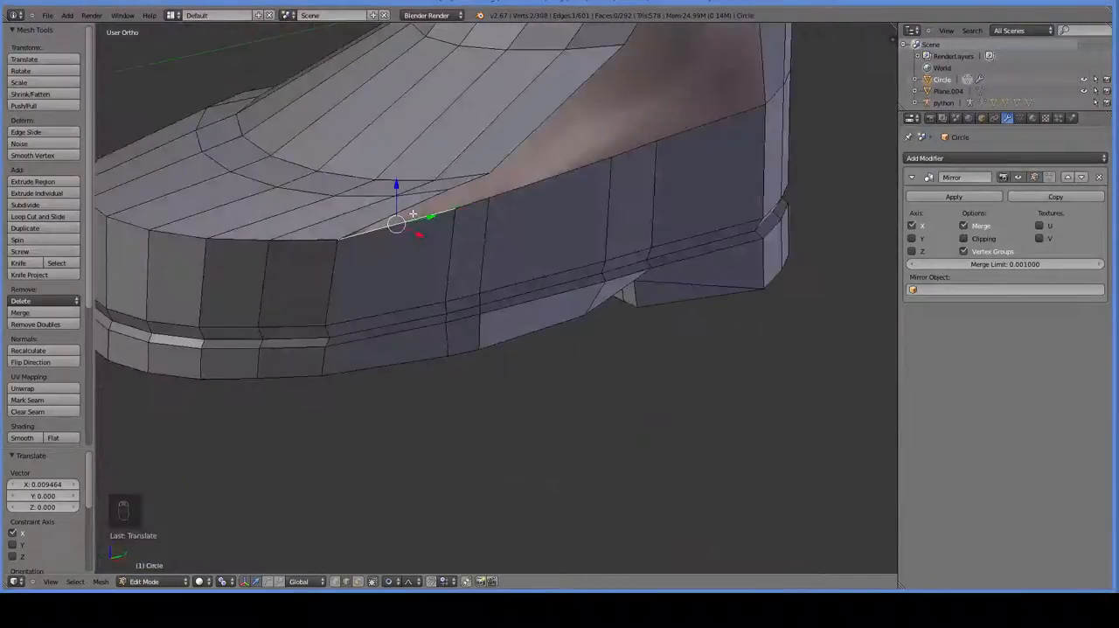
Fill two faces around the toe gap and move a vertex to close the side opening.
key(f)
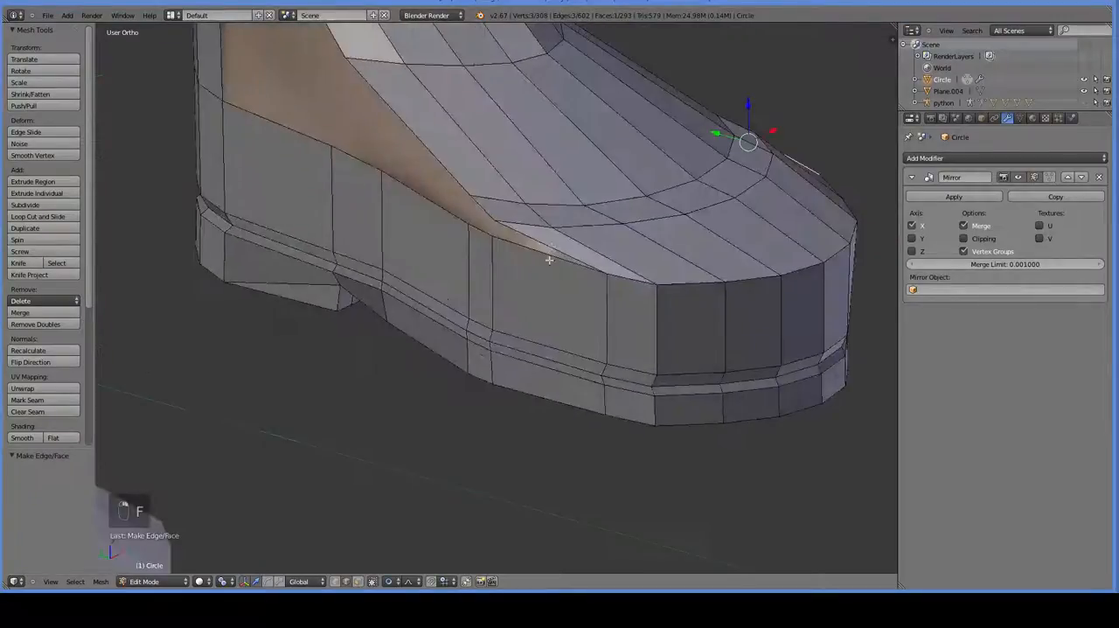
key(f)
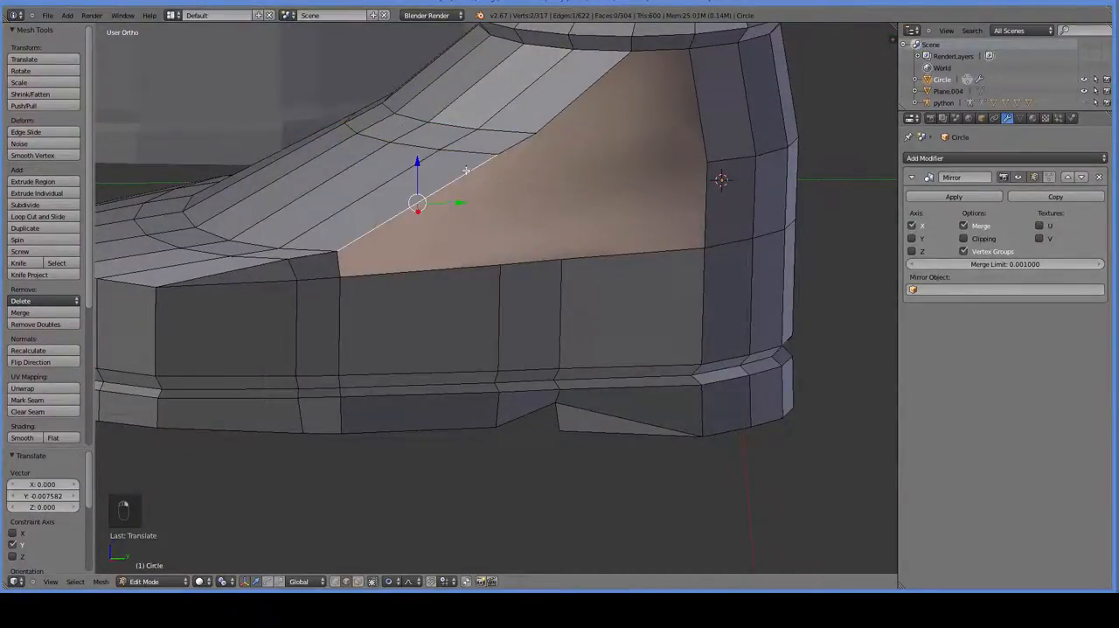
key(f)
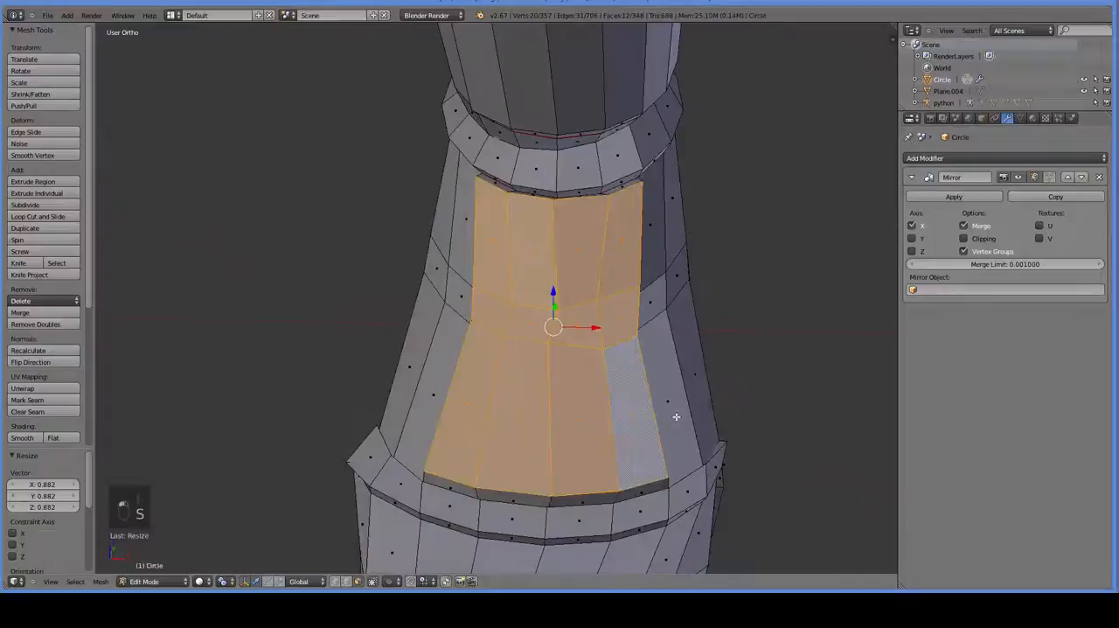
Scale down the shaft's front face panel, then undo the change.
key(ctrl+z)
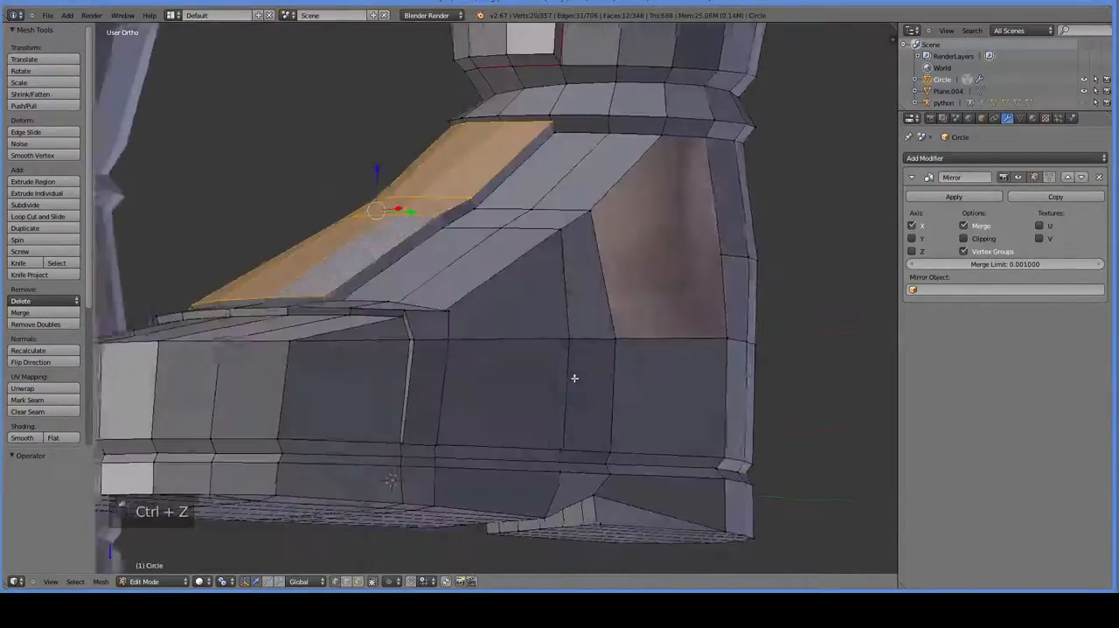
key(s)
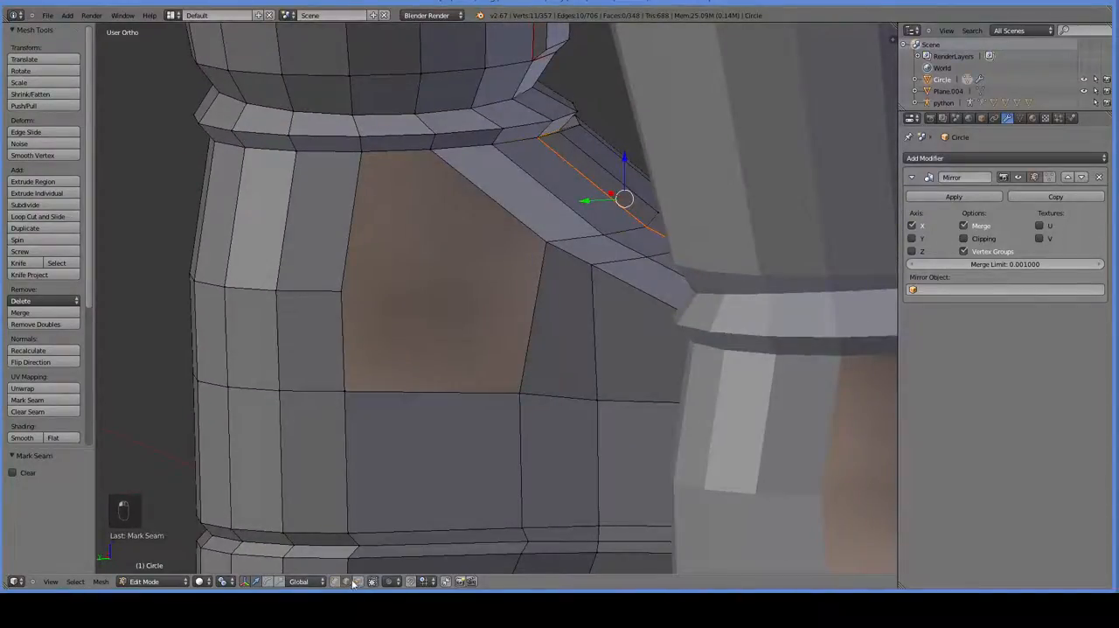
Mark the shaft-foot seam, then extrude and scale the top edge loop into a thickened rim.
key(f)
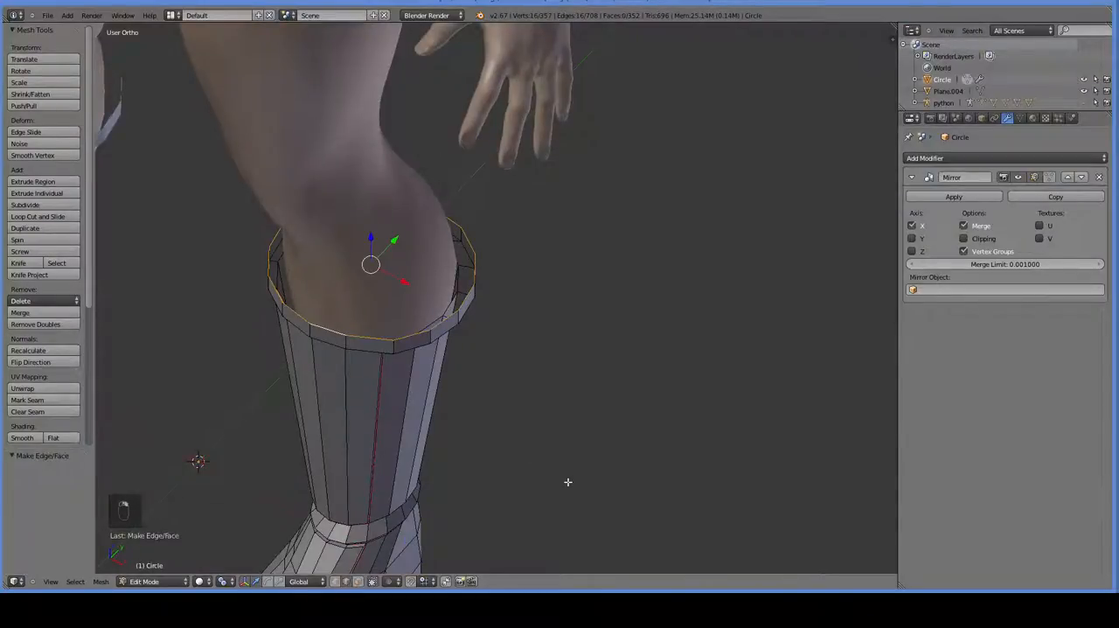
key(e)
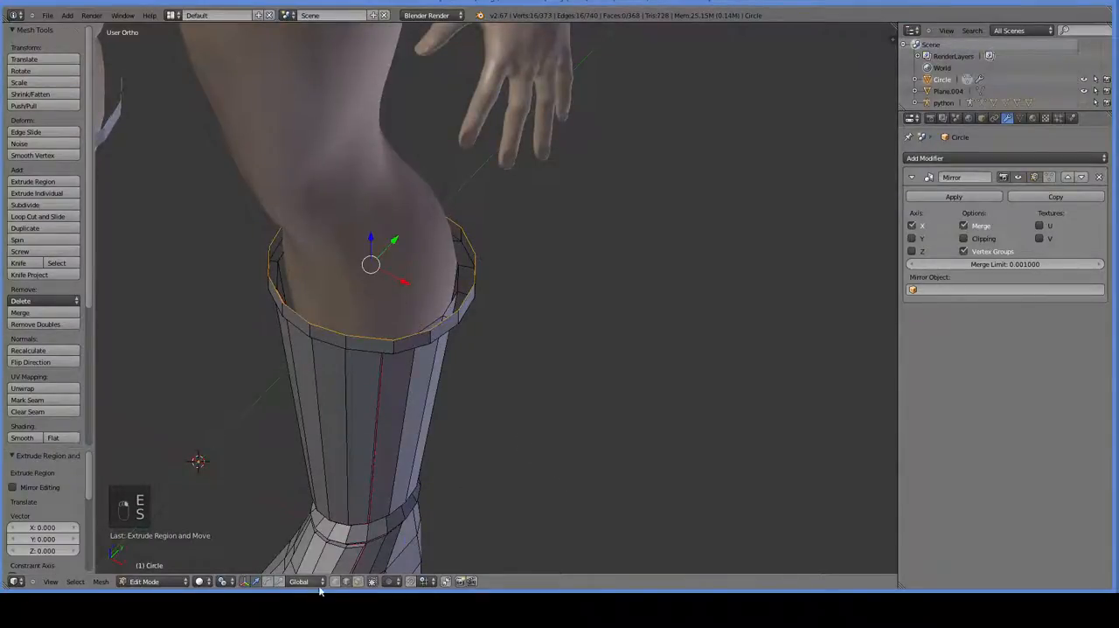
key(s)
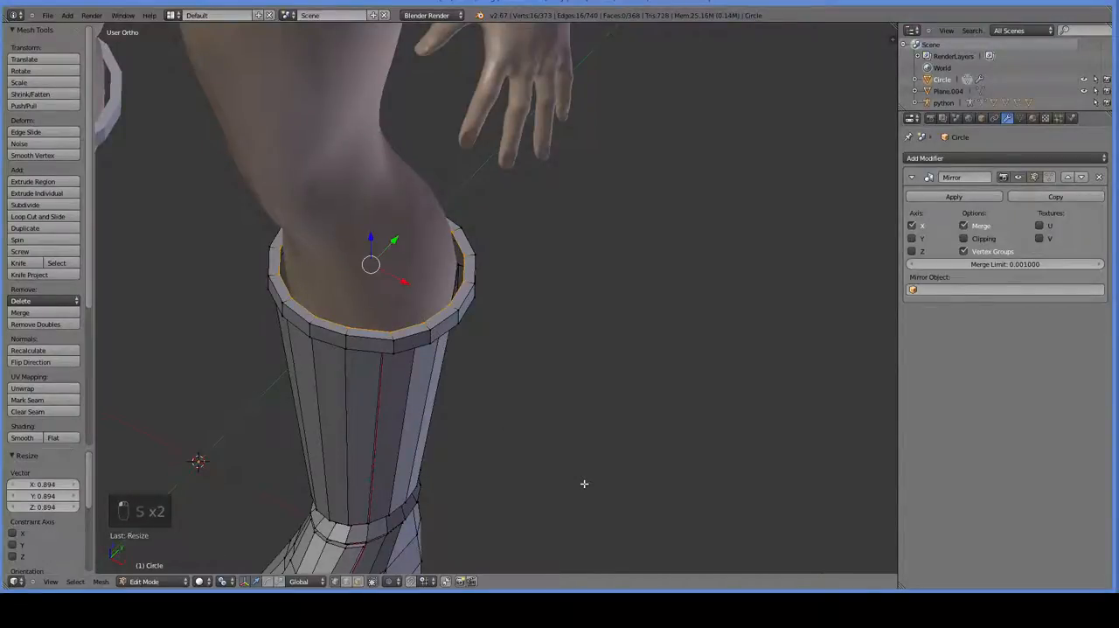
key(e)
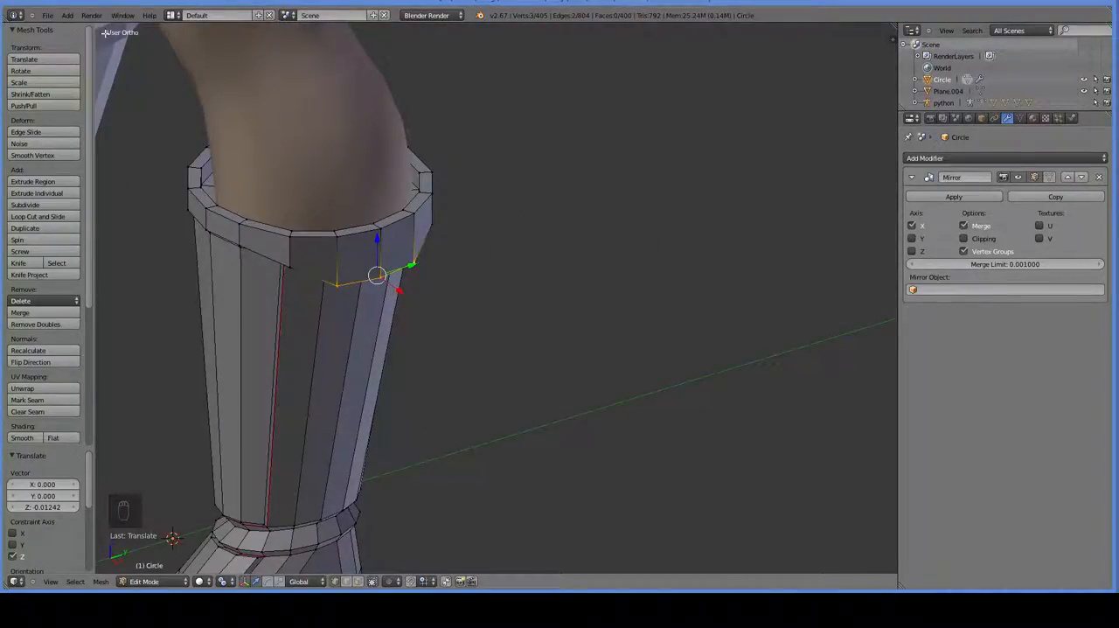
click(67, 14)
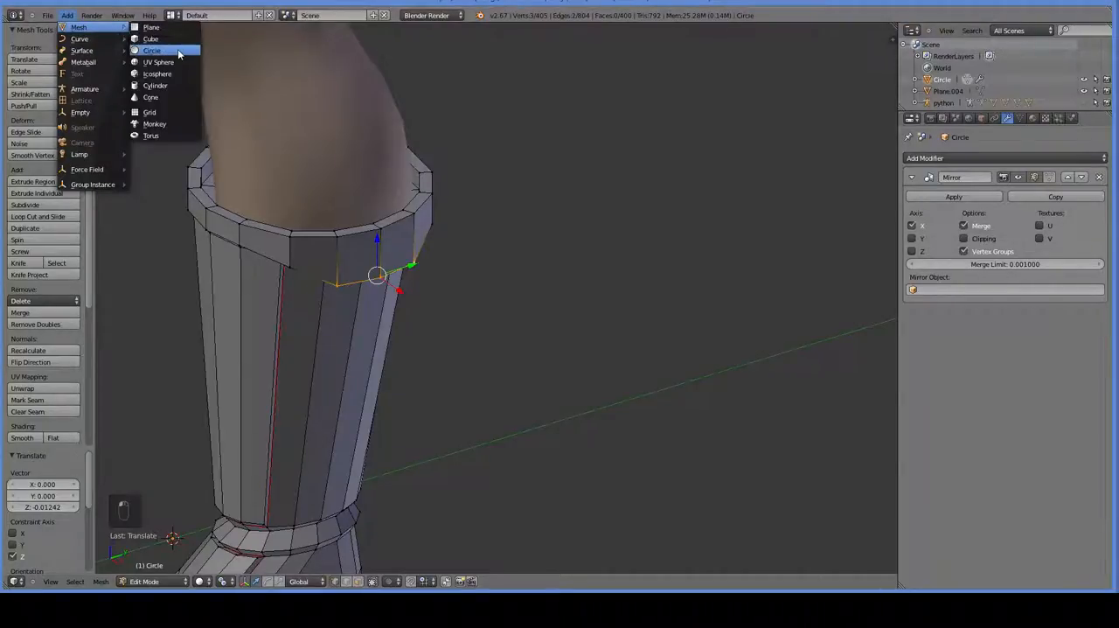
Add a circle mesh and, in front view, extrude and scale it into a small ring buckle on the rim.
click(152, 49)
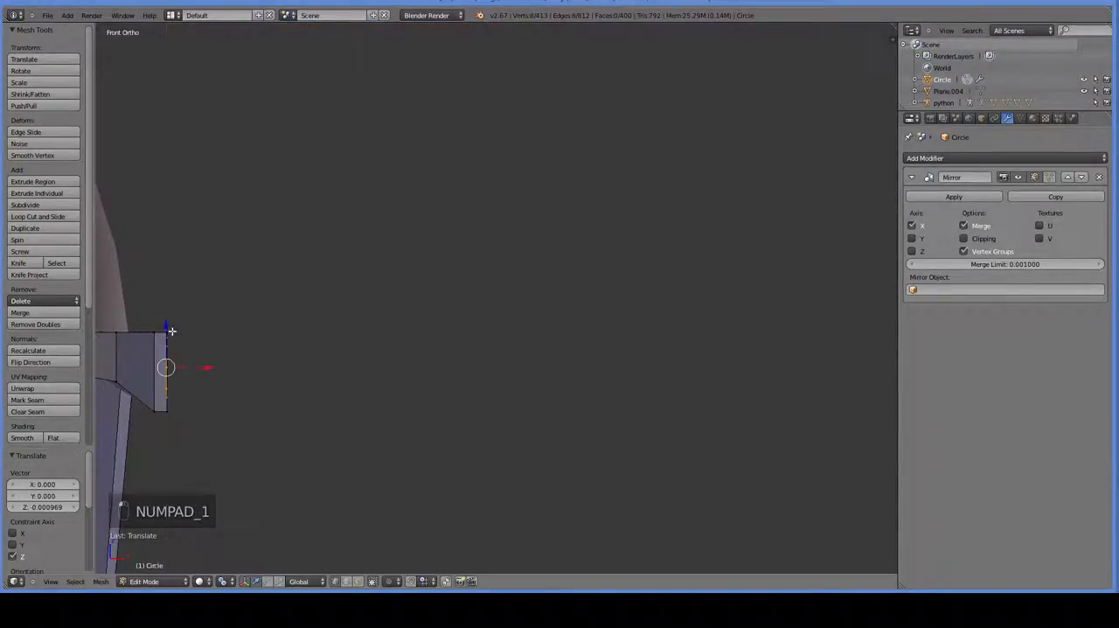
key(e)
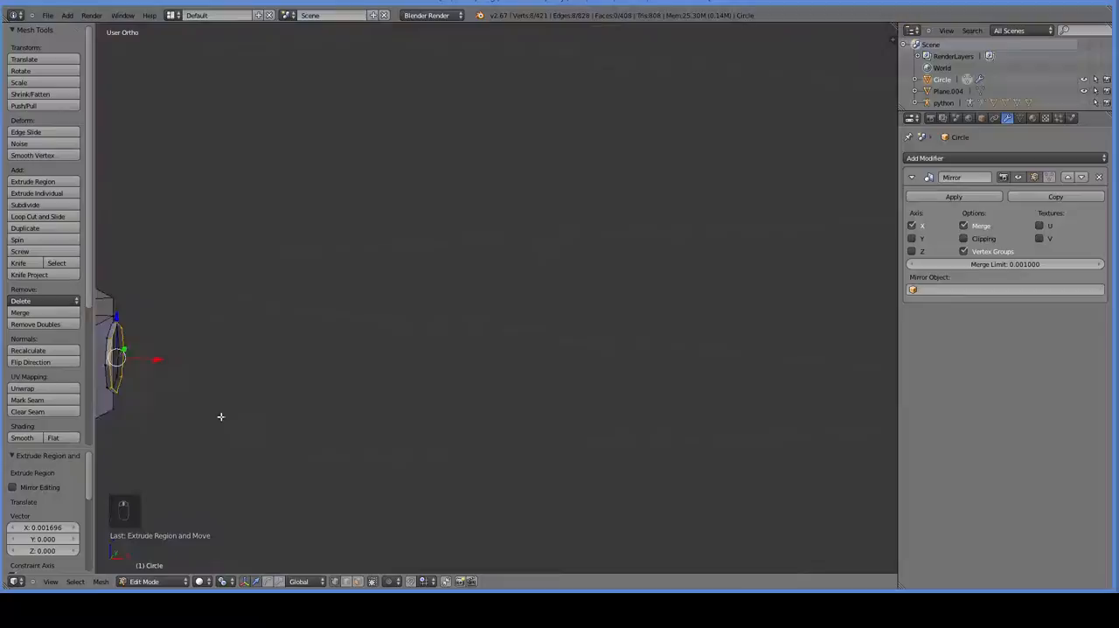
key(KP_1)
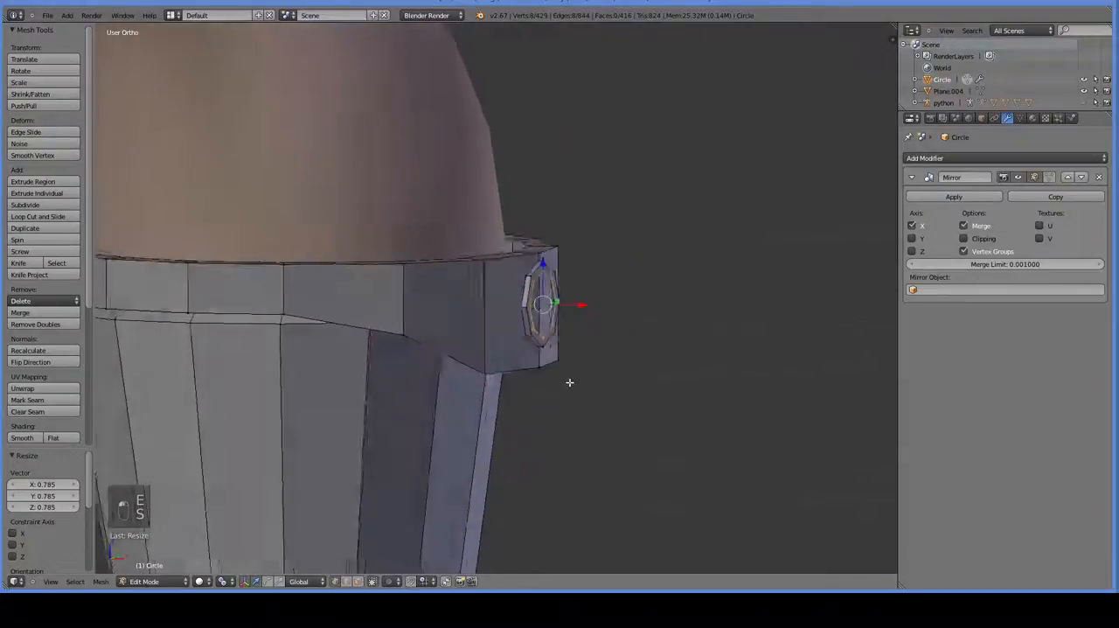
key(e)
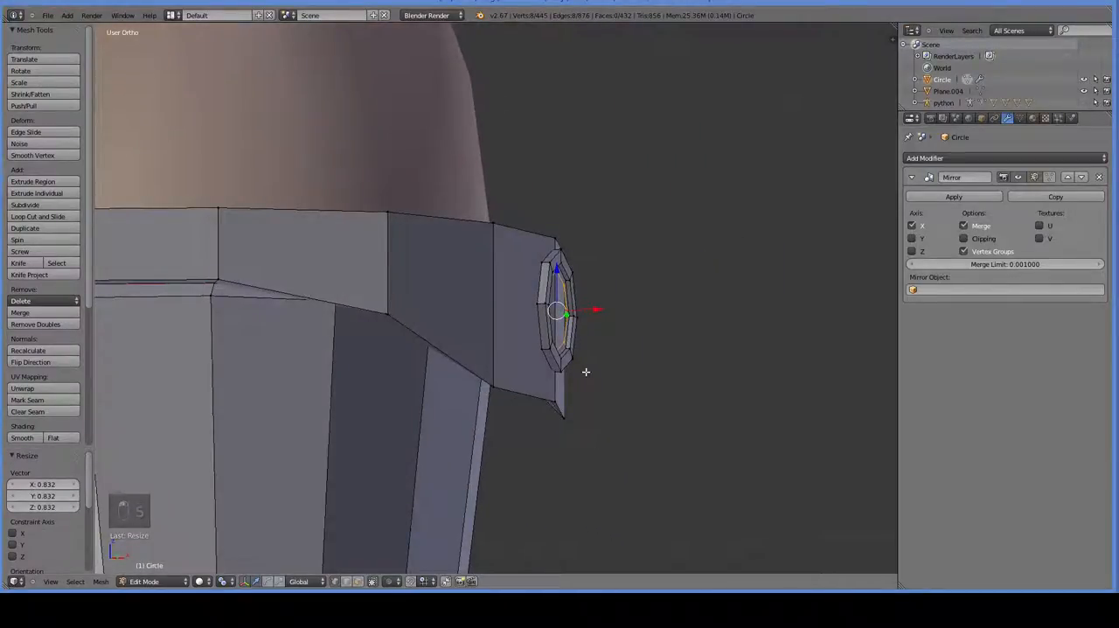
key(KP_1)
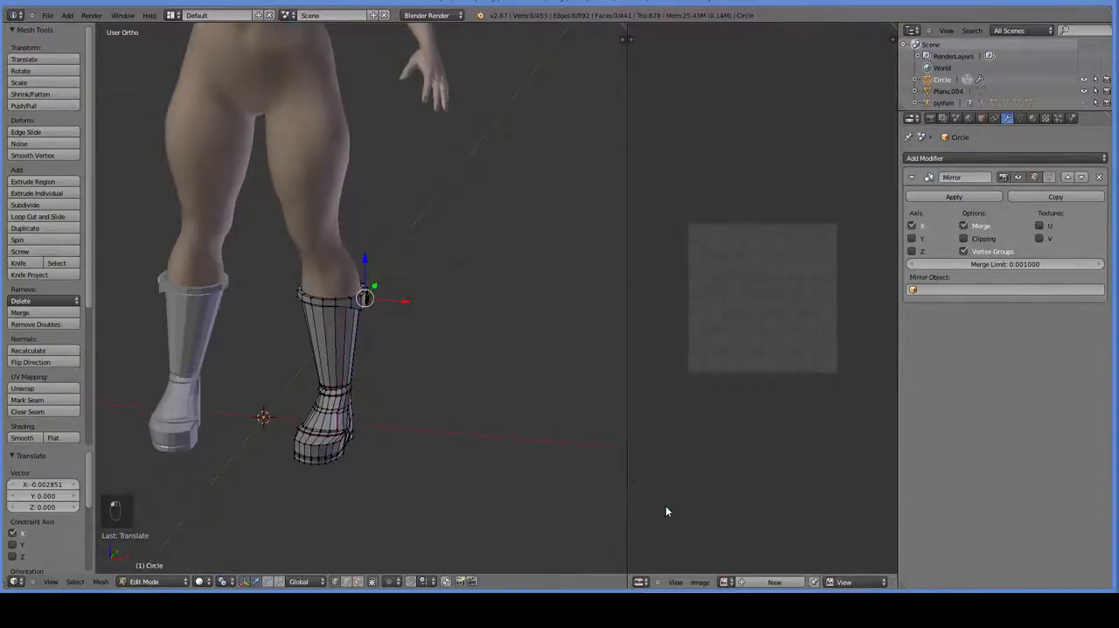
Select all boot geometry and Unwrap it from UV Mapping, repeating after adding the sole seam.
key(a)
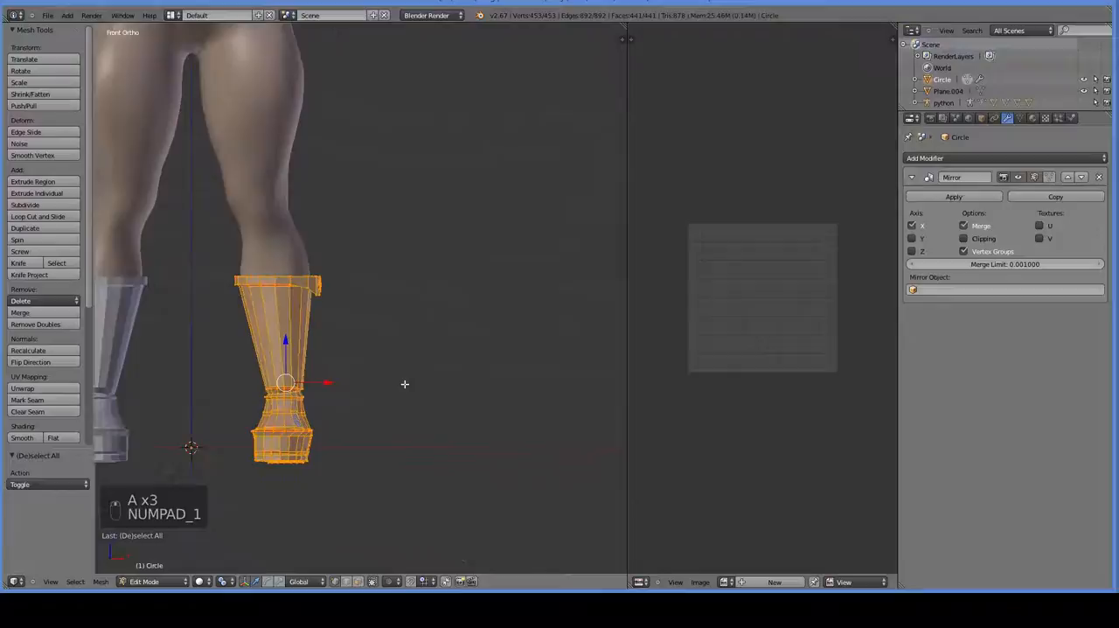
click(23, 388)
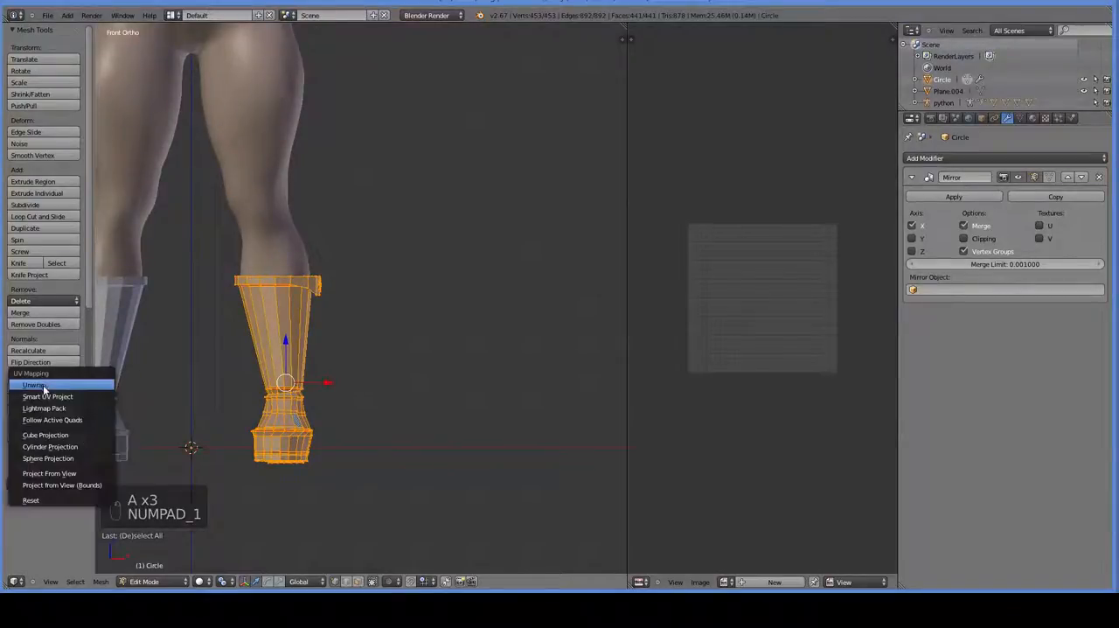
click(32, 385)
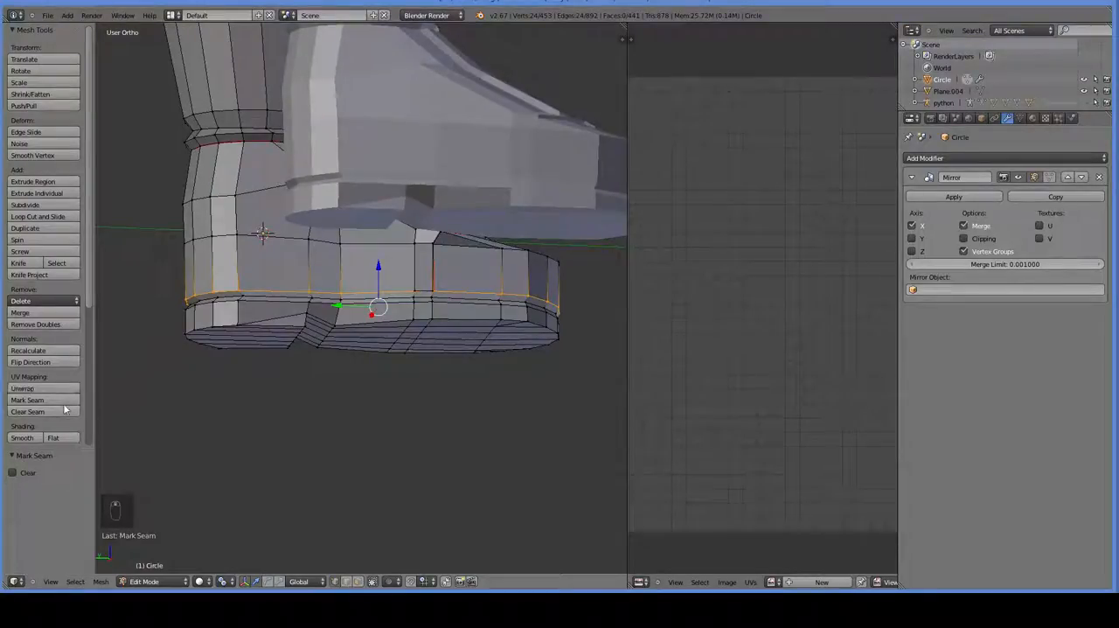
key(a)
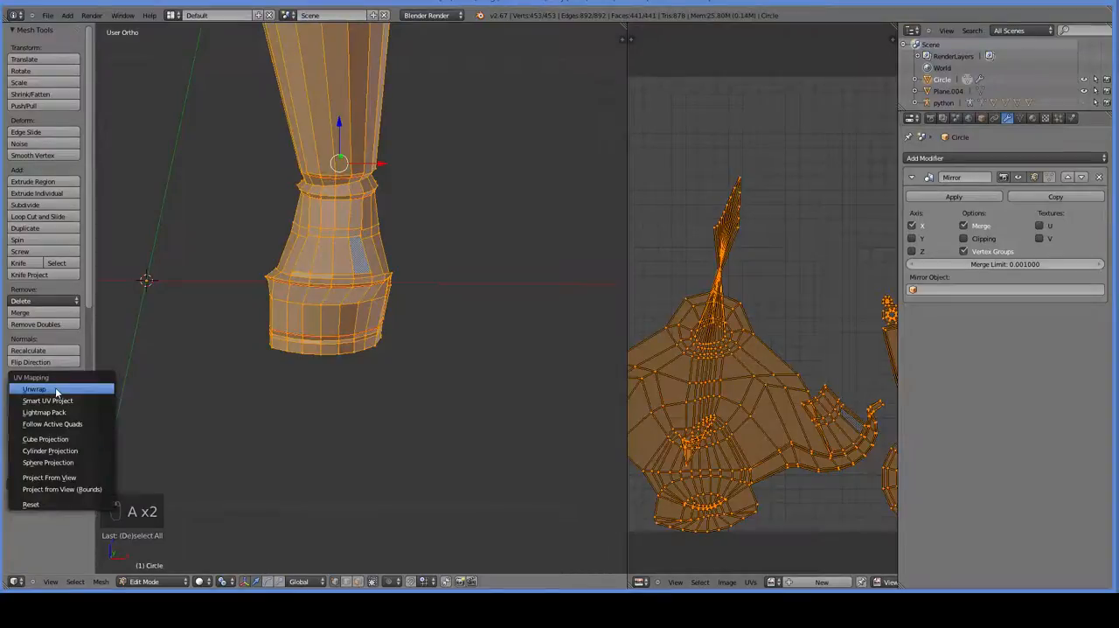
click(35, 388)
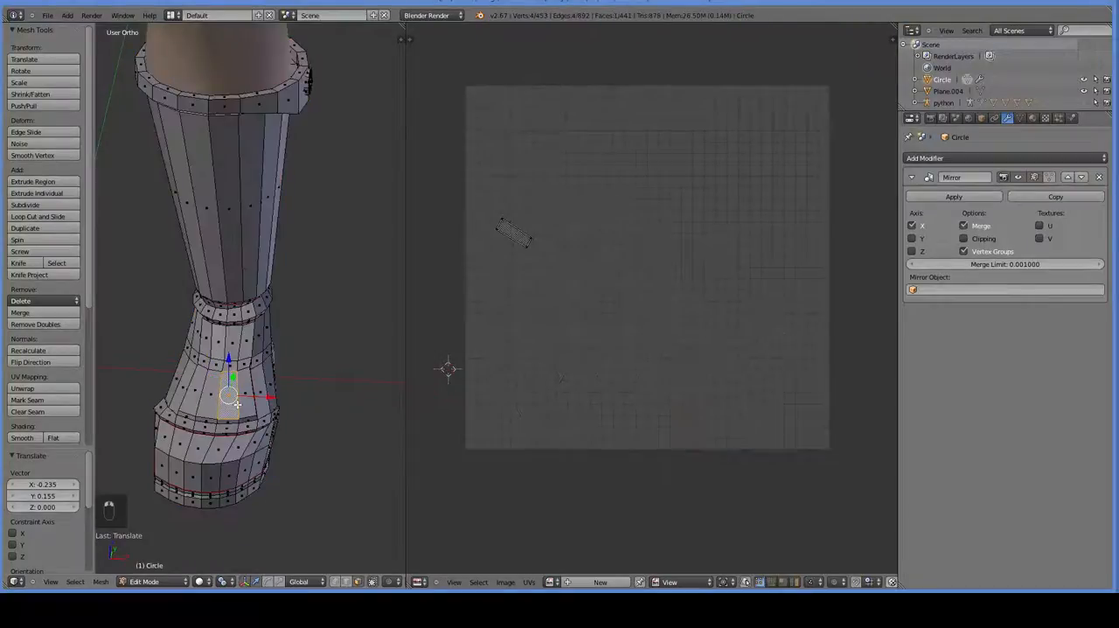
Select the whole seamed boot and unwrap it into separate shaft, foot, sole and band islands.
key(a)
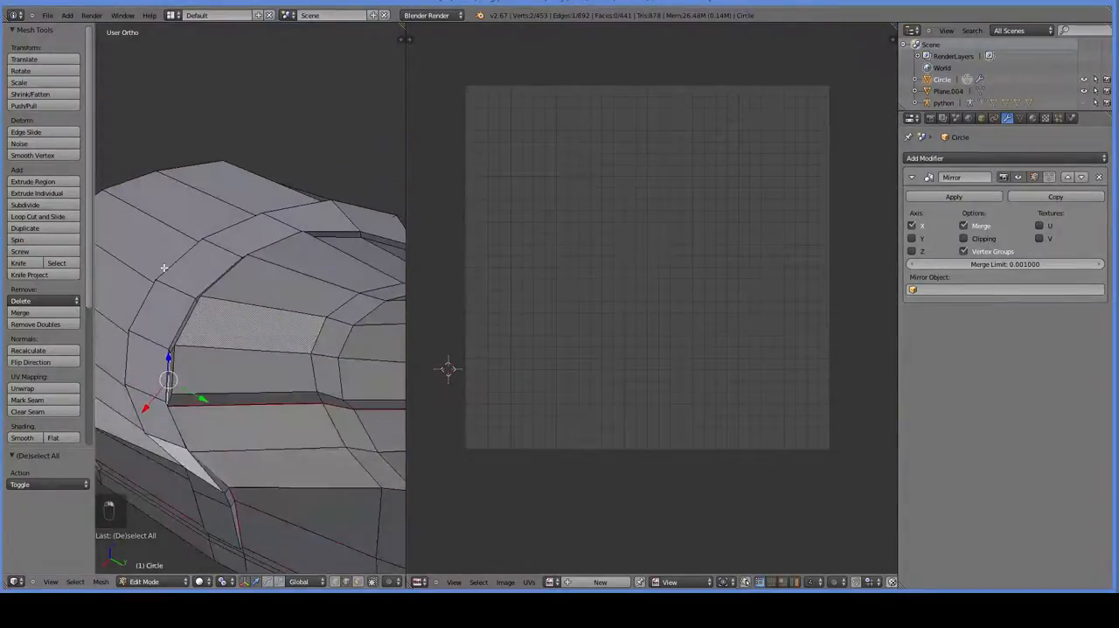
key(z)
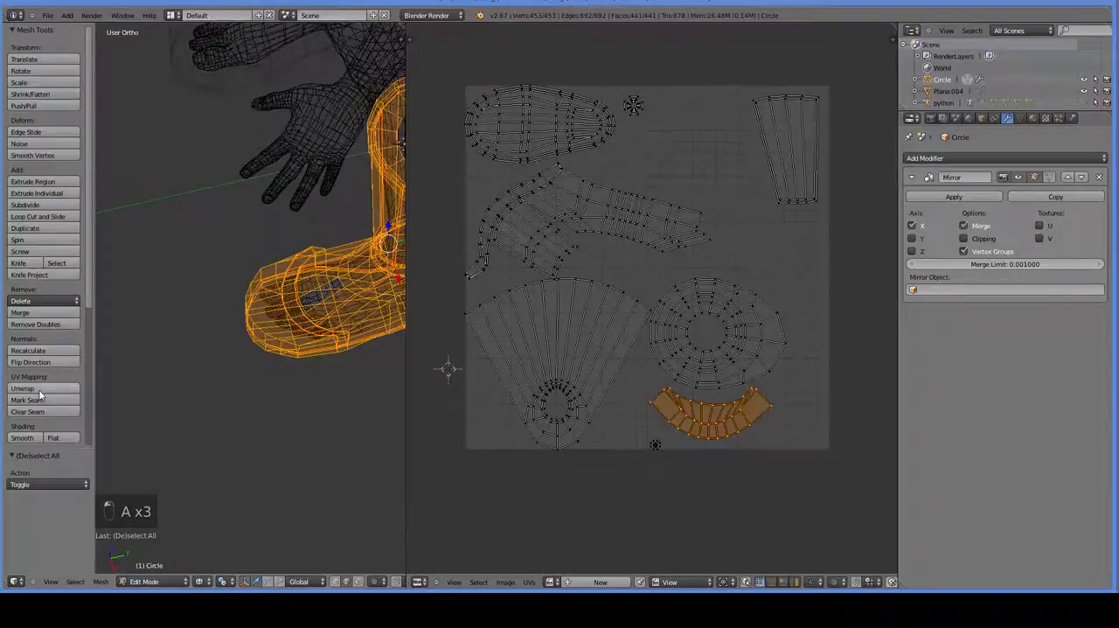
Unwrap with the current seams, then mark extra seams across the ankle band and foot side.
click(23, 389)
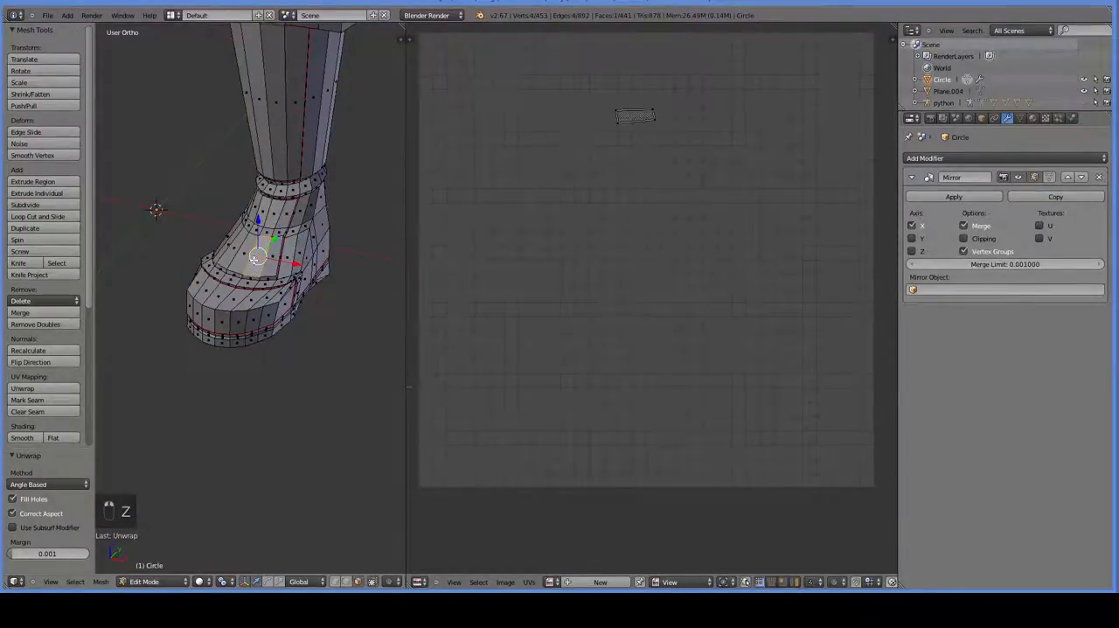
key(a)
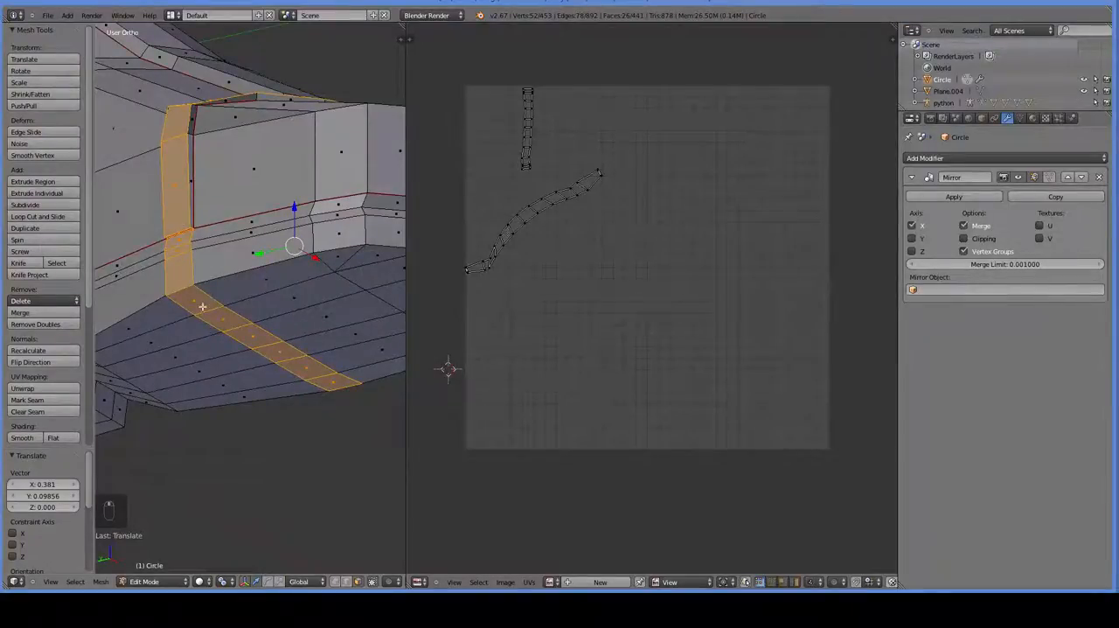
key(a)
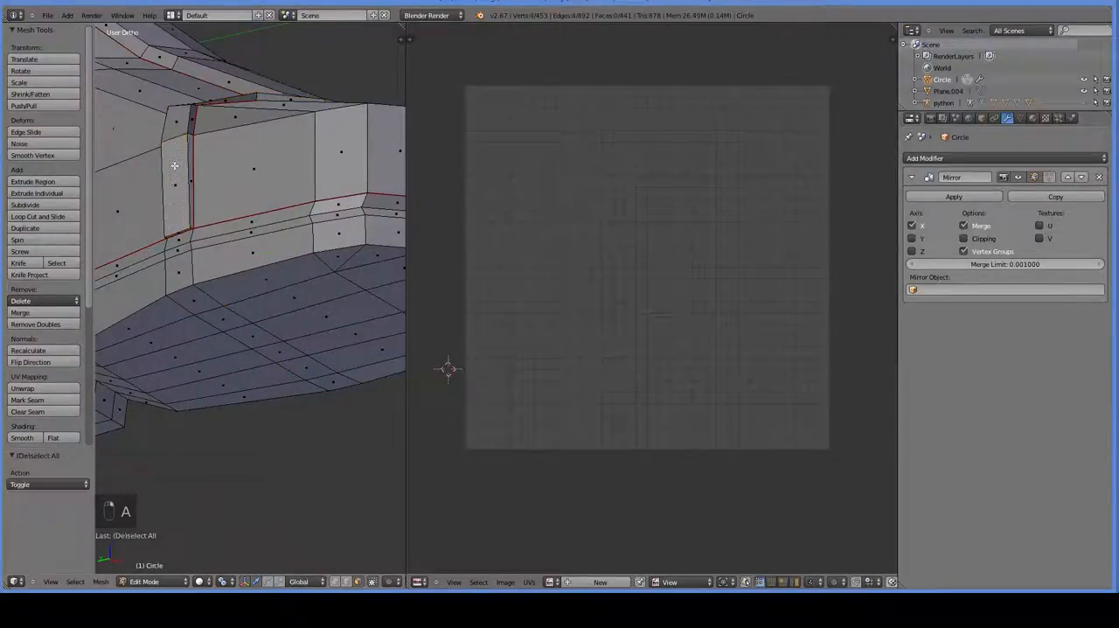
key(a)
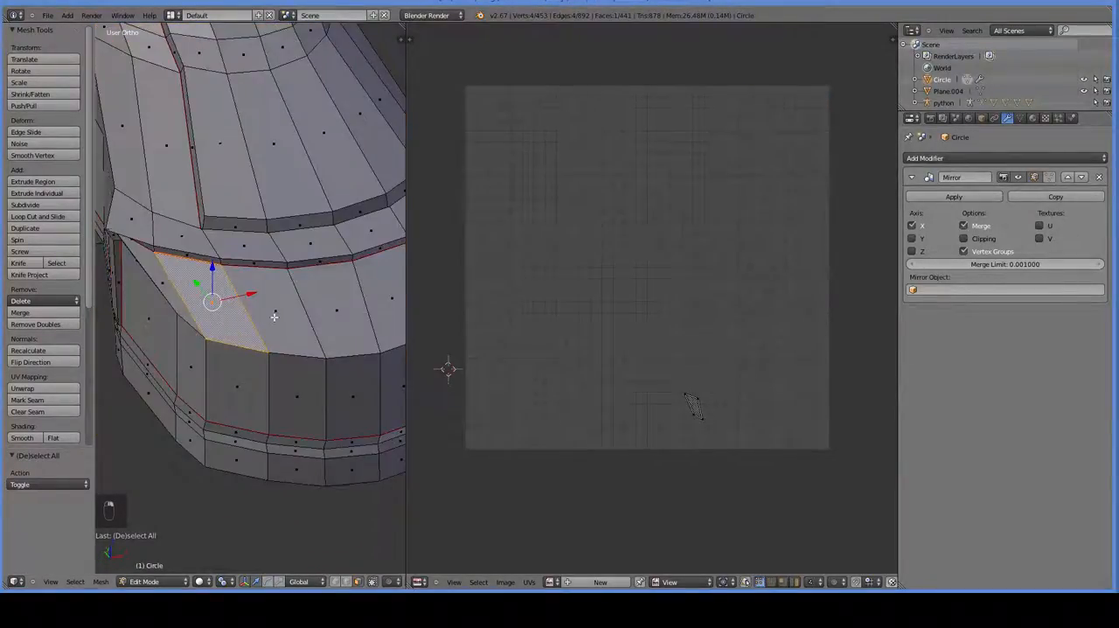
key(a)
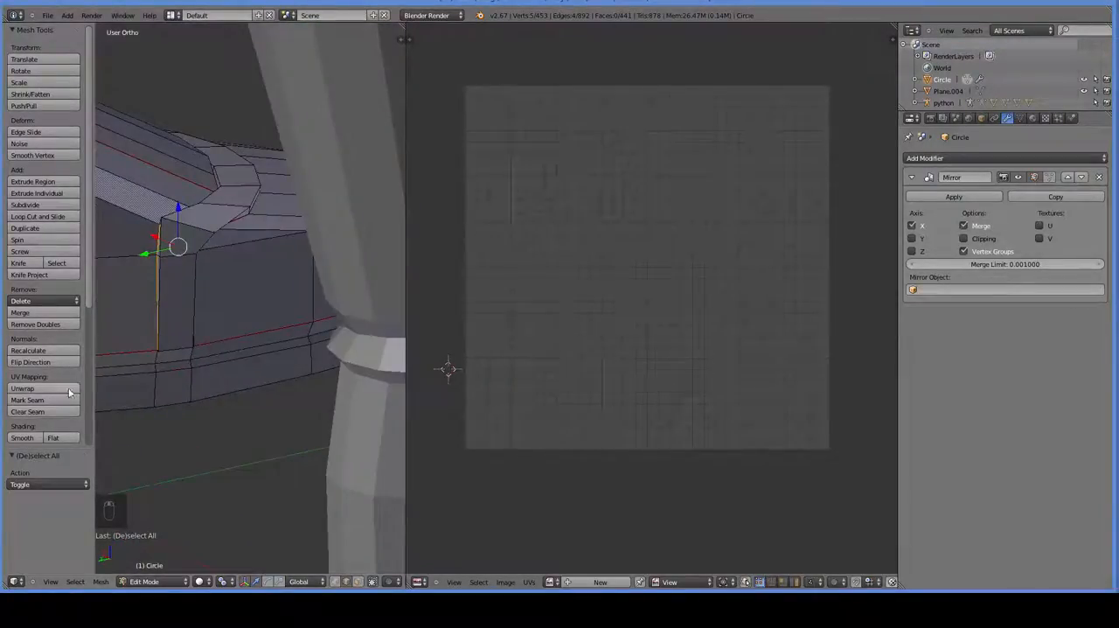
Select the whole boot mesh and bring up the UV unwrapping methods.
key(a)
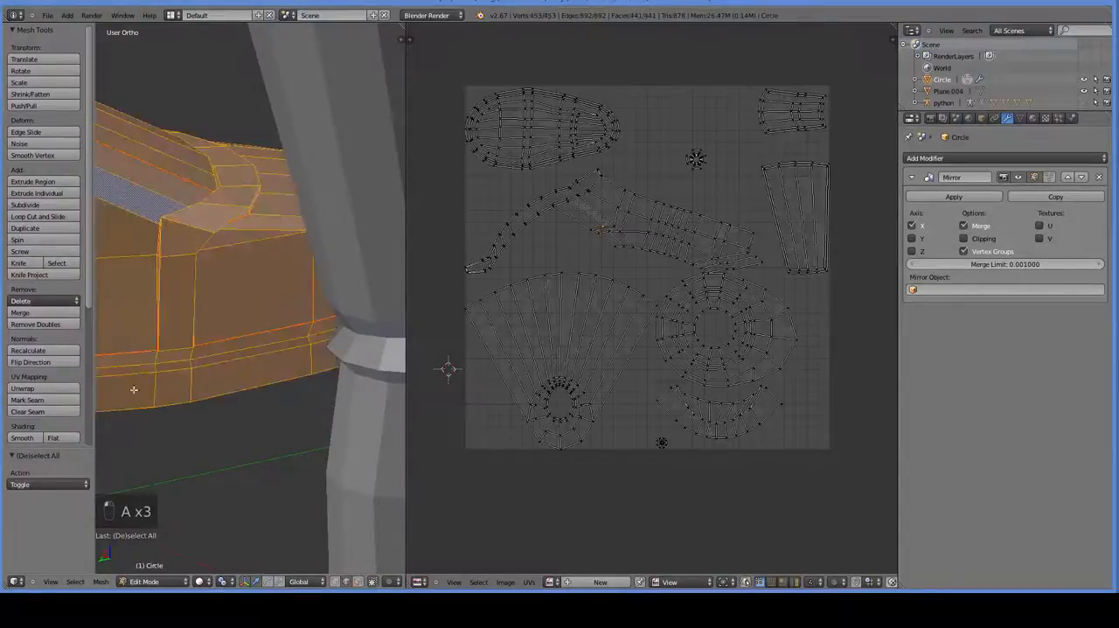
click(21, 388)
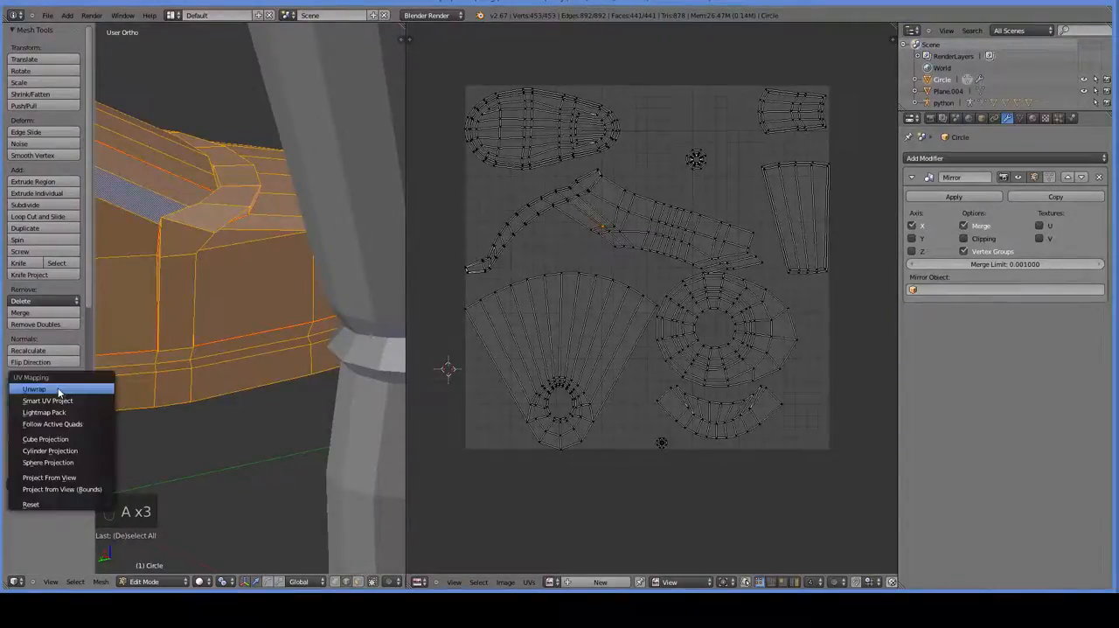
Unwrap the boot along its seams and move the small UV island into free space.
click(33, 388)
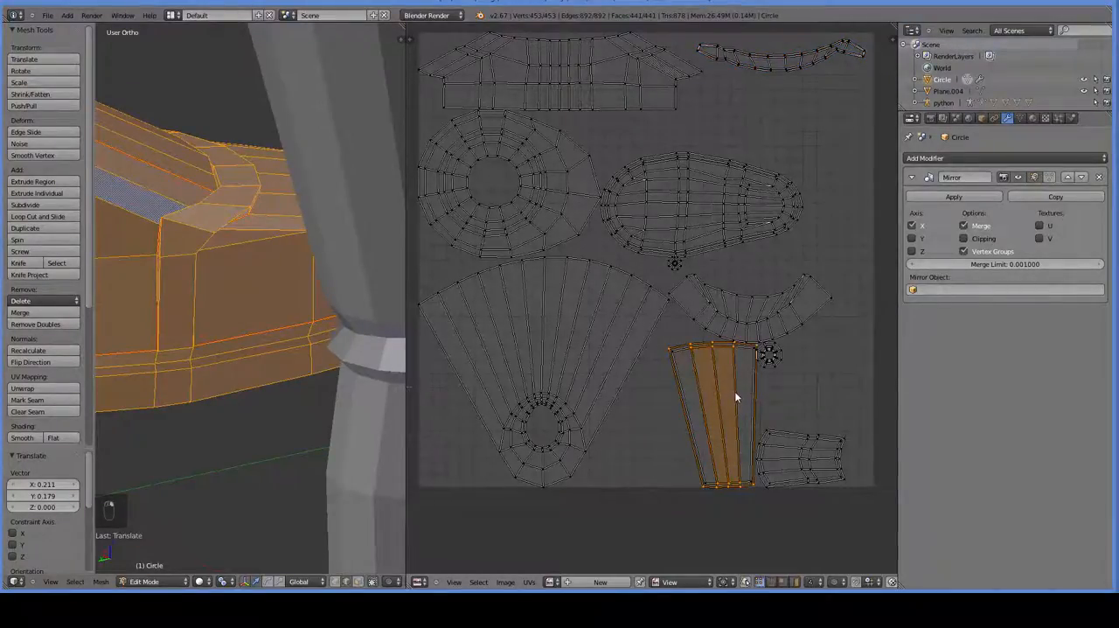
key(alt+l)
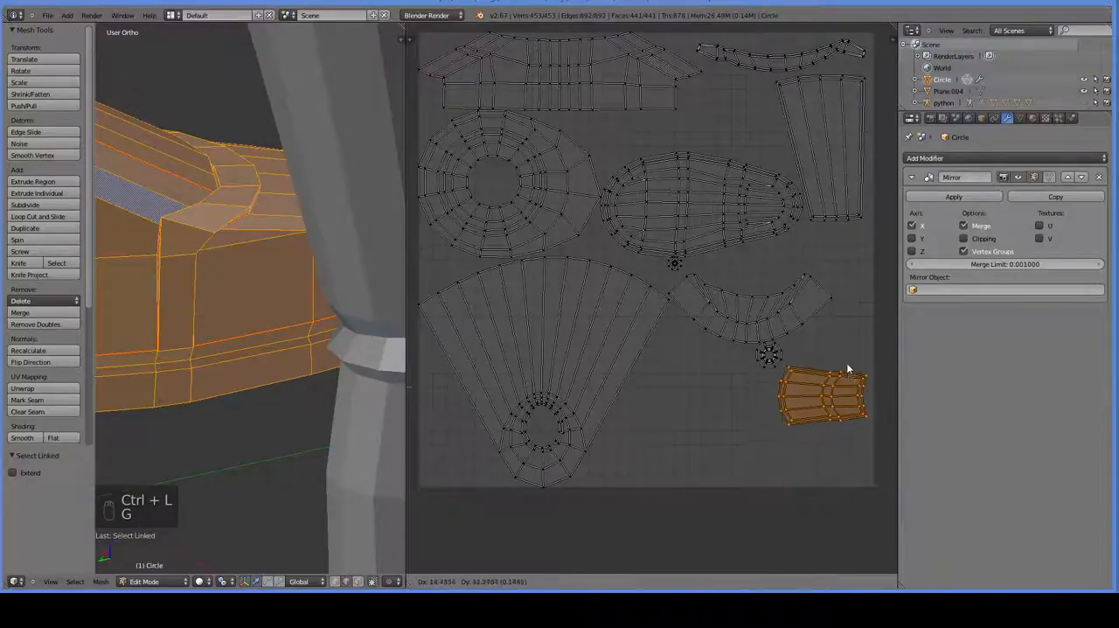
drag(822, 398, 822, 367)
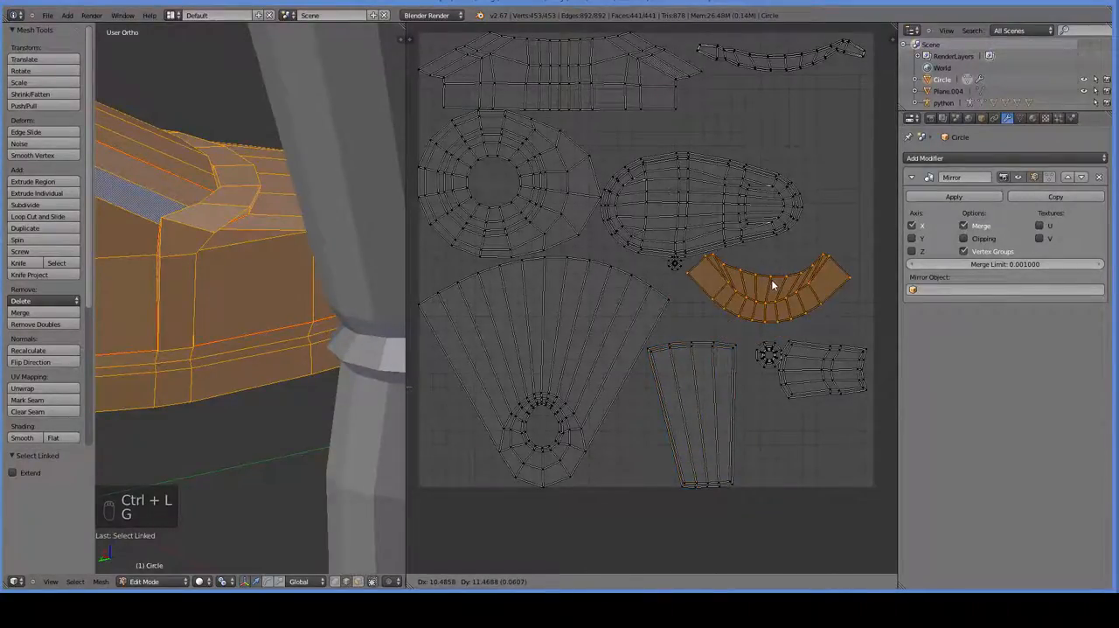
Reposition the curved strip and another island so the UV islands no longer overlap.
drag(772, 284, 720, 346)
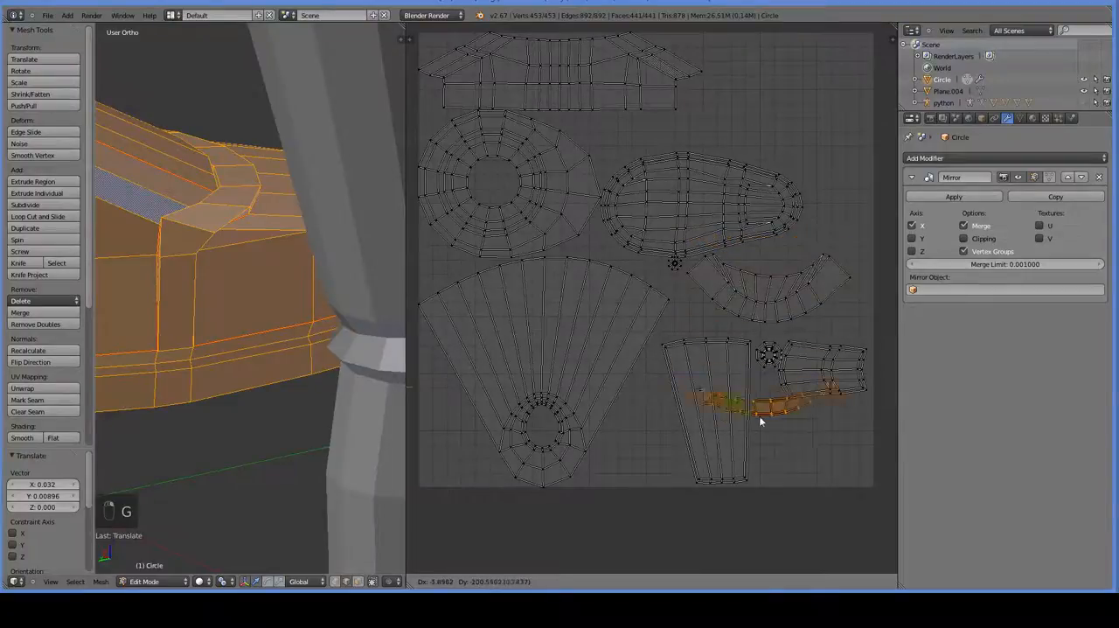
drag(760, 402, 769, 476)
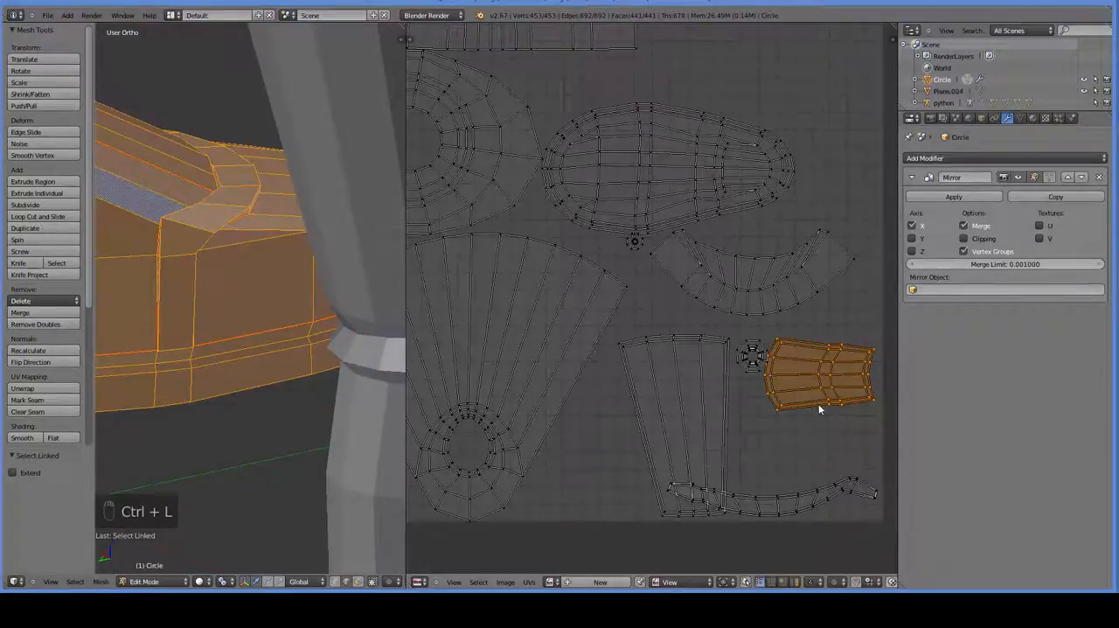
key(r)
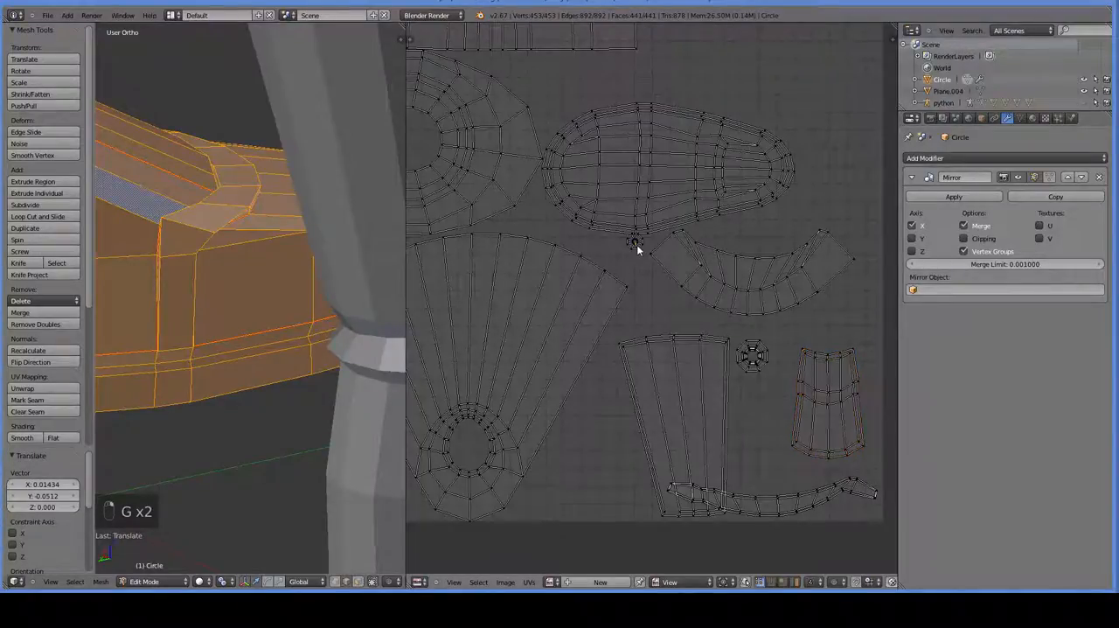
Move and scale the selected UV islands down so all fit inside the texture square.
key(alt+l)
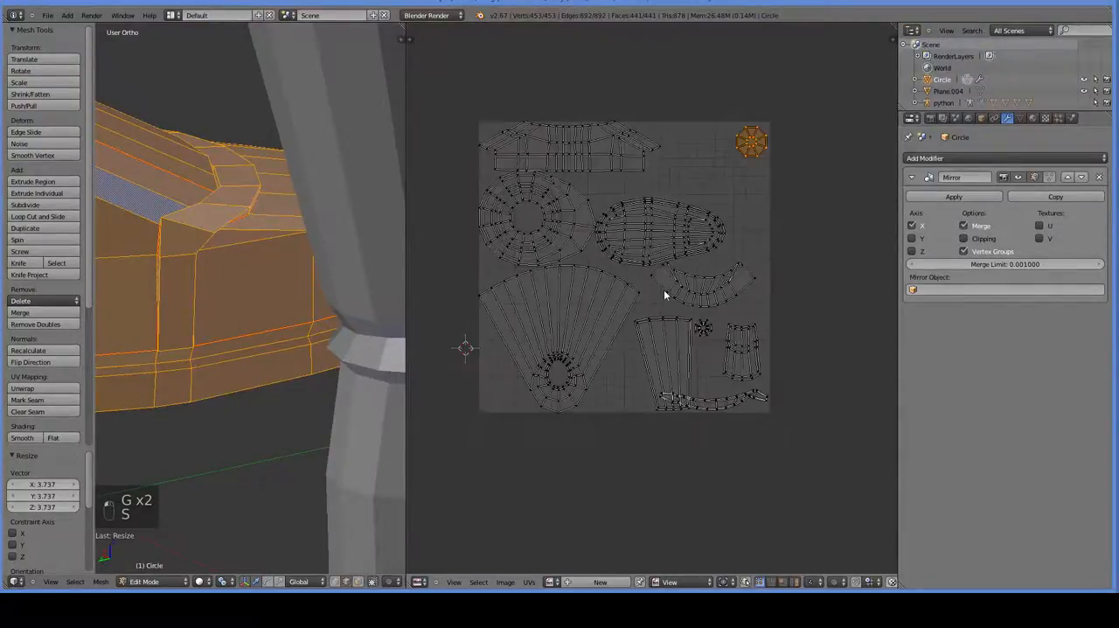
key(ctrl+s)
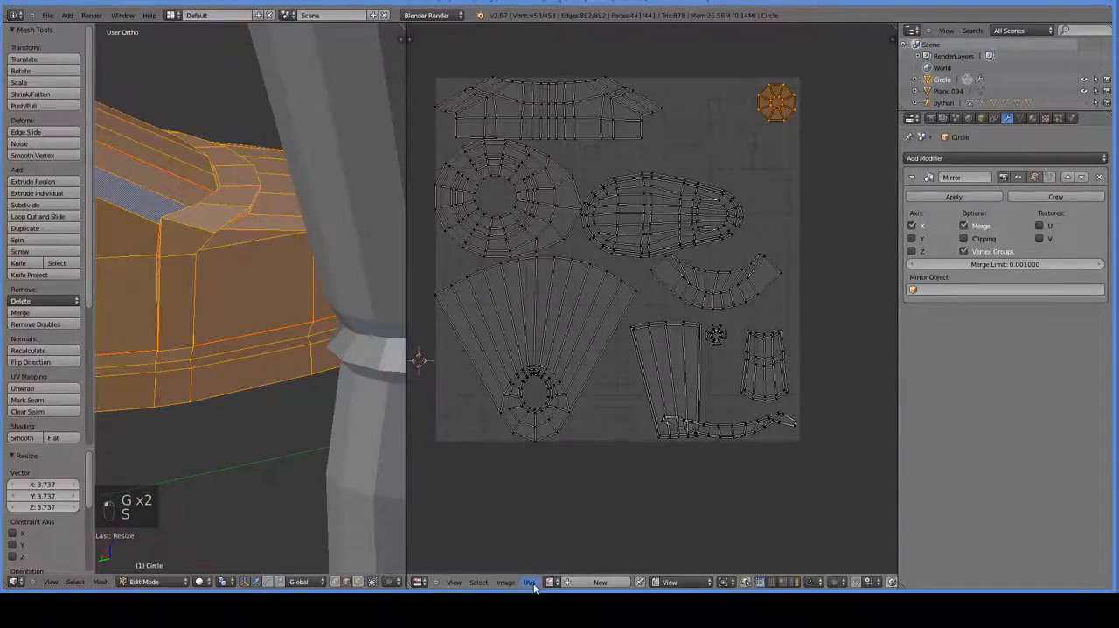
Export the boot's UV layout as an image named bootUV.png.
click(505, 580)
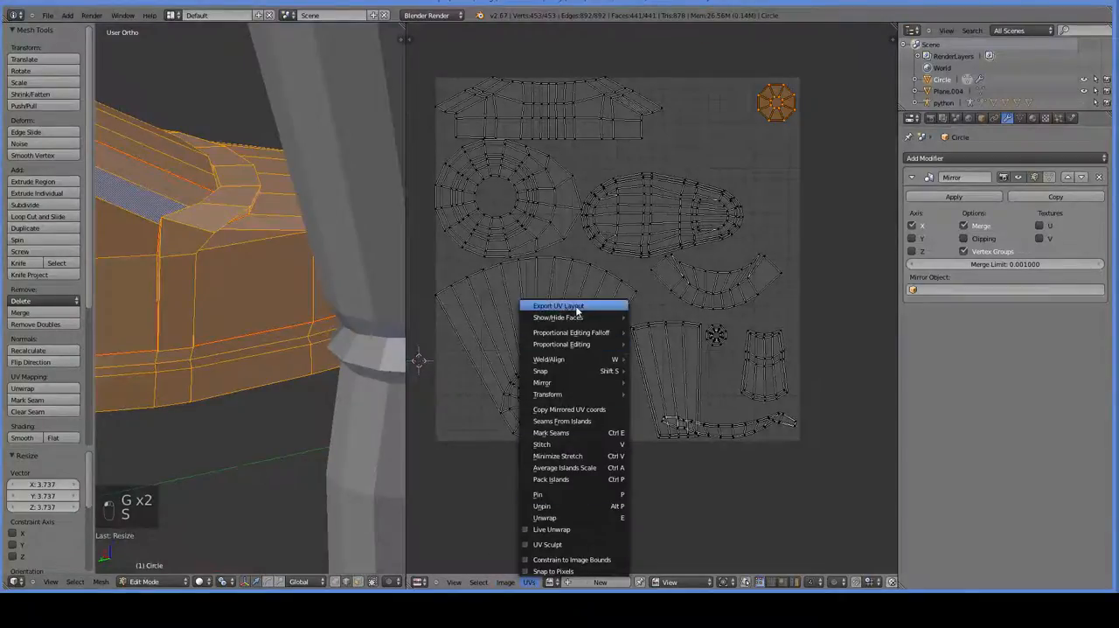
click(558, 305)
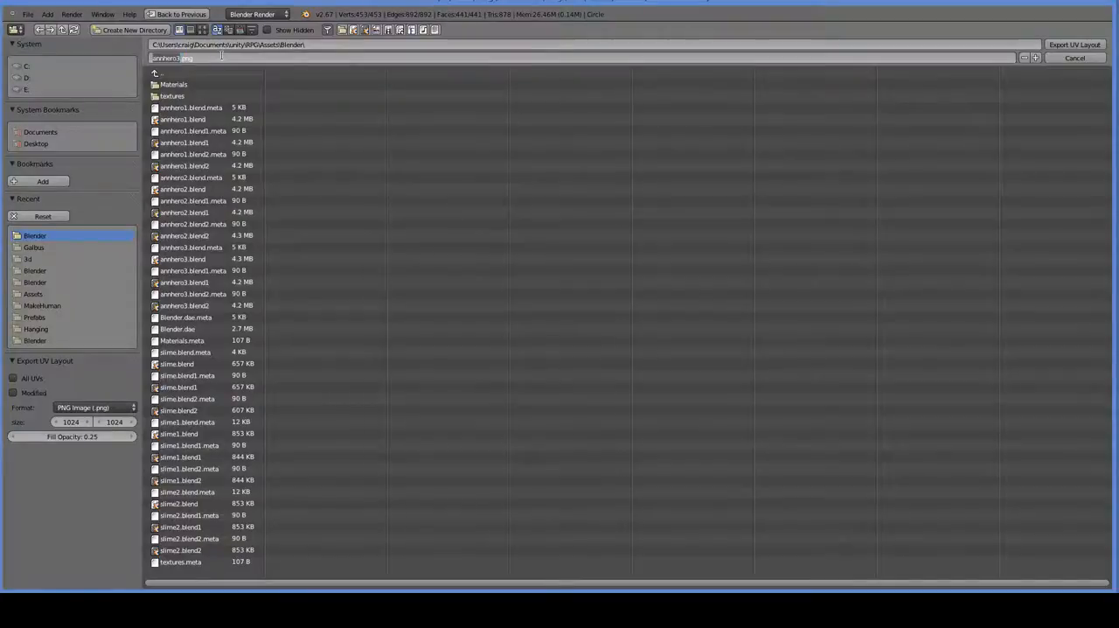
text(bootUV.png)
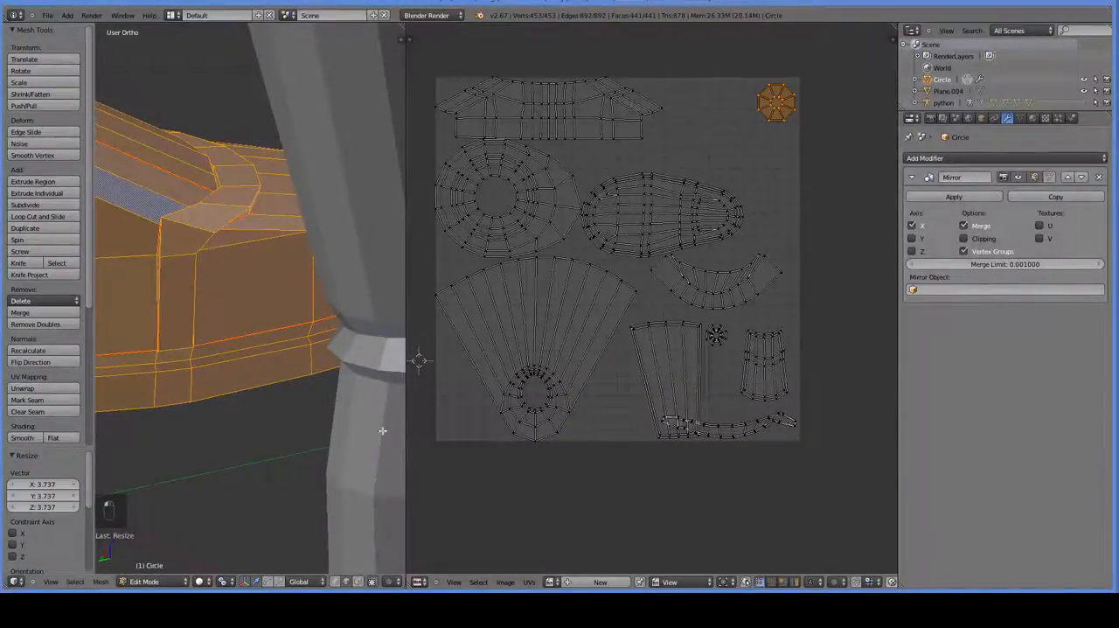
Leave Edit Mode and orbit Unity's scene view around the white boots.
key(Tab)
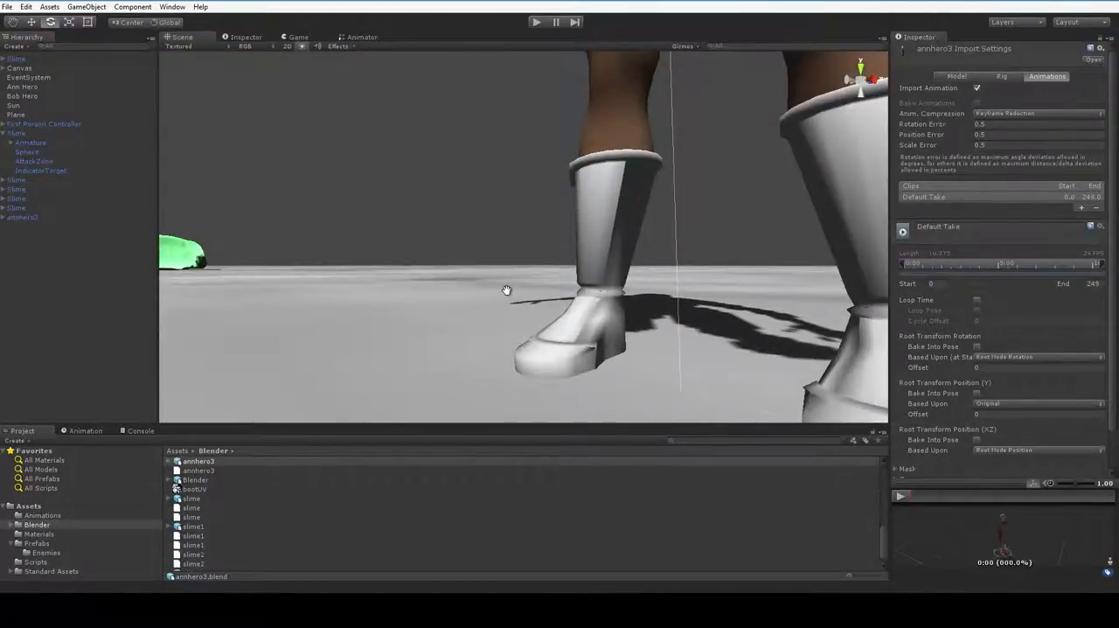
drag(507, 291, 390, 327)
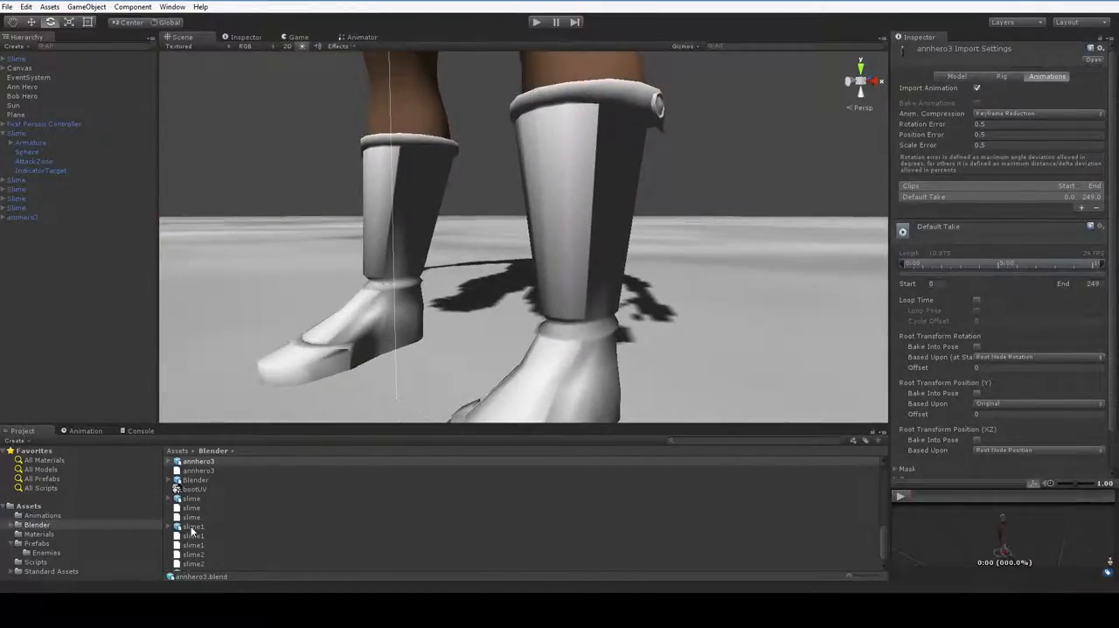
click(38, 533)
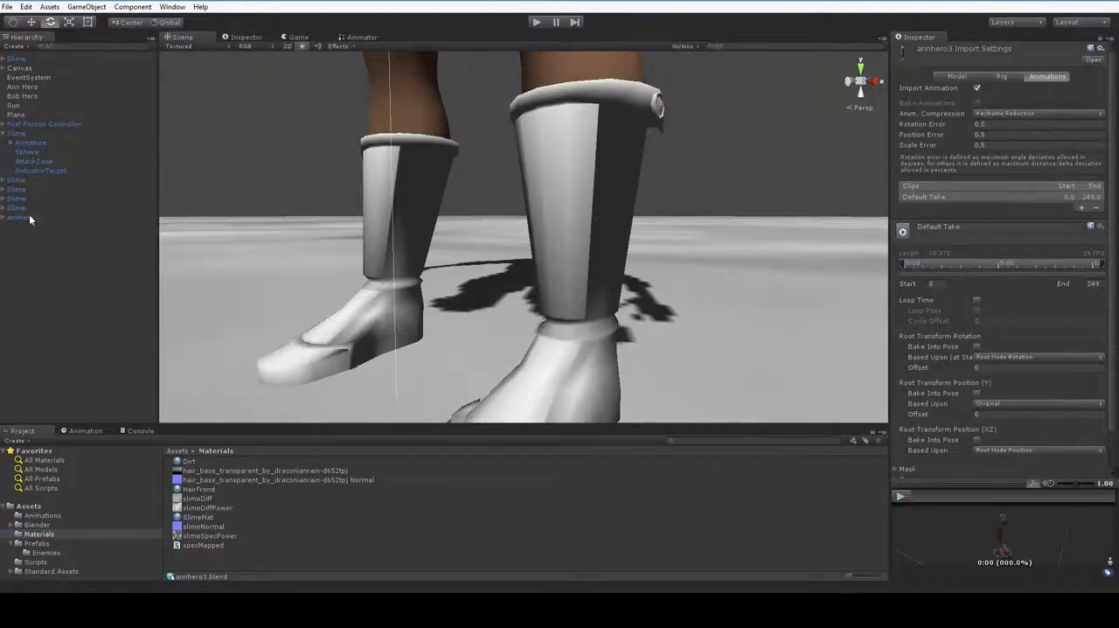
Expand archers3 in the Hierarchy and select its Boots child to show the Mesh Renderer.
click(7, 217)
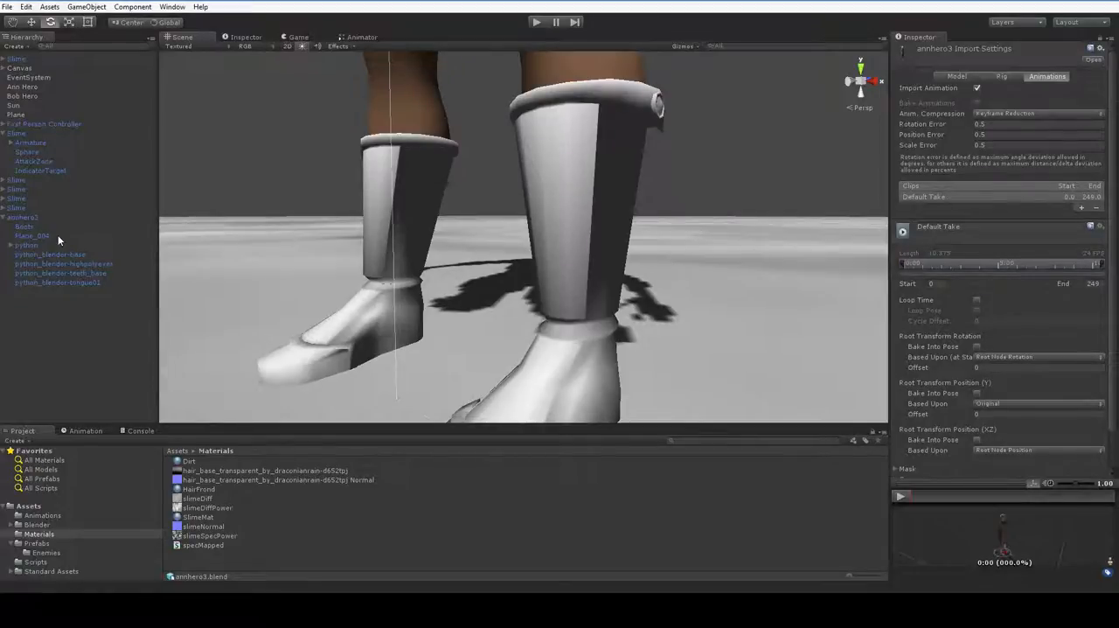
click(25, 227)
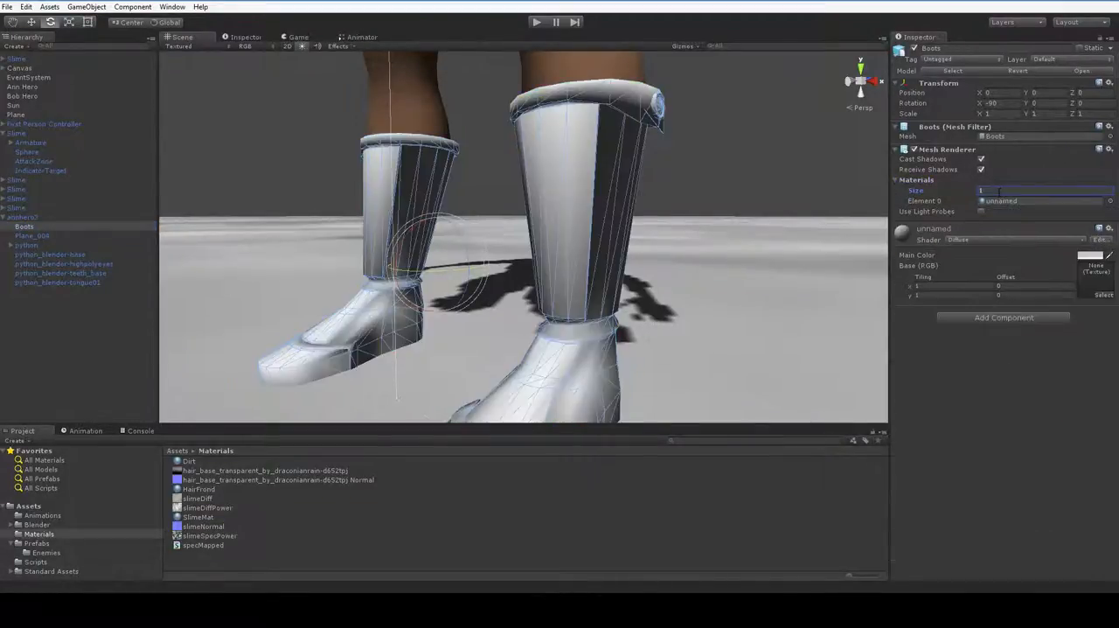
Switch from Unity back to the Blender window showing the low-poly boots.
click(198, 518)
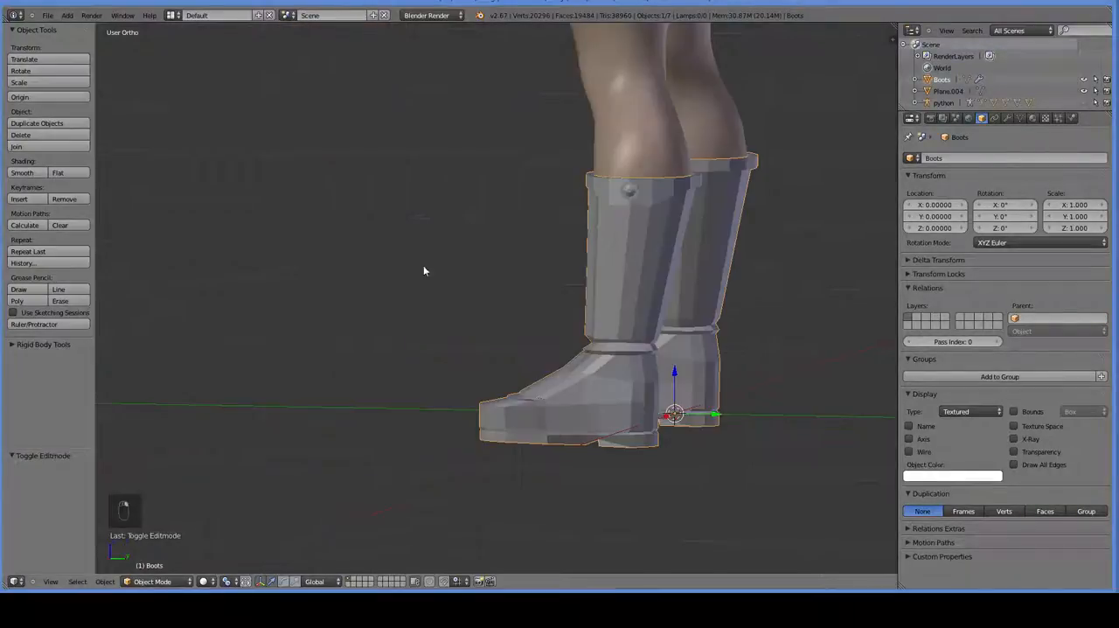
Edit the body mesh in front view, undoing stray selection changes on the legs.
key(Tab)
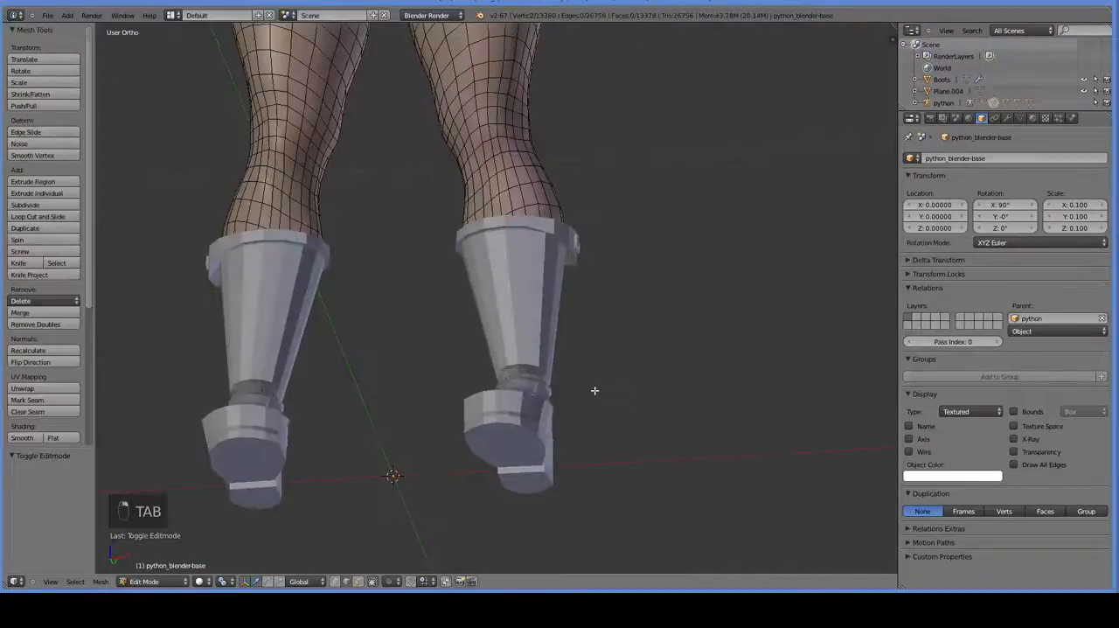
key(NUMPAD_1)
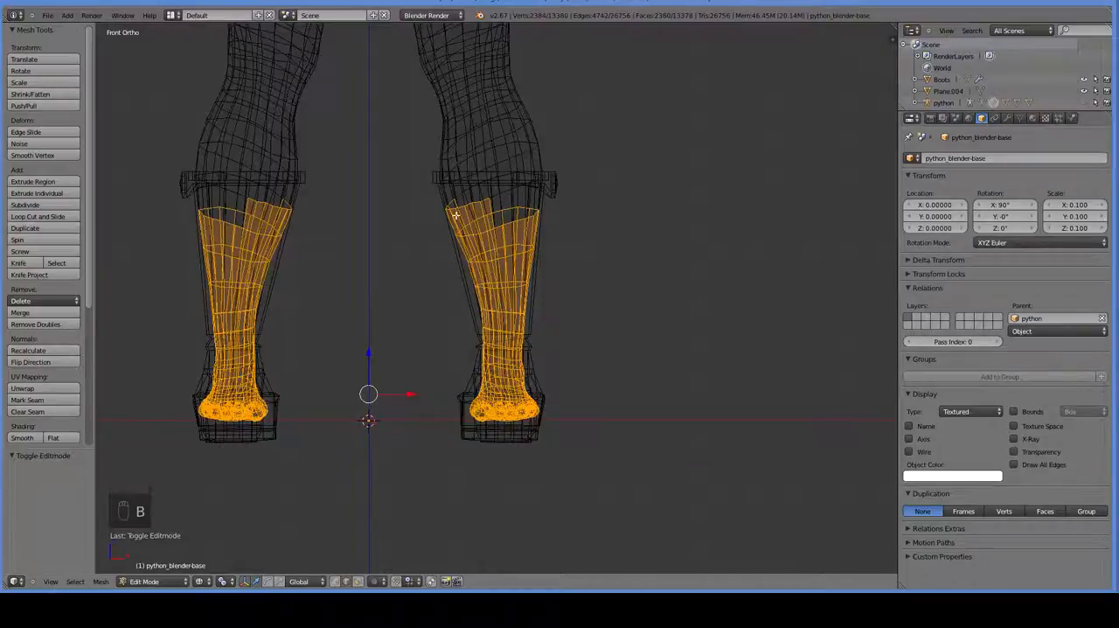
key(ctrl+z)
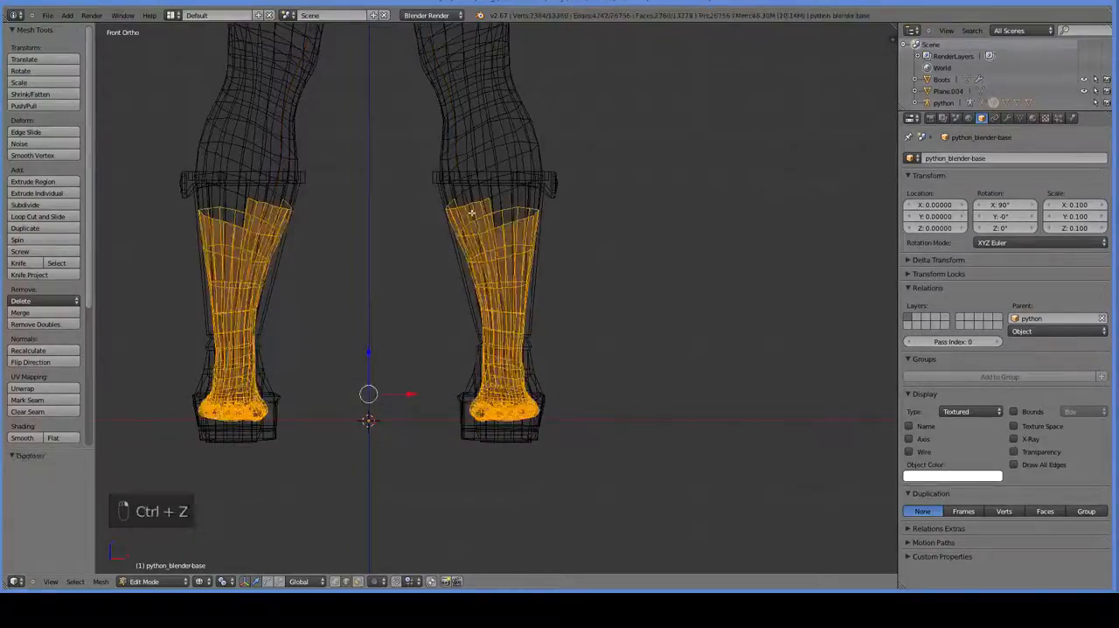
key(ctrl+z)
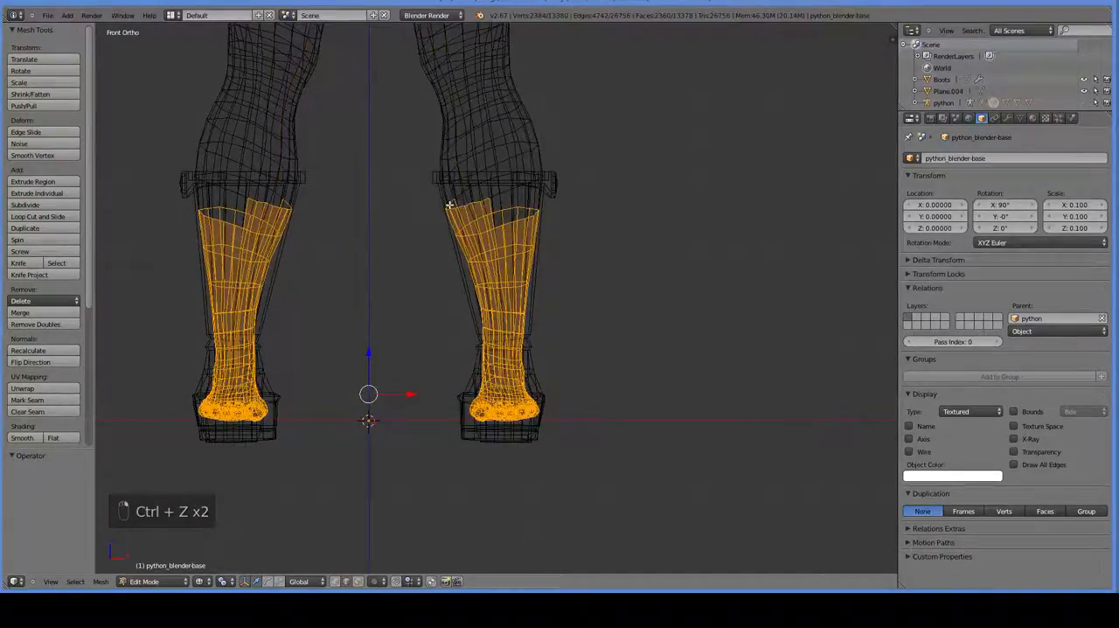
key(ctrl+z)
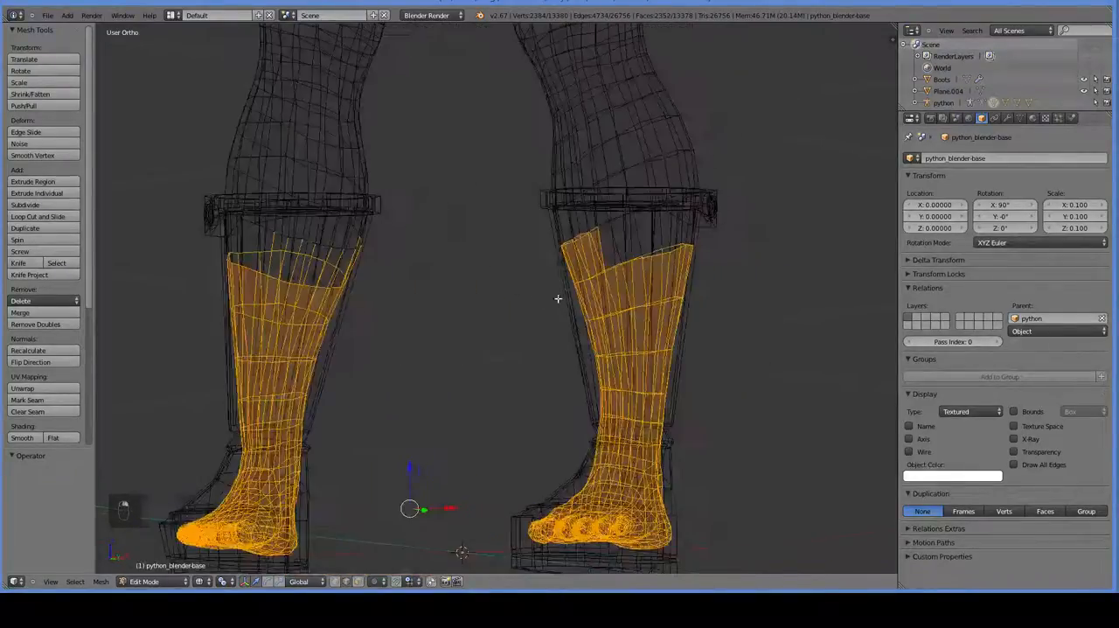
key(ctrl+z)
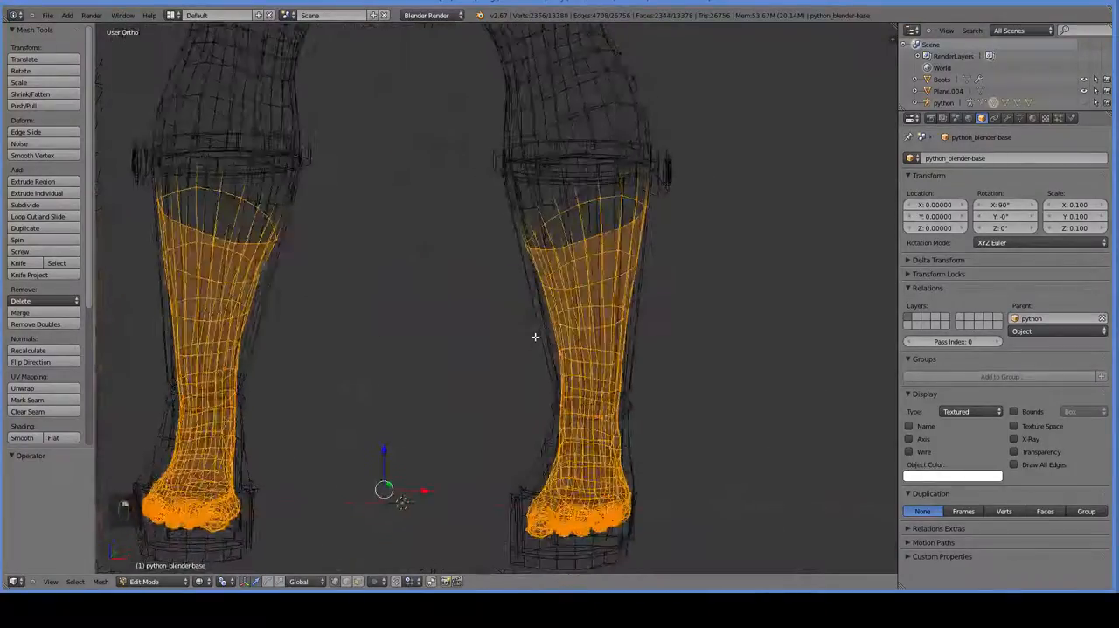
key(KP_1)
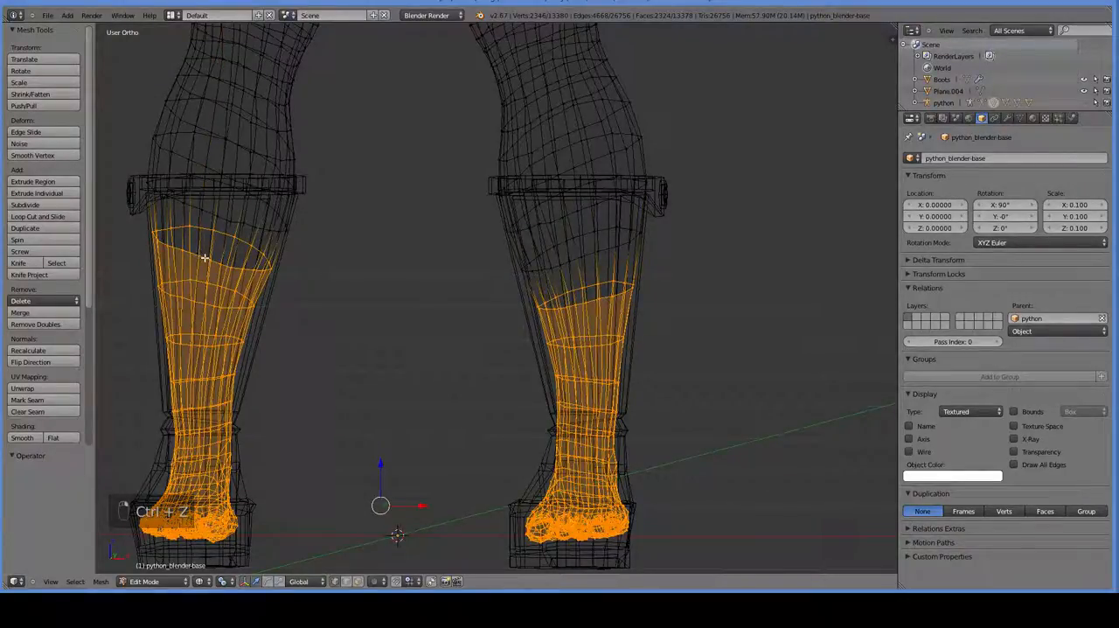
Delete the selected leg and foot vertices hidden inside the boots.
key(x)
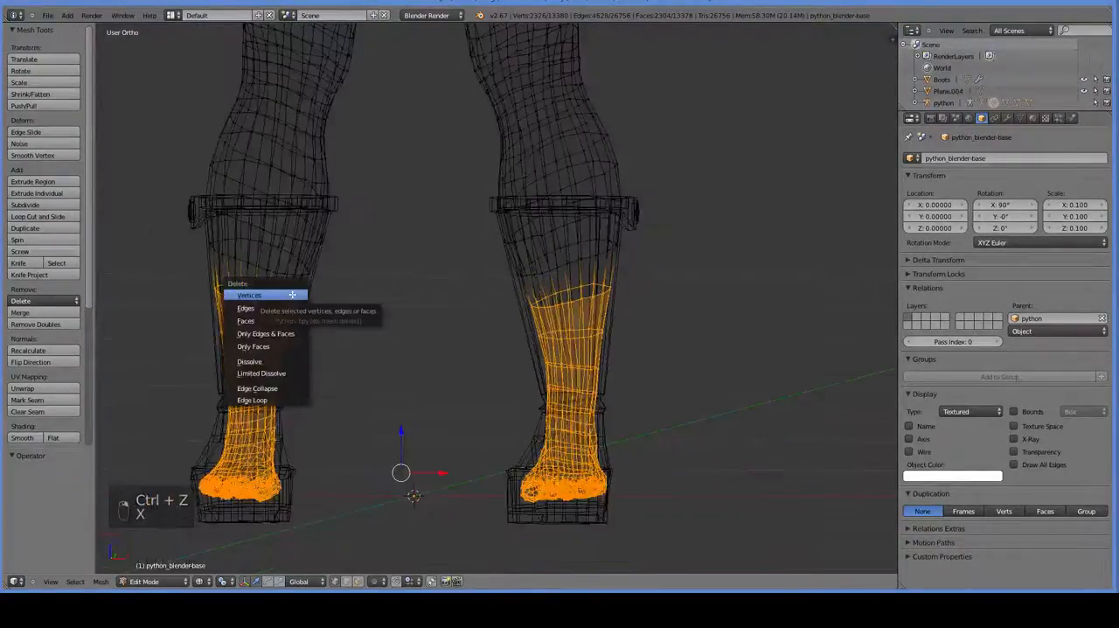
click(249, 293)
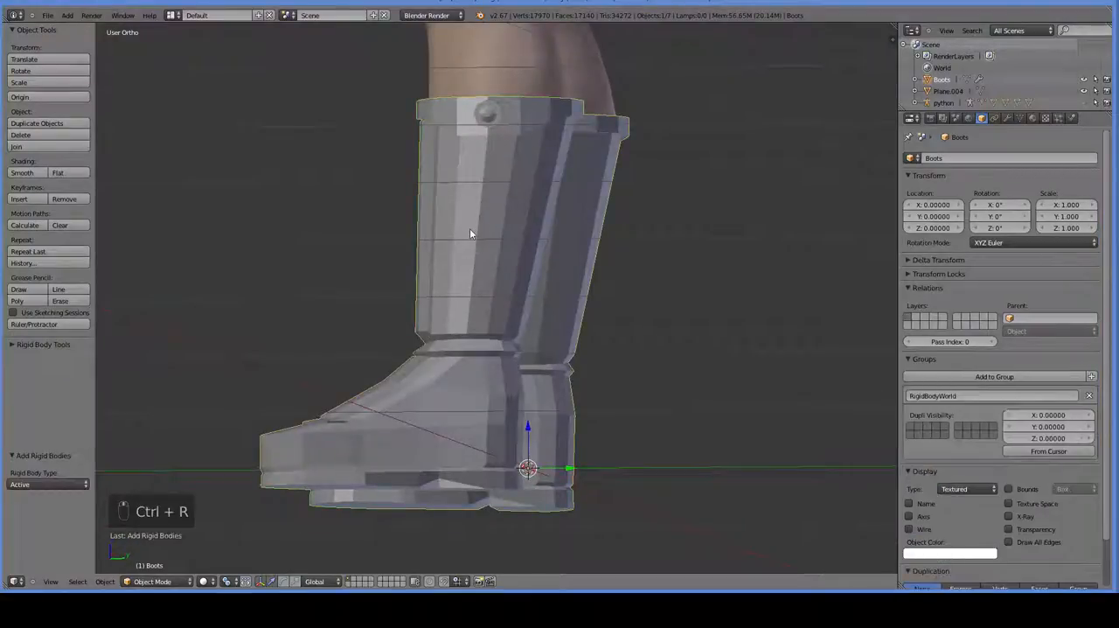
Add an edge loop around the boots near the soles and save the Blender file.
key(Tab)
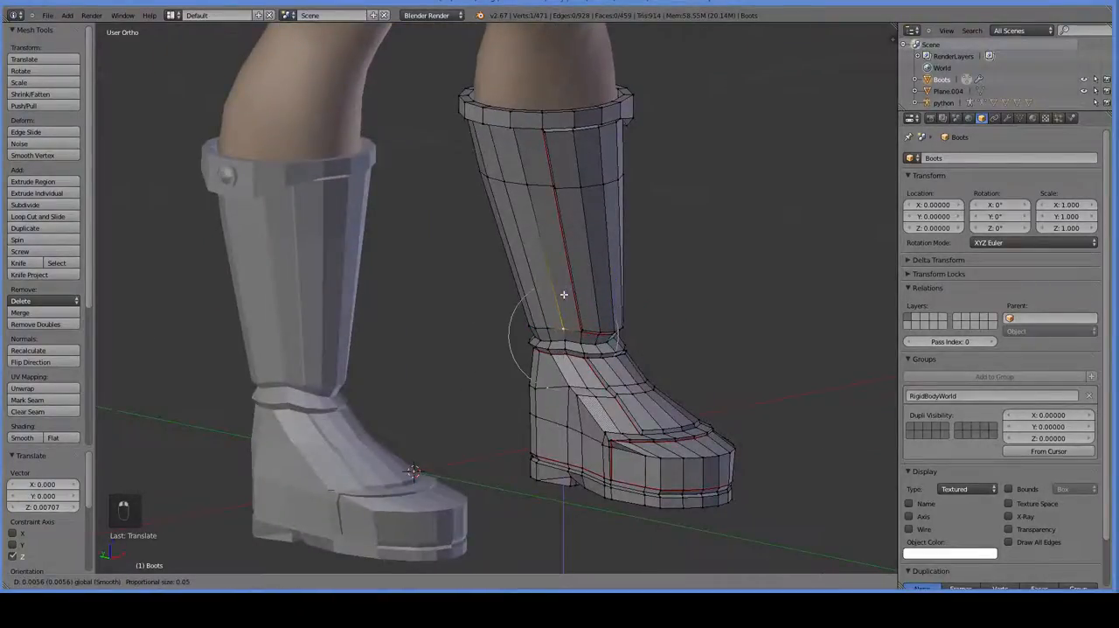
key(ctrl+s)
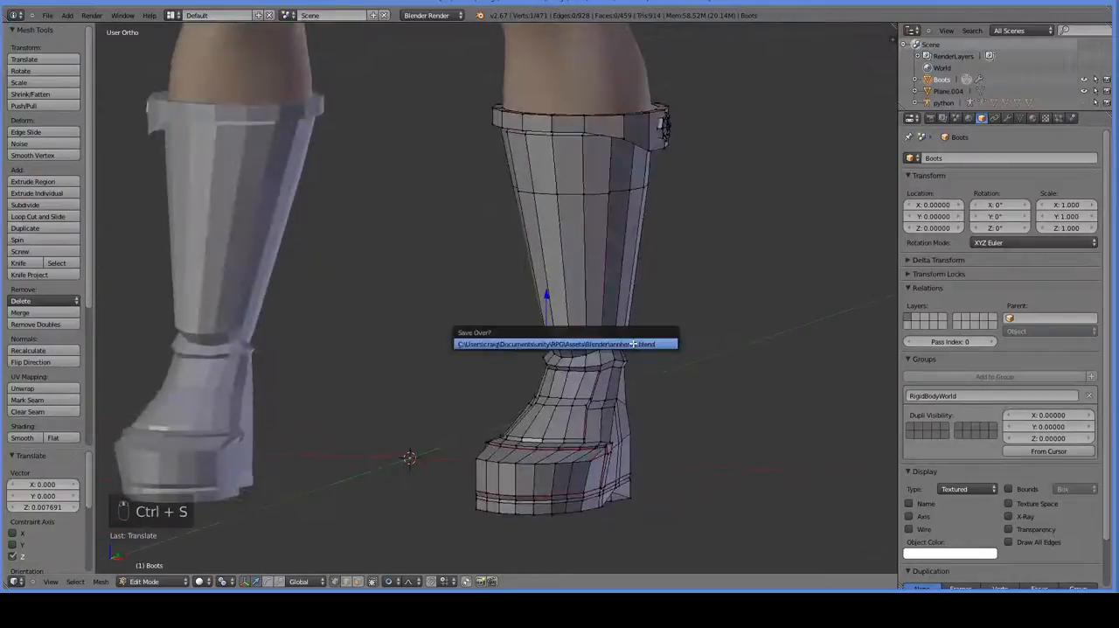
key(Tab)
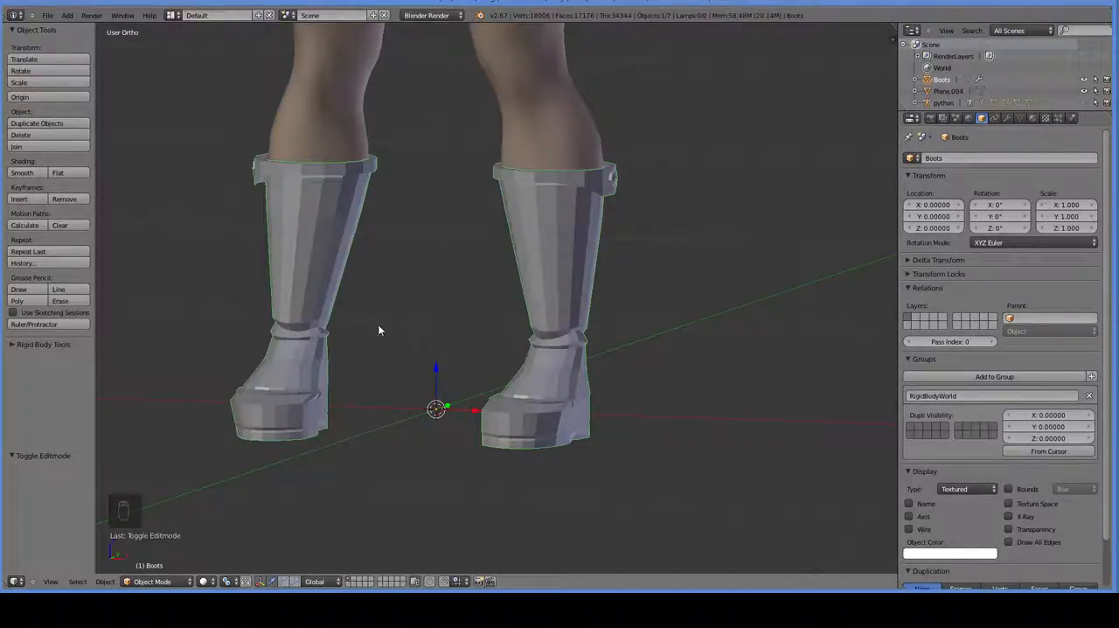
Return to Unity and select archers3 in the Blender assets folder to show its import settings.
click(21, 173)
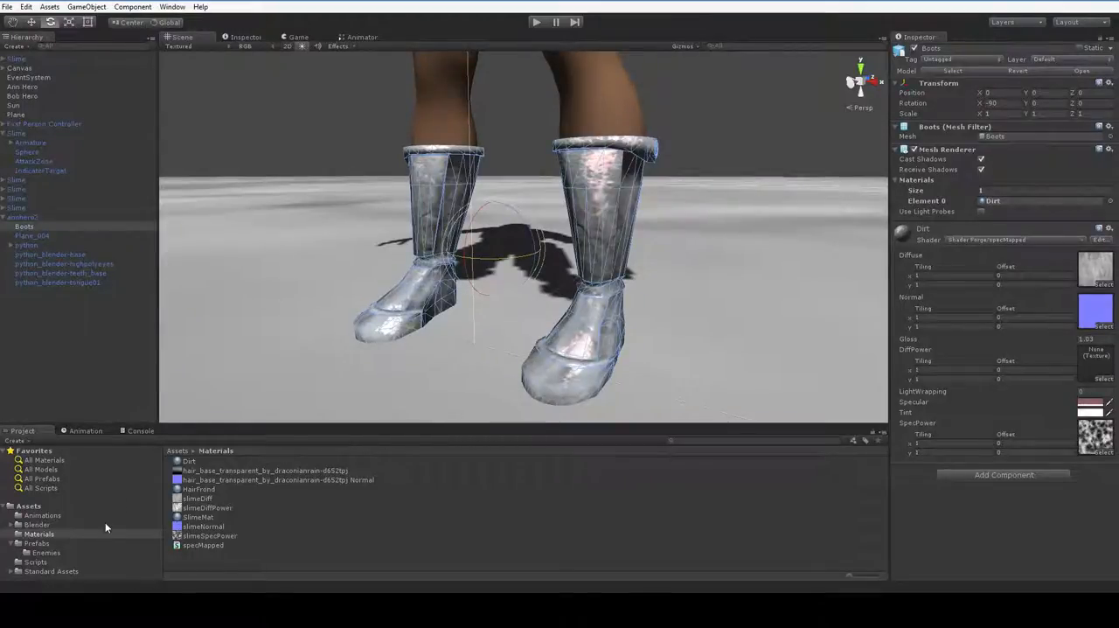
click(37, 524)
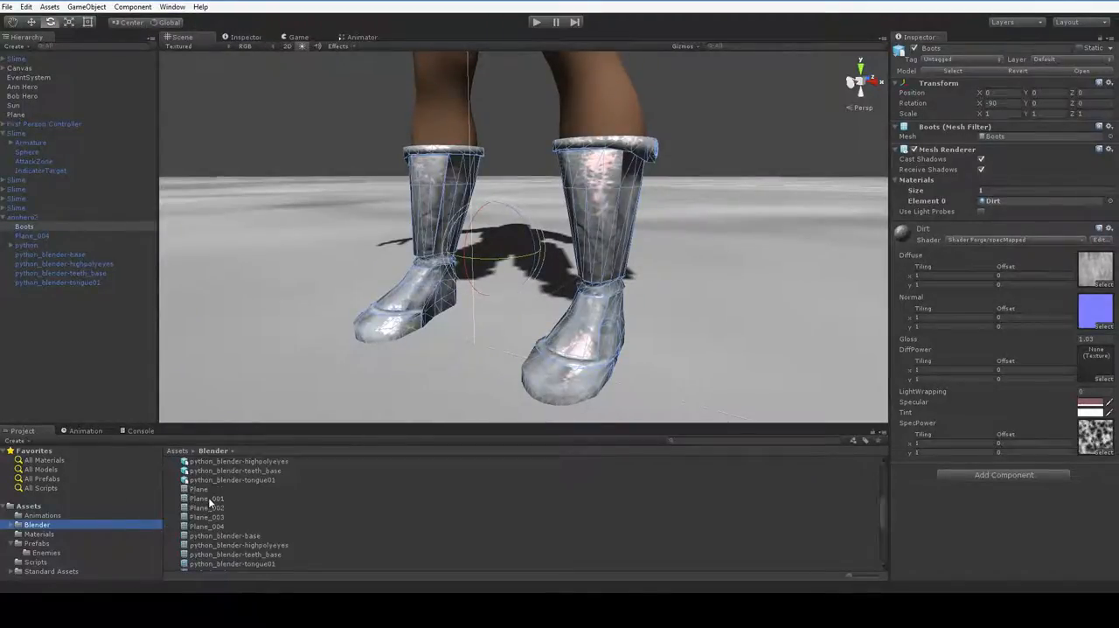
click(198, 497)
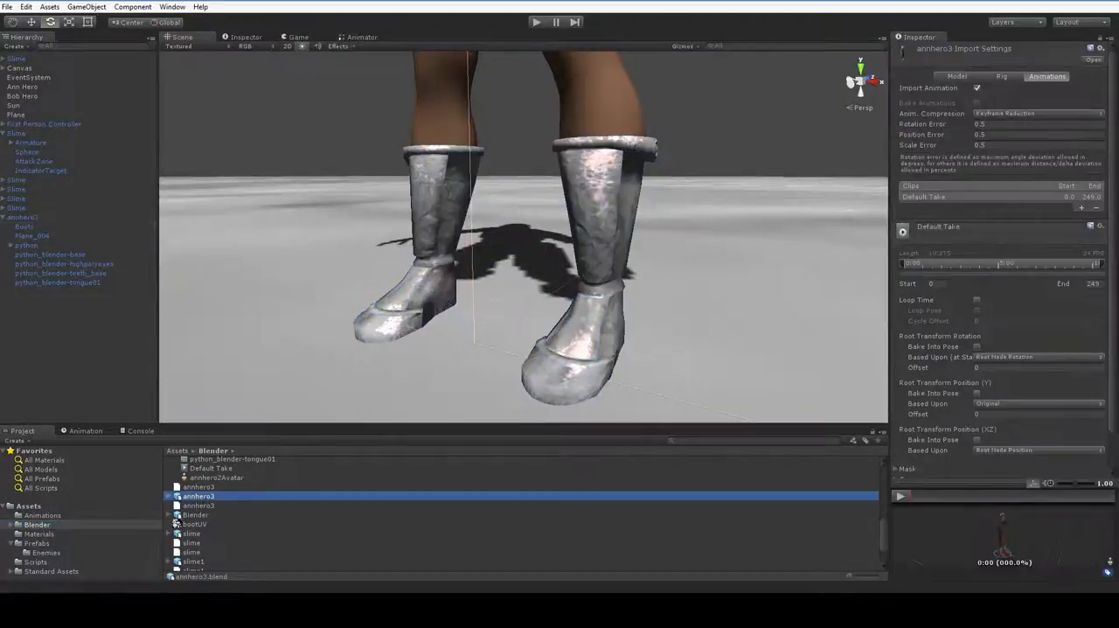
Set archers3's Model import Normals to Calculate so the mesh gets recalculated, faceted shading.
click(956, 77)
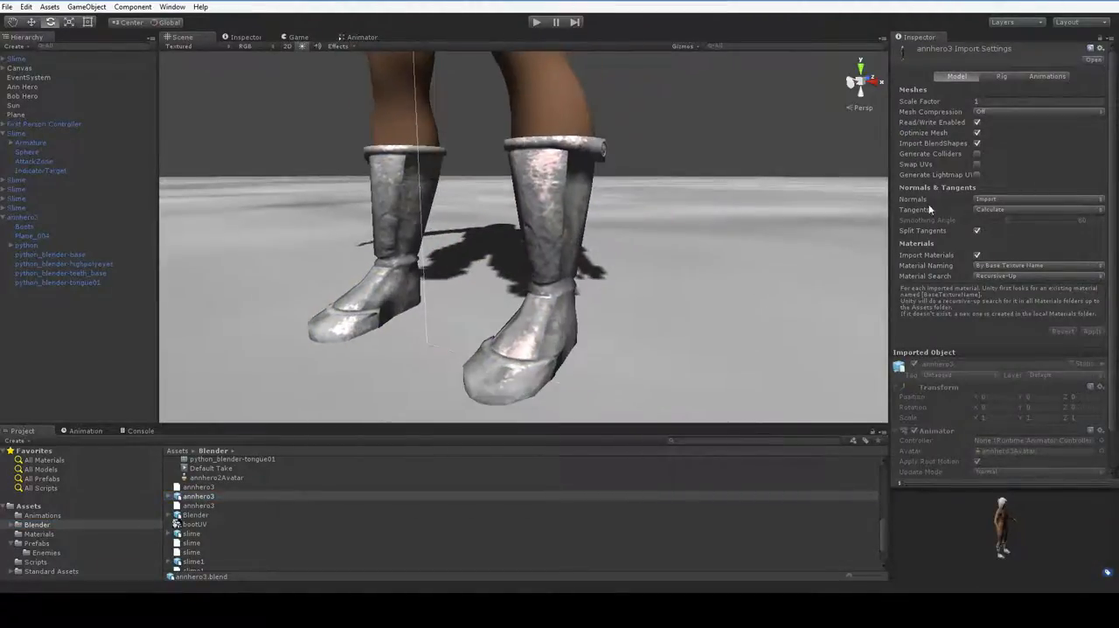
click(1035, 210)
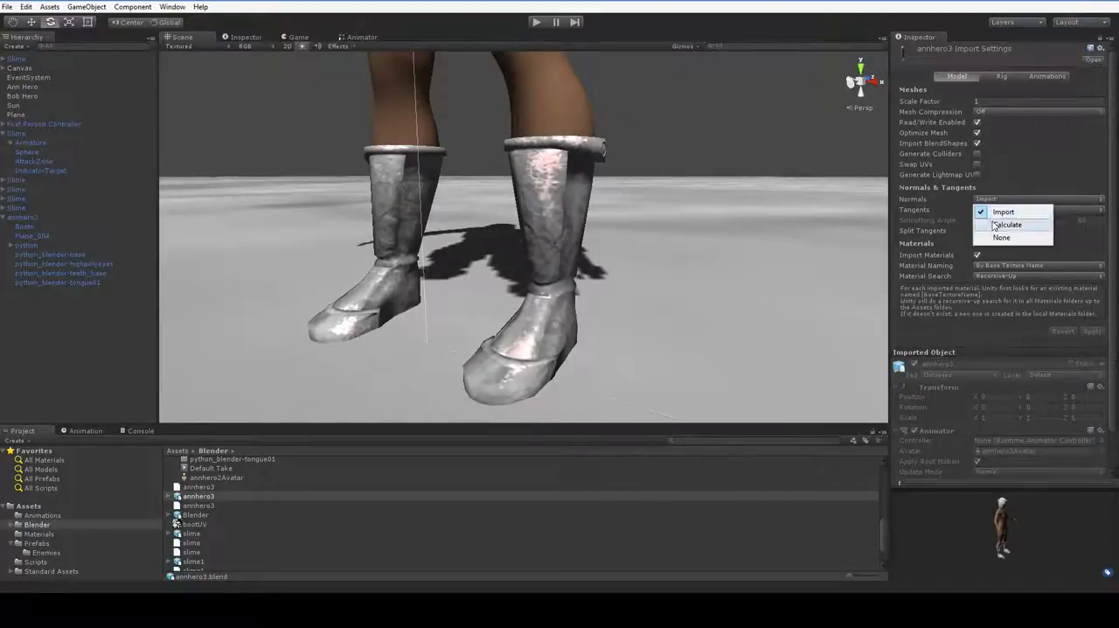
click(1007, 224)
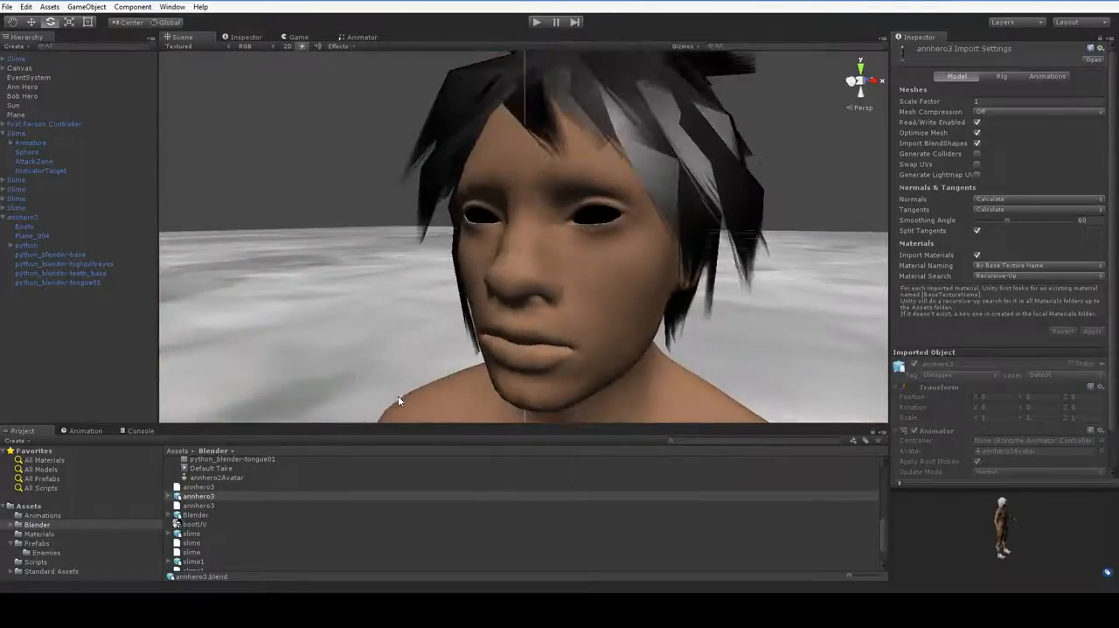
drag(398, 400, 580, 365)
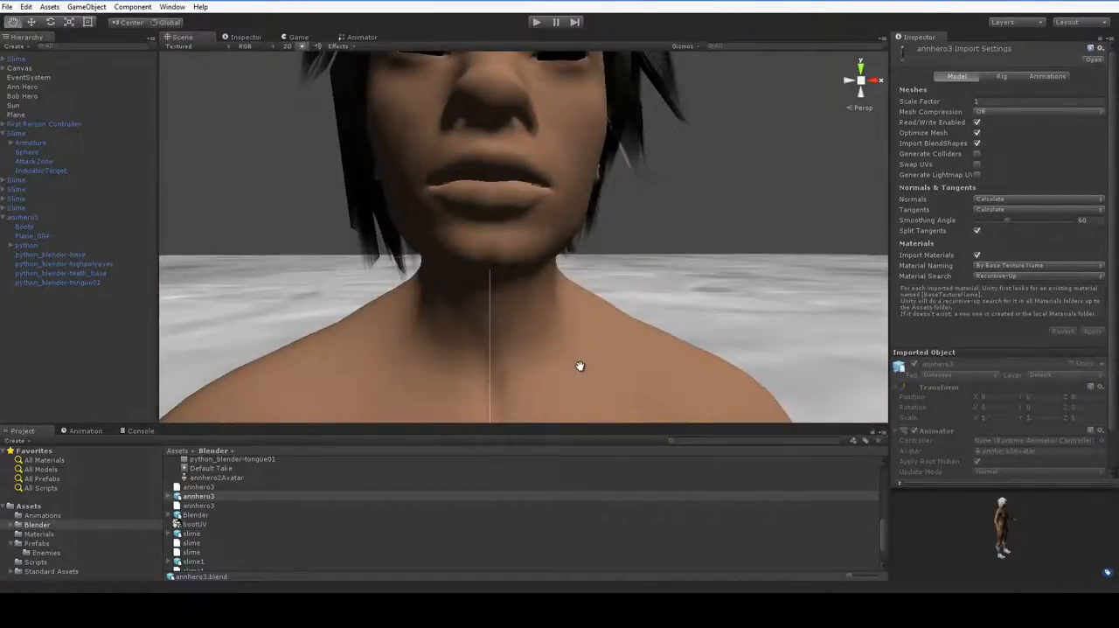